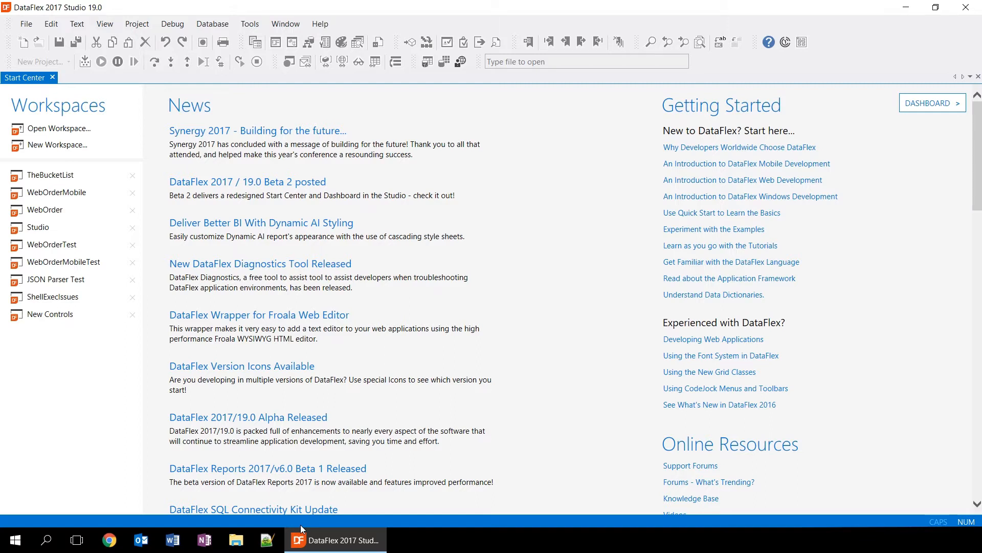
pyautogui.moveTo(247, 417)
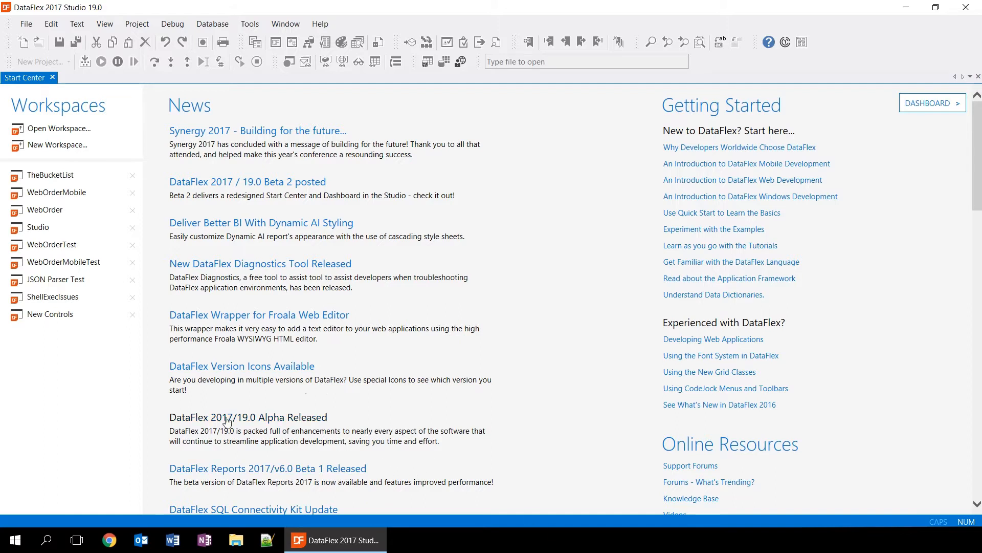
pyautogui.moveTo(79, 324)
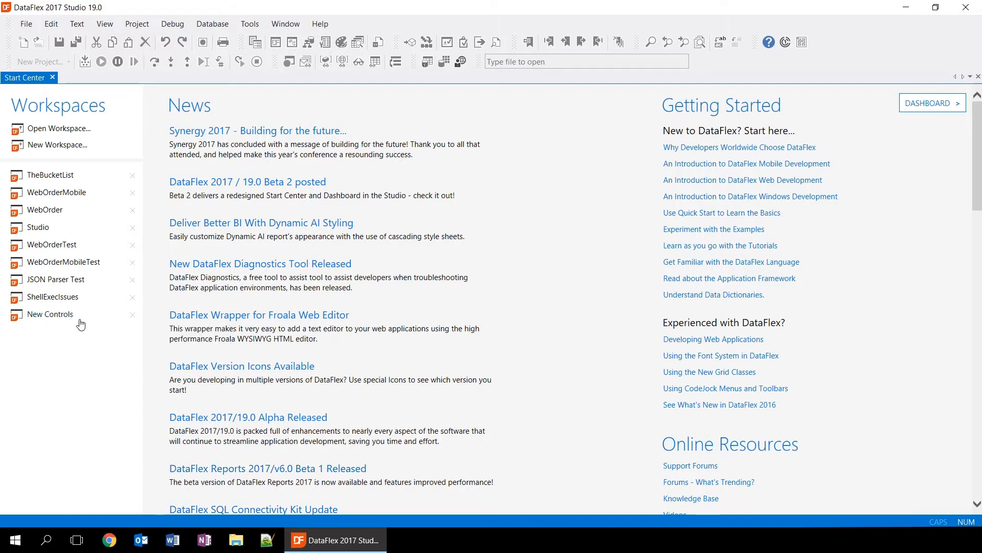
pyautogui.moveTo(58, 304)
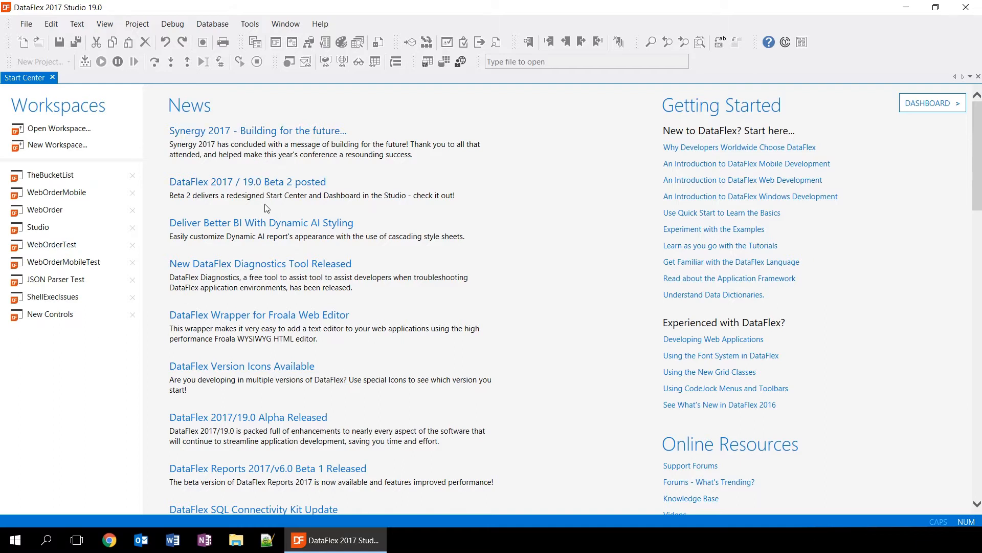
pyautogui.moveTo(307, 255)
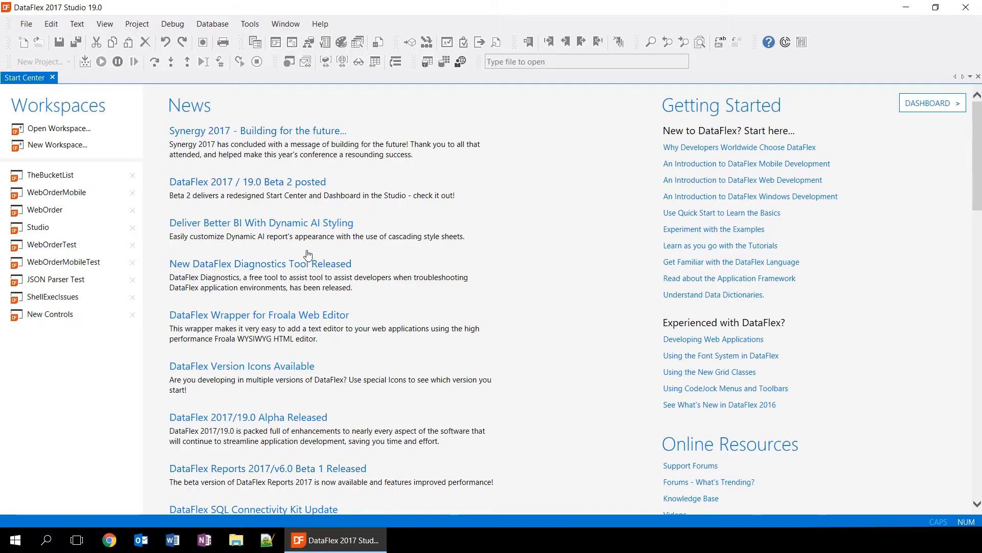
pyautogui.moveTo(716, 122)
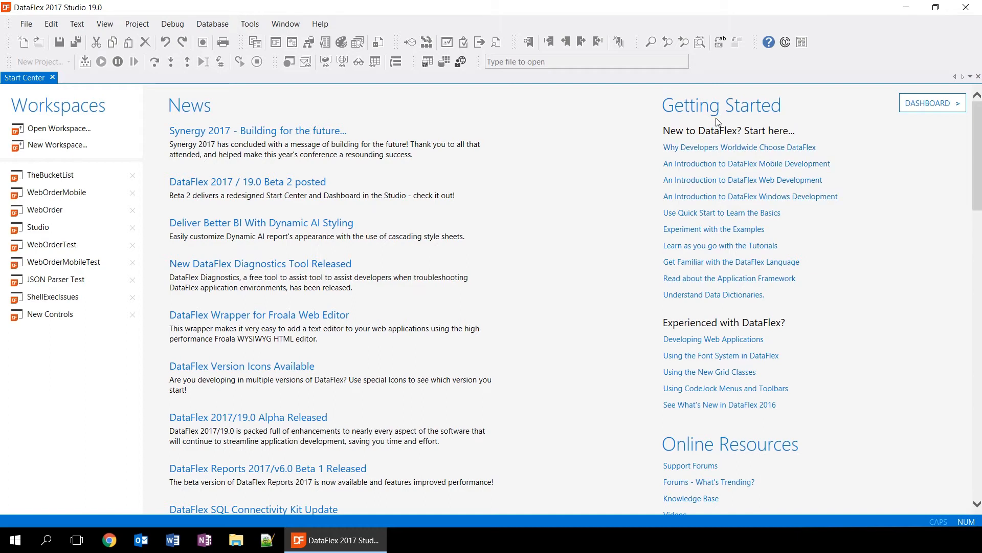
pyautogui.moveTo(688, 481)
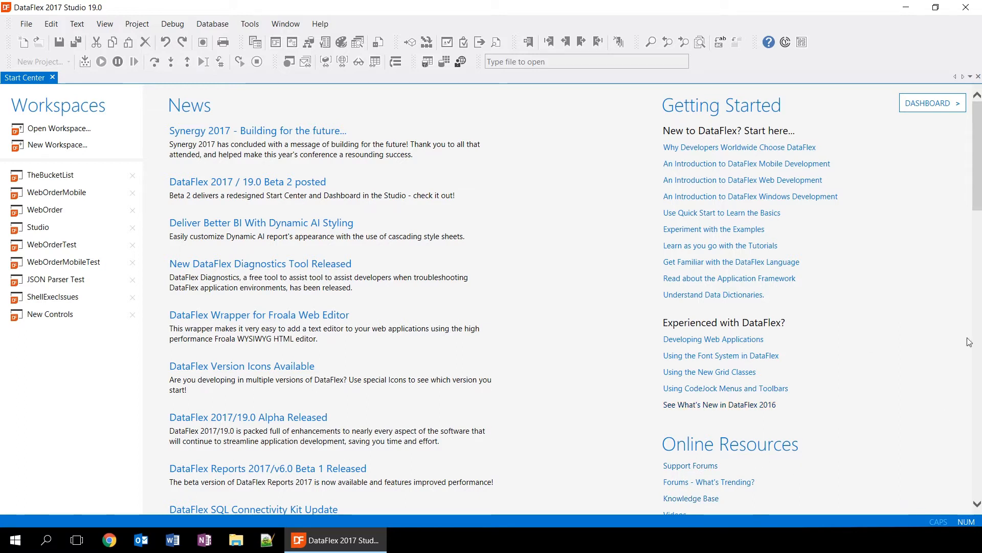
pyautogui.moveTo(118, 200)
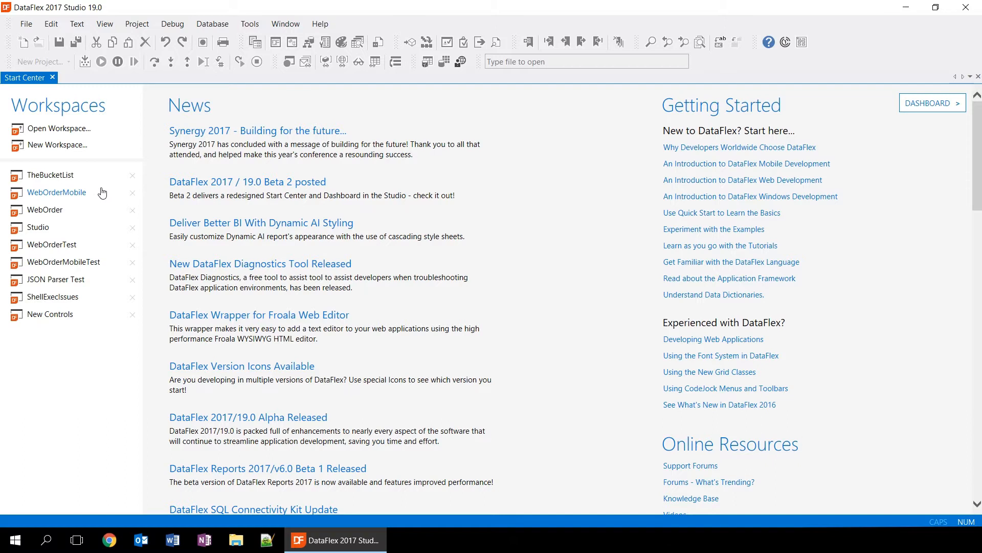
pyautogui.moveTo(50, 175)
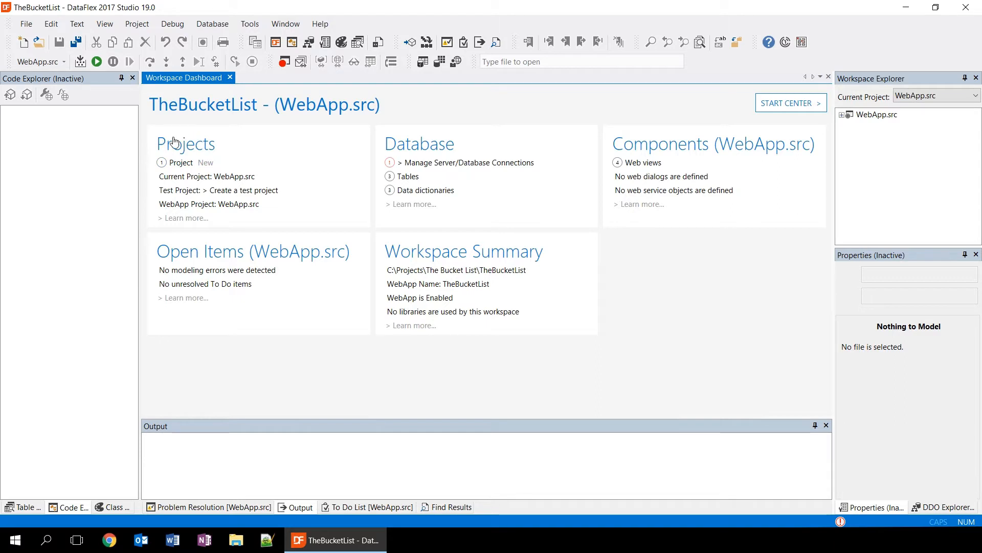
pyautogui.moveTo(163, 197)
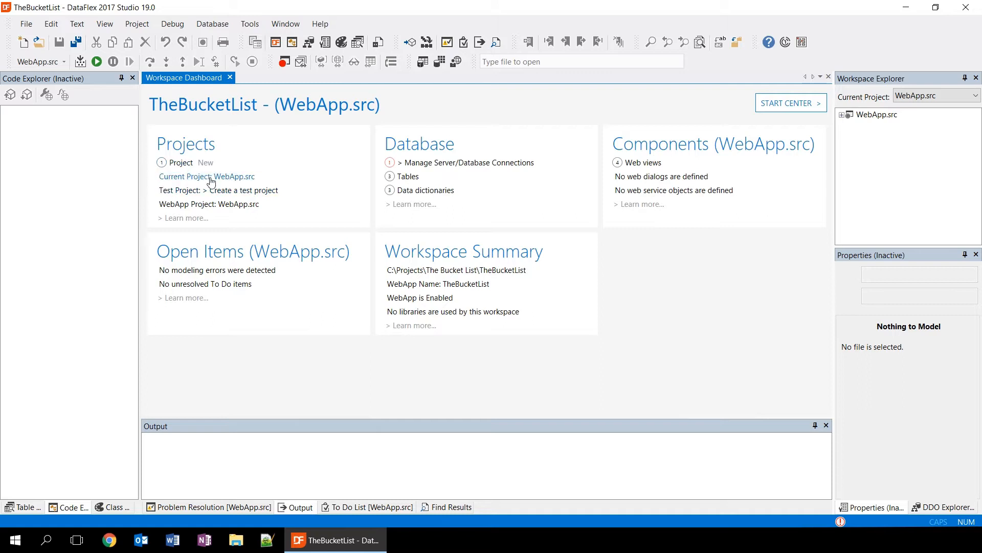
pyautogui.moveTo(431, 154)
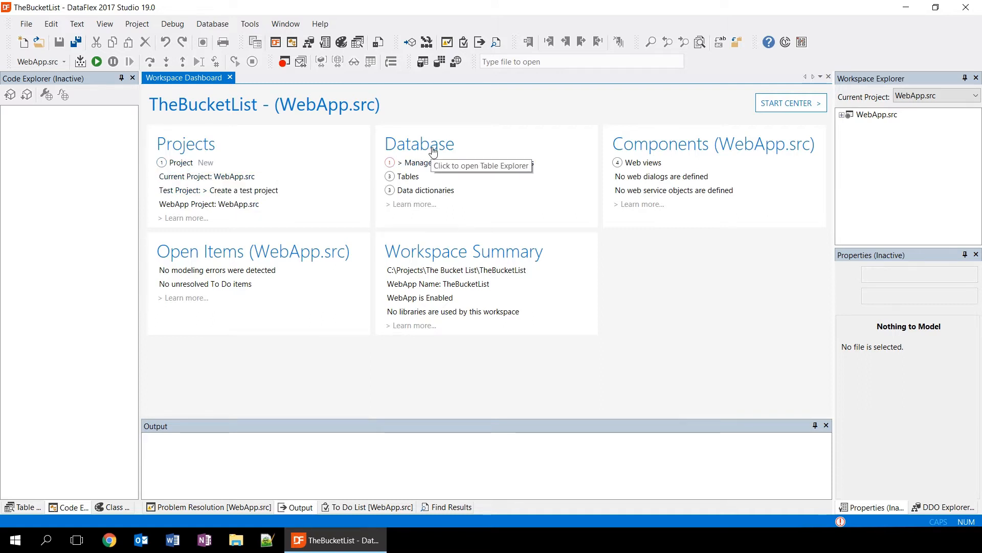
pyautogui.moveTo(514, 134)
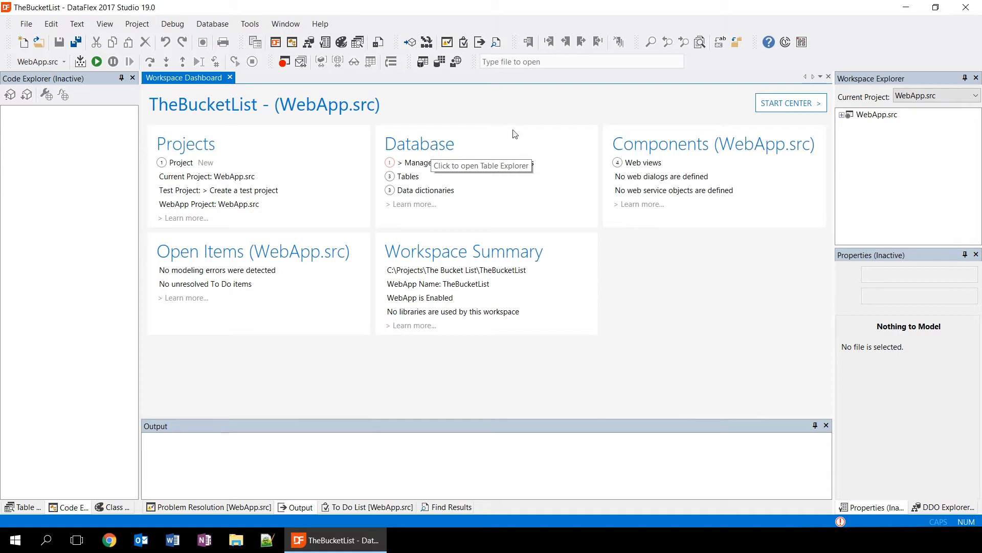
pyautogui.moveTo(539, 159)
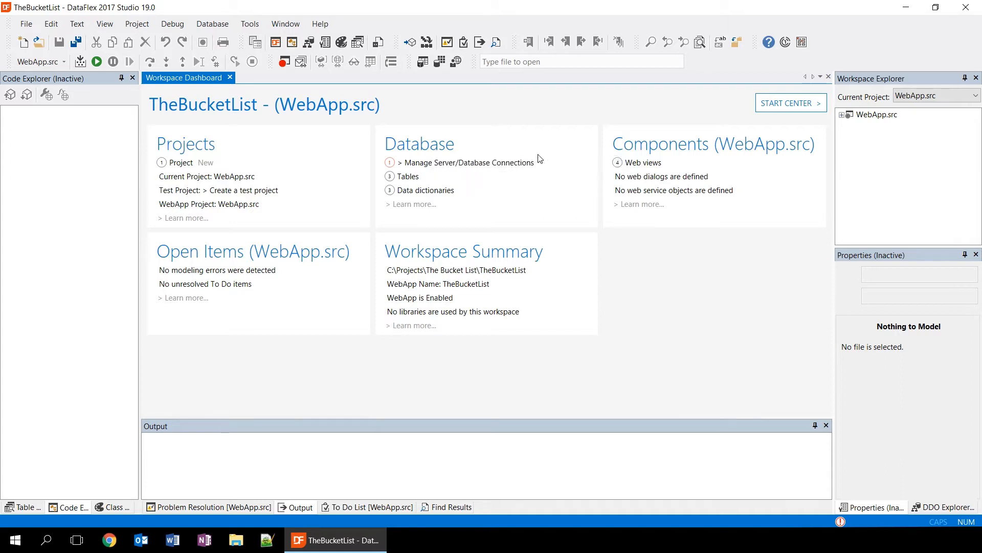
pyautogui.moveTo(543, 155)
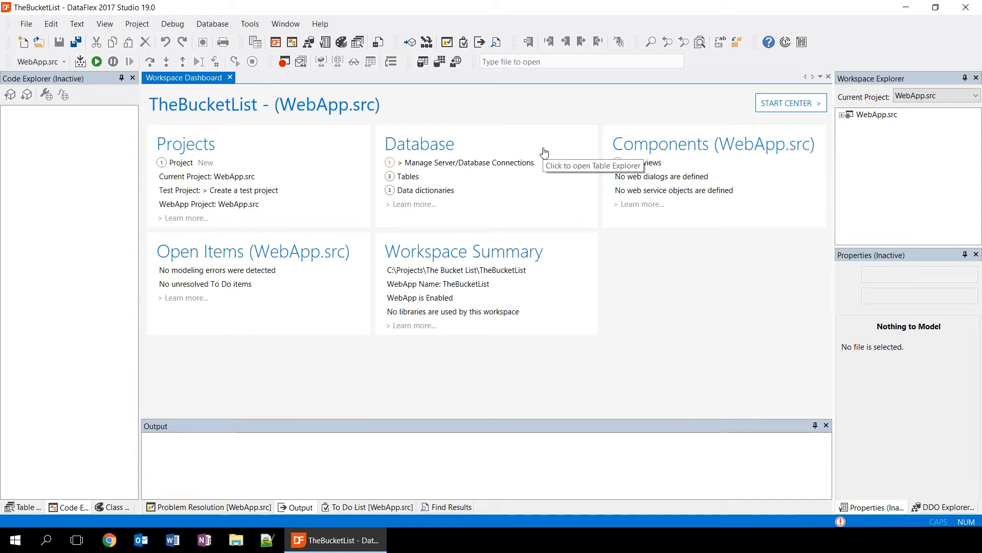
pyautogui.moveTo(510, 205)
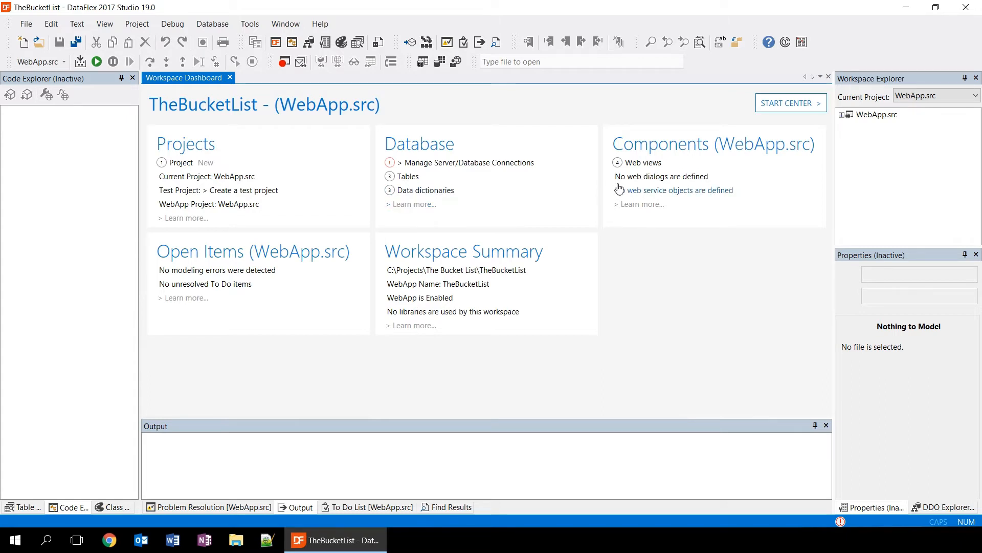
pyautogui.moveTo(679, 213)
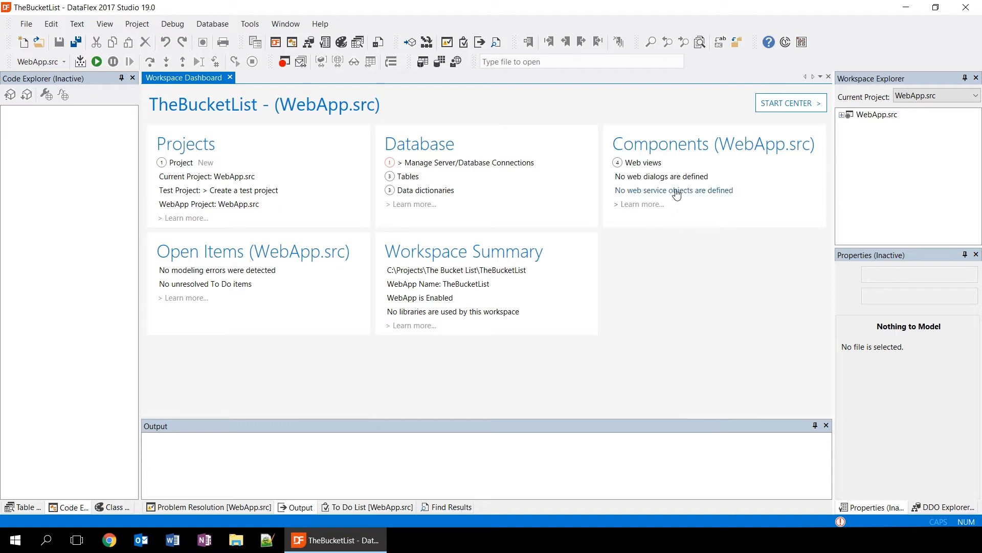
pyautogui.moveTo(643, 162)
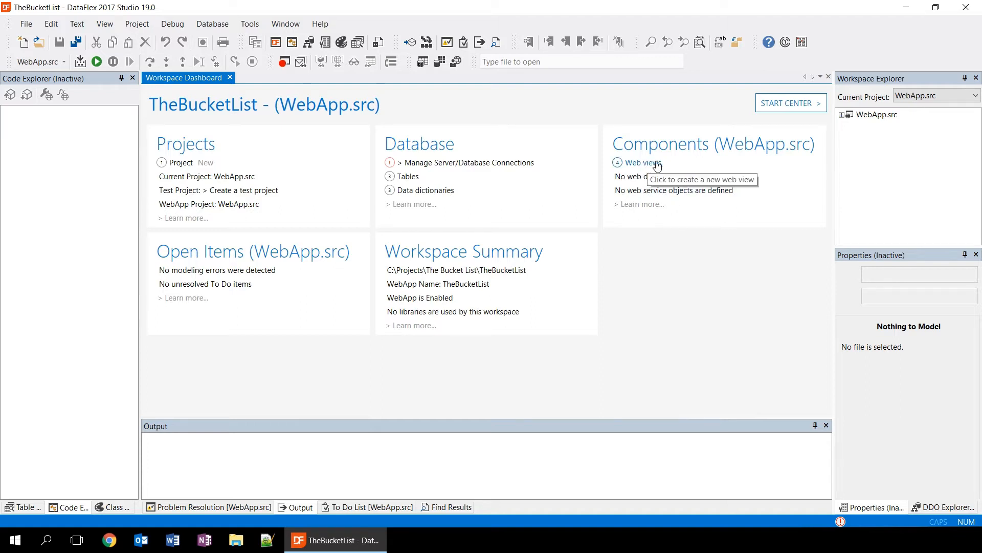
pyautogui.moveTo(671, 164)
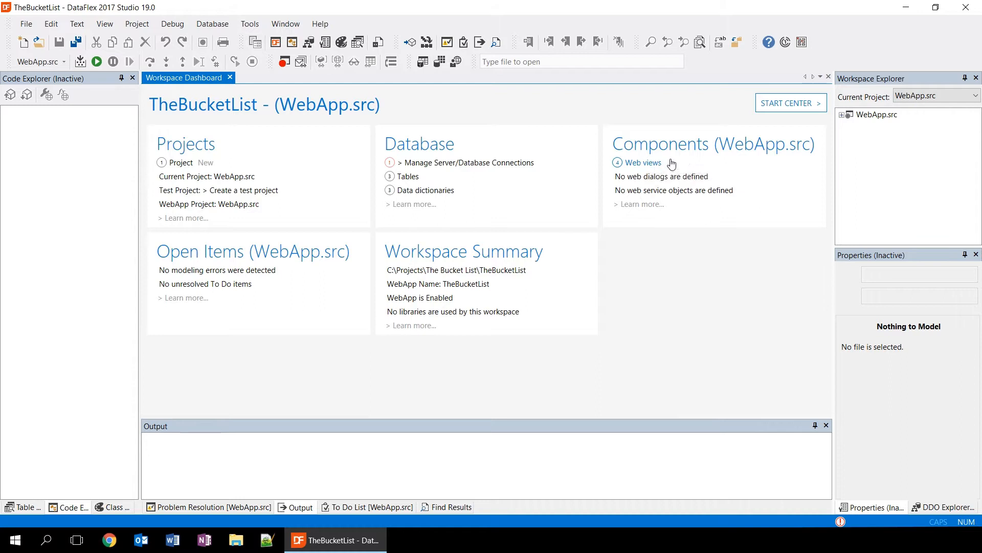
pyautogui.moveTo(821, 150)
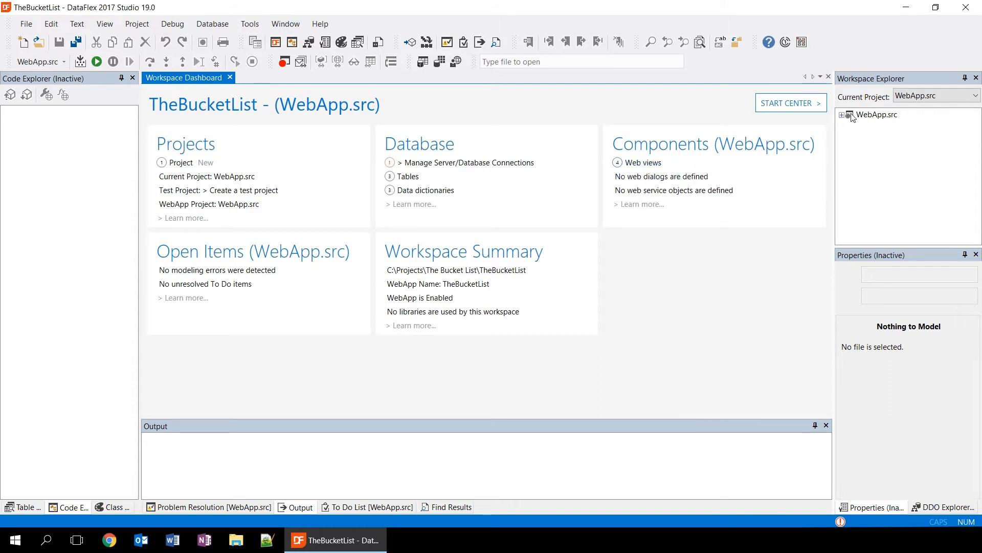
# - Expand WebApp.src and its Web Views to list Dashboard, Login, SelectBucketItem and ZoomBucketItem
pyautogui.click(842, 115)
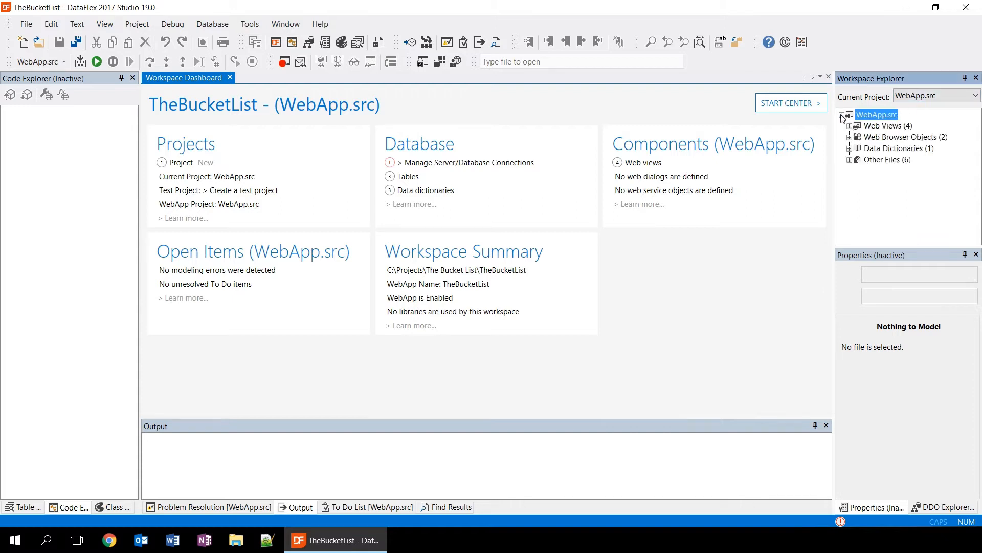
pyautogui.moveTo(854, 129)
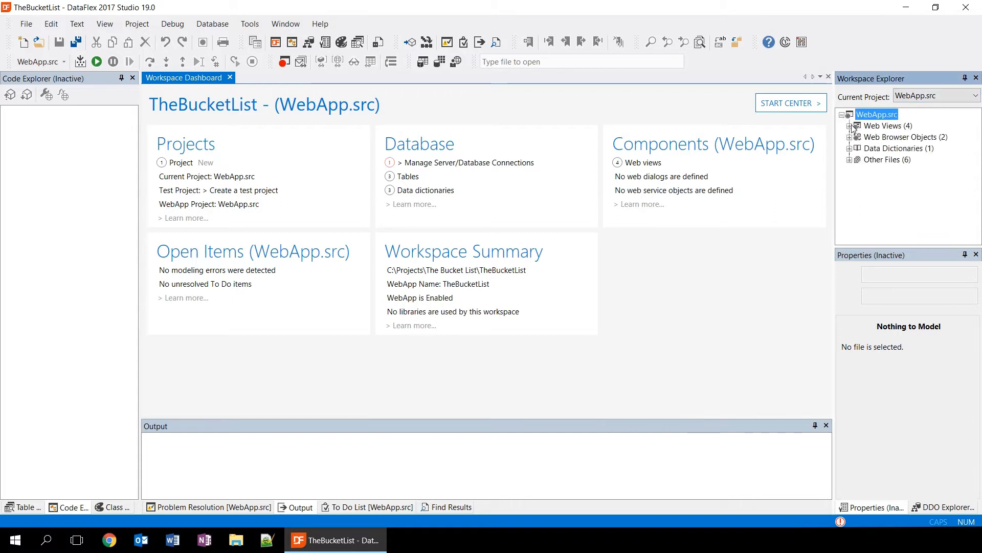
pyautogui.click(851, 125)
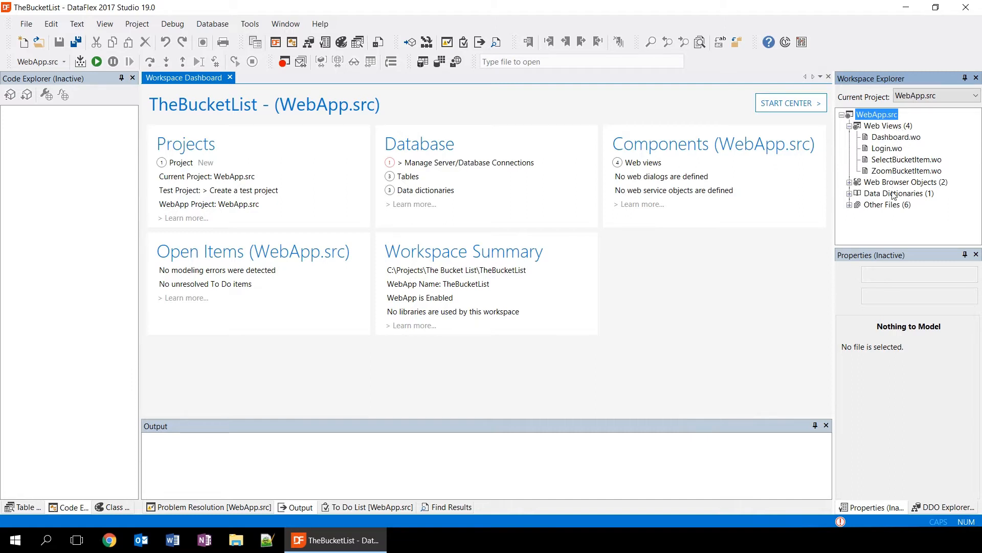
pyautogui.moveTo(914, 205)
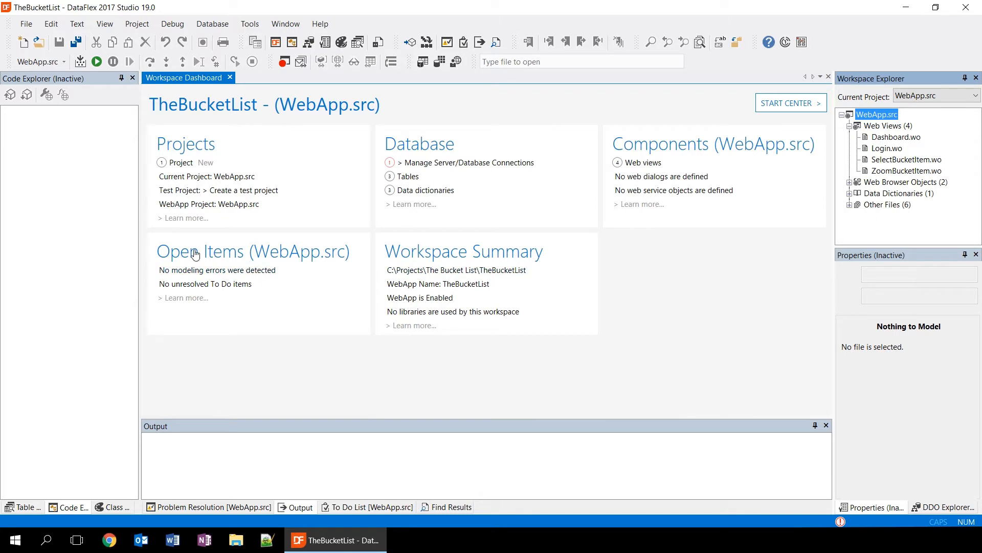
pyautogui.moveTo(177, 259)
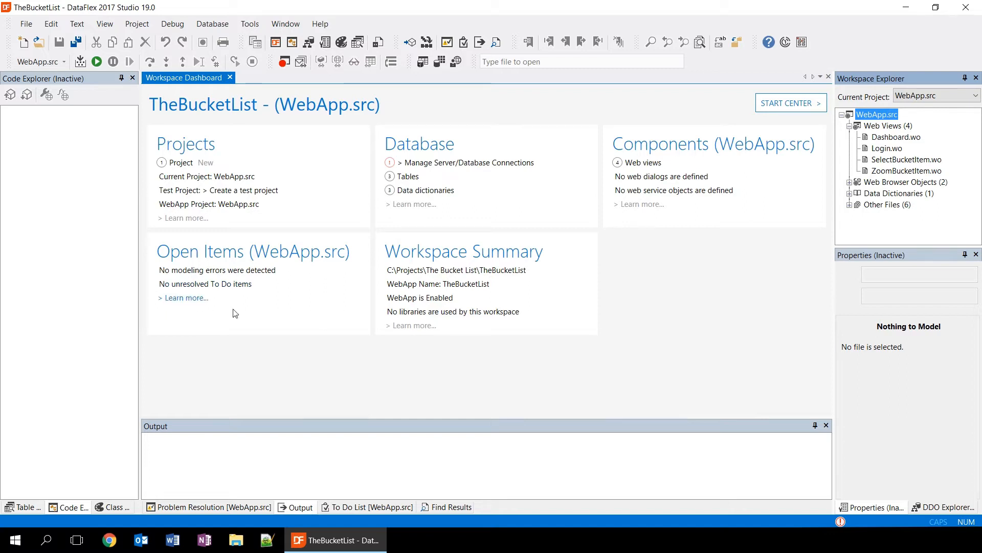
pyautogui.moveTo(428, 253)
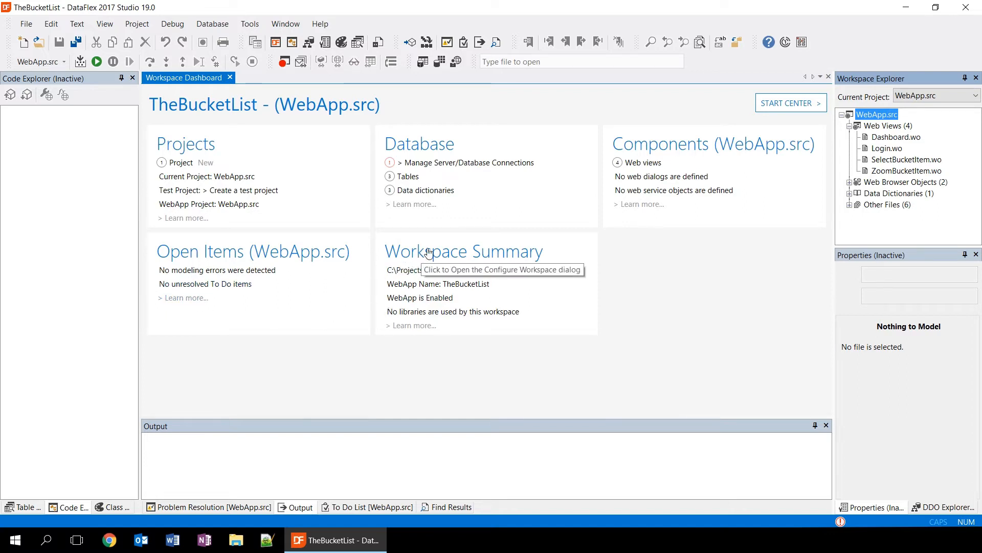
pyautogui.moveTo(481, 261)
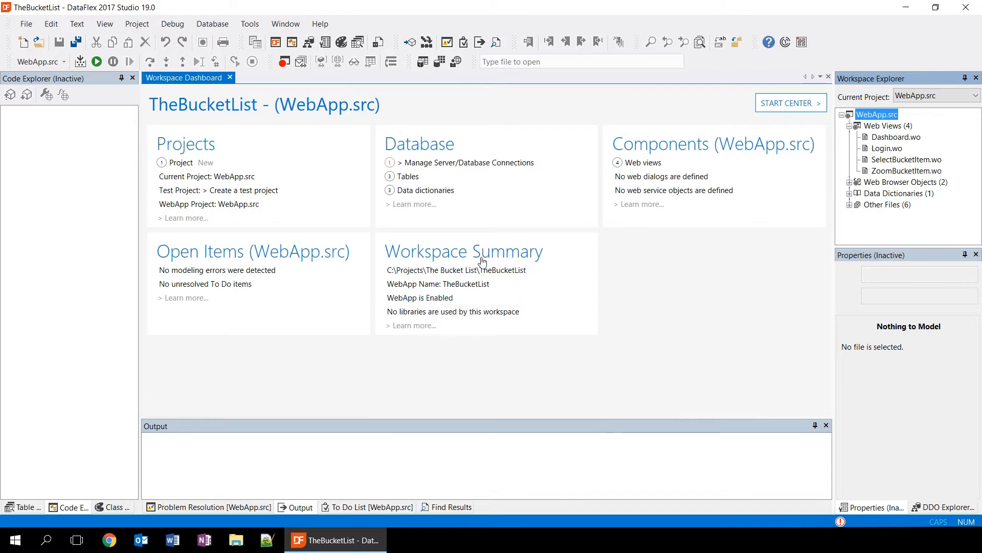
pyautogui.moveTo(481, 269)
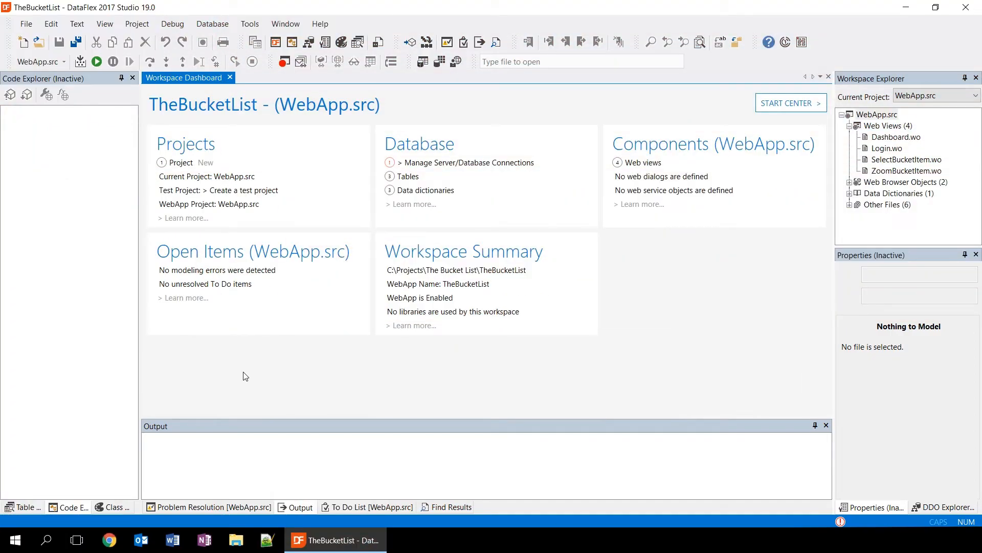
pyautogui.moveTo(249, 369)
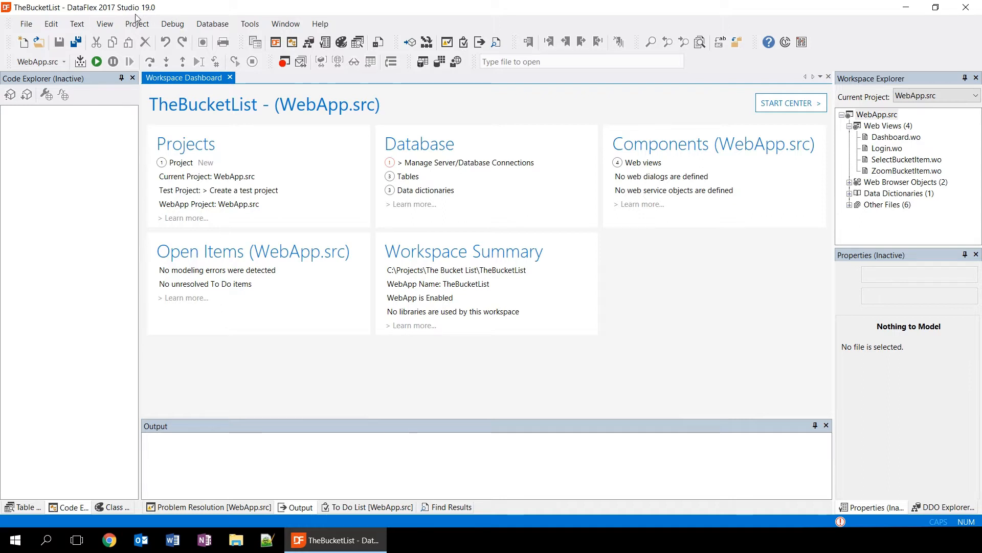
# - Show the Table Explorer and expand BucketItem's Connection to reveal driver DATAFLEX and root BucketItem
pyautogui.click(104, 23)
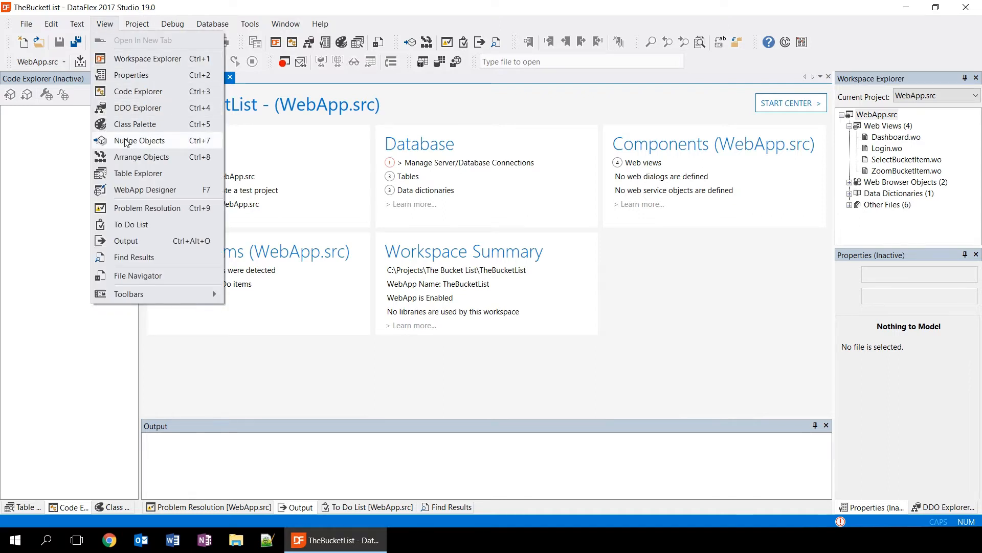
pyautogui.click(137, 174)
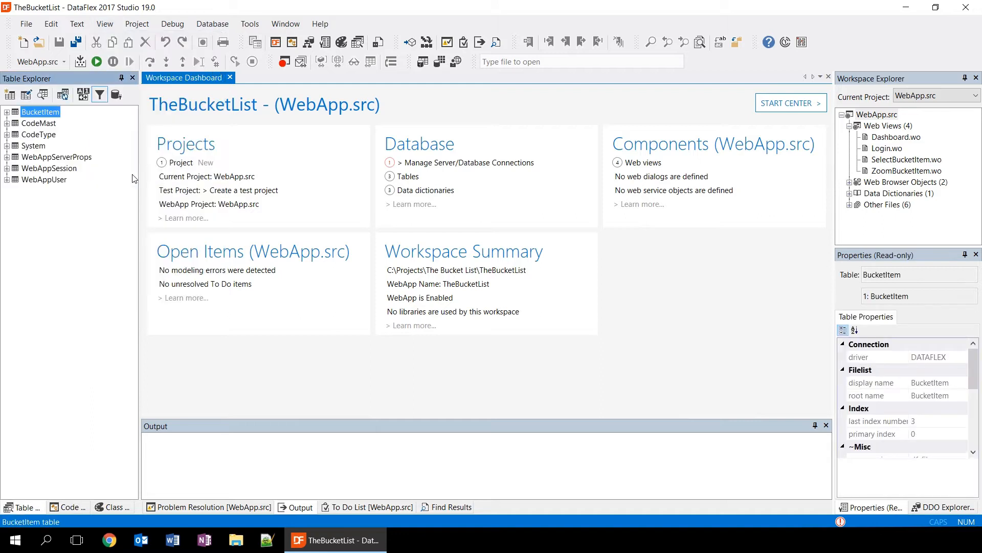
pyautogui.moveTo(85, 301)
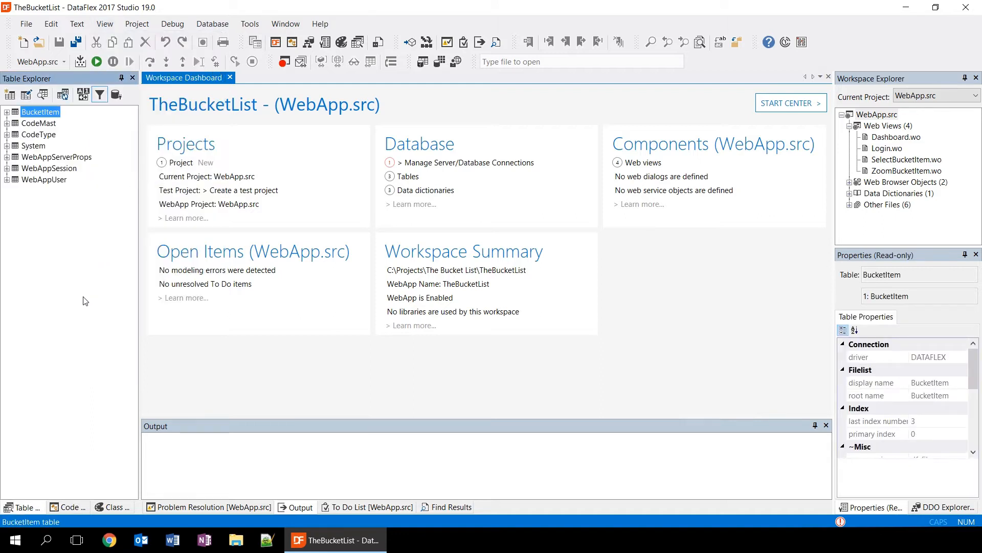
pyautogui.moveTo(53, 387)
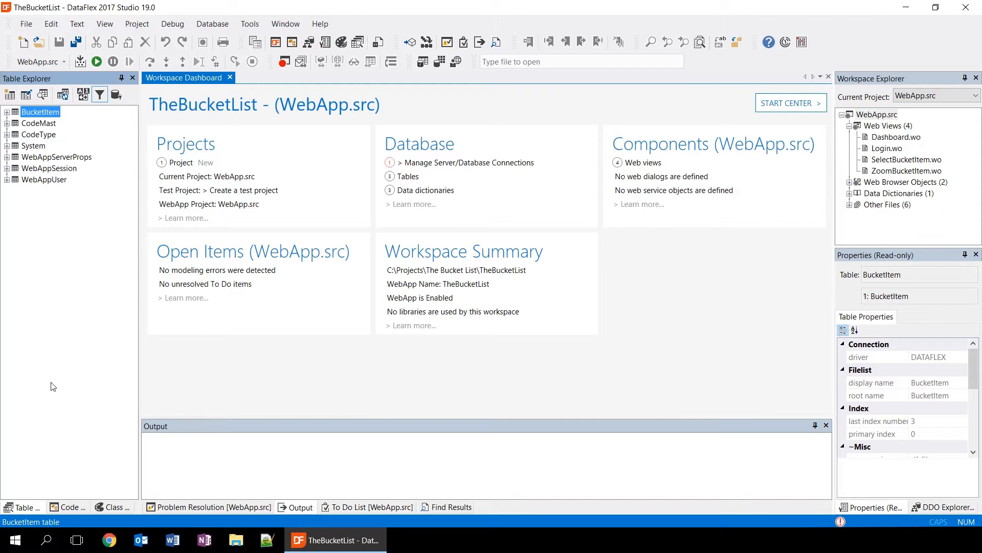
pyautogui.moveTo(57, 360)
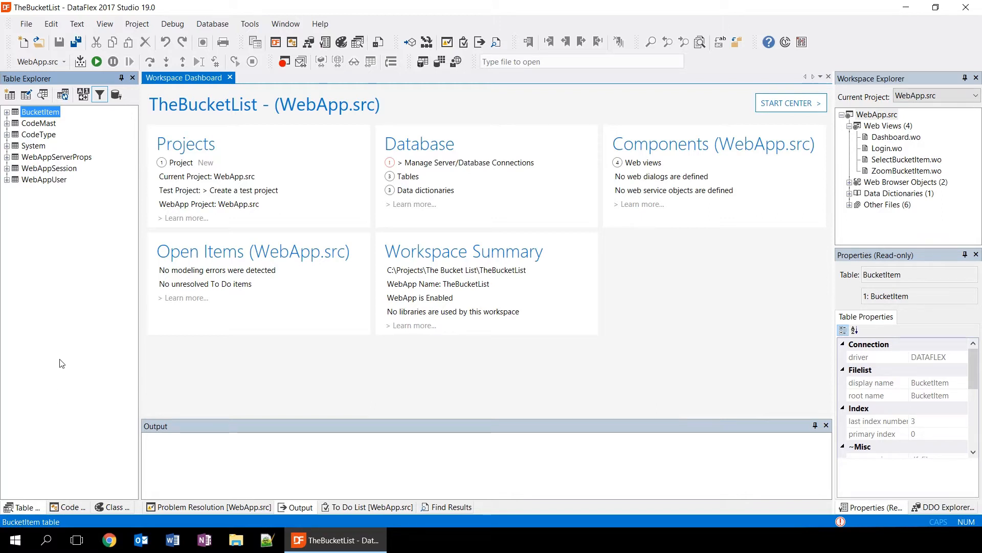
pyautogui.moveTo(103, 287)
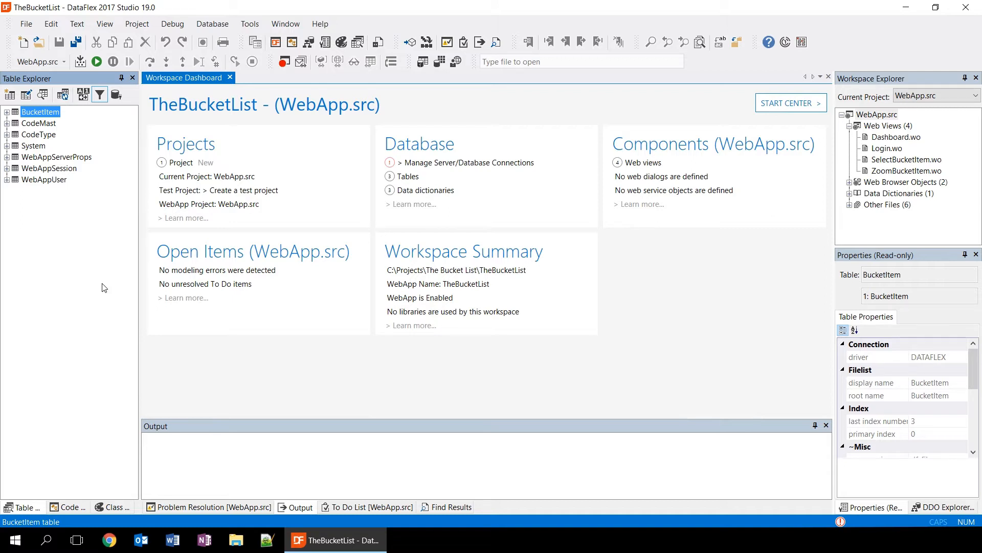
pyautogui.moveTo(71, 122)
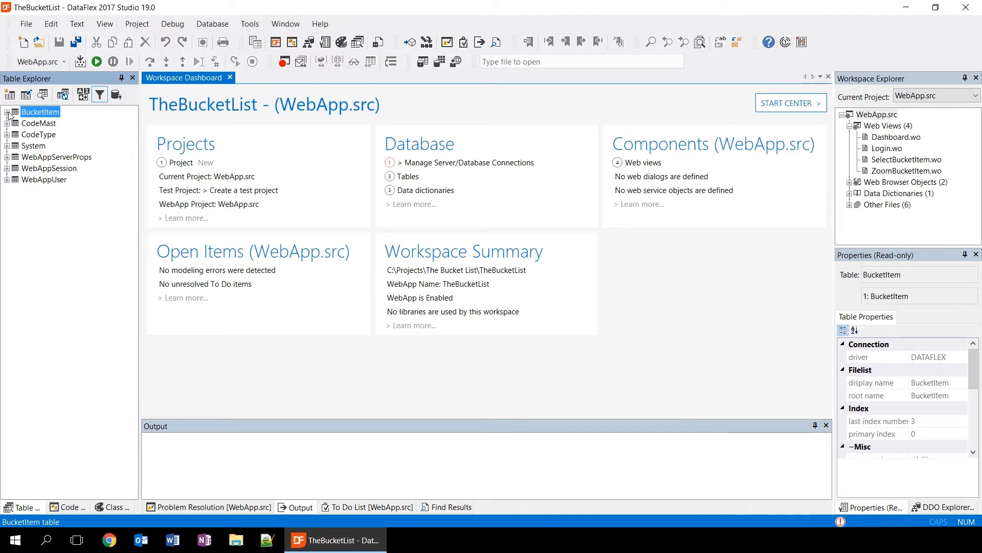
pyautogui.click(7, 111)
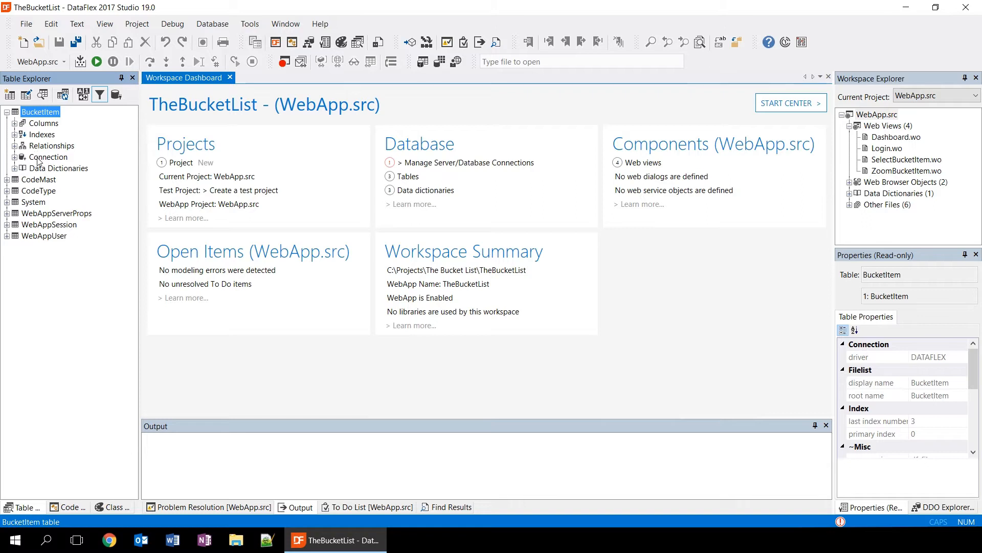
pyautogui.moveTo(38, 163)
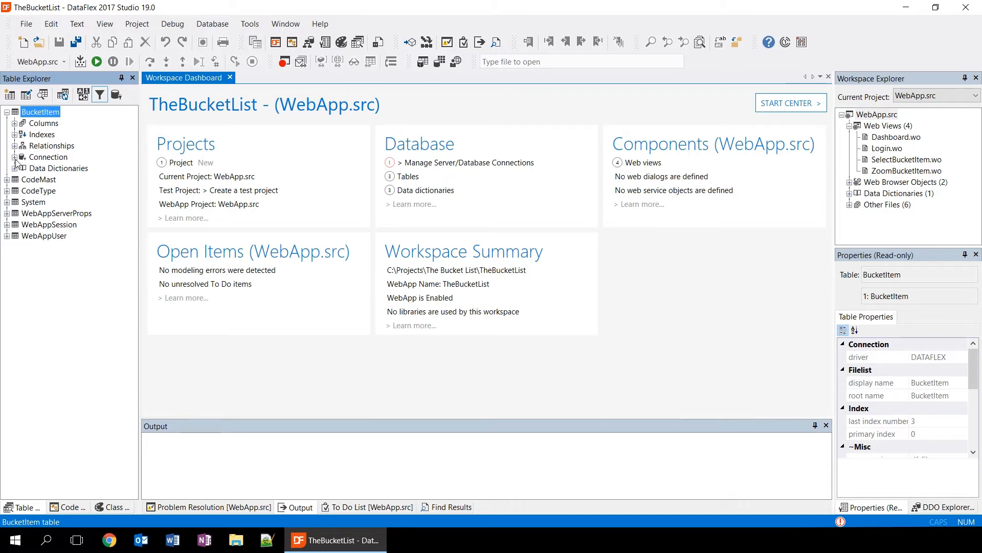
pyautogui.click(22, 157)
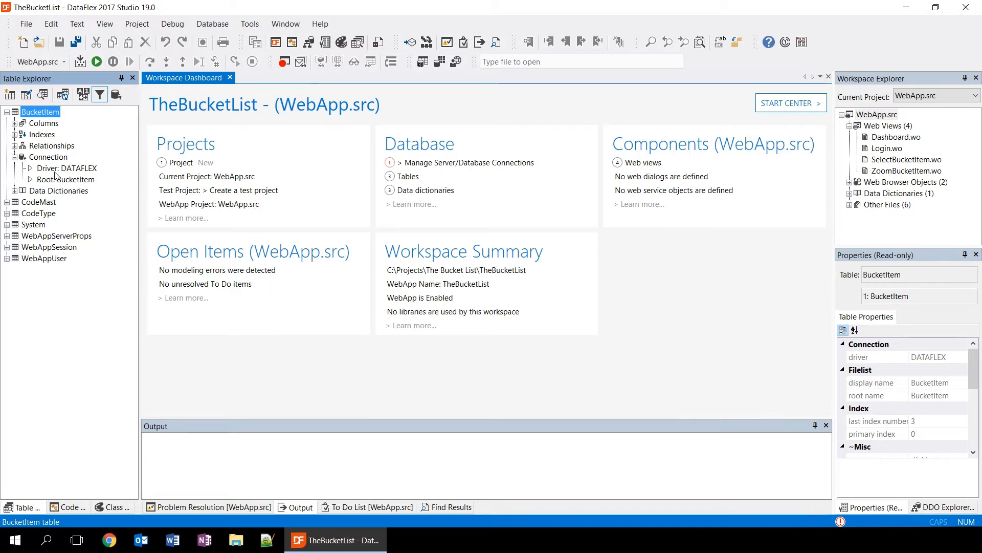
pyautogui.moveTo(66, 147)
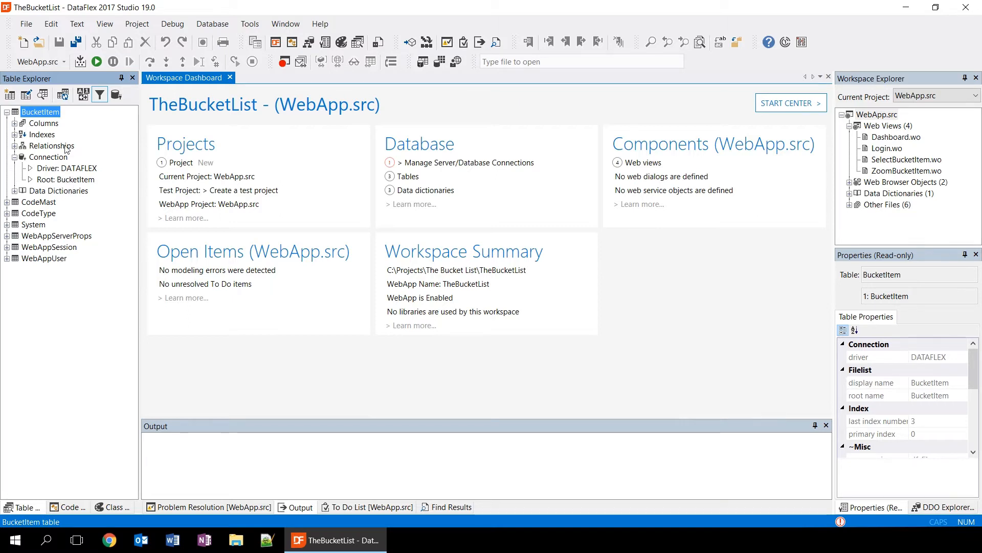
# - Open the BucketItem table definition and review its six columns and Index 2 and Index 3
pyautogui.doubleClick(40, 112)
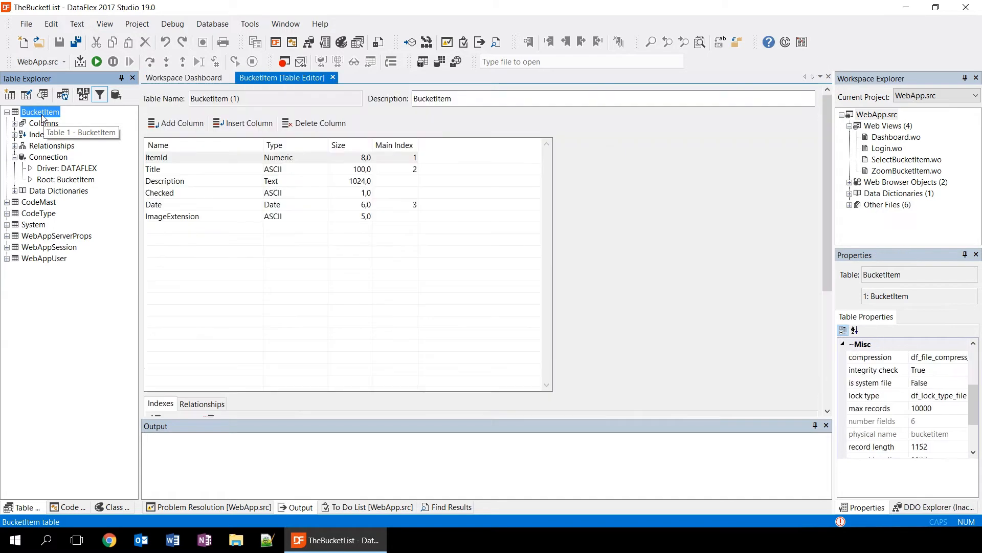
pyautogui.moveTo(157, 158)
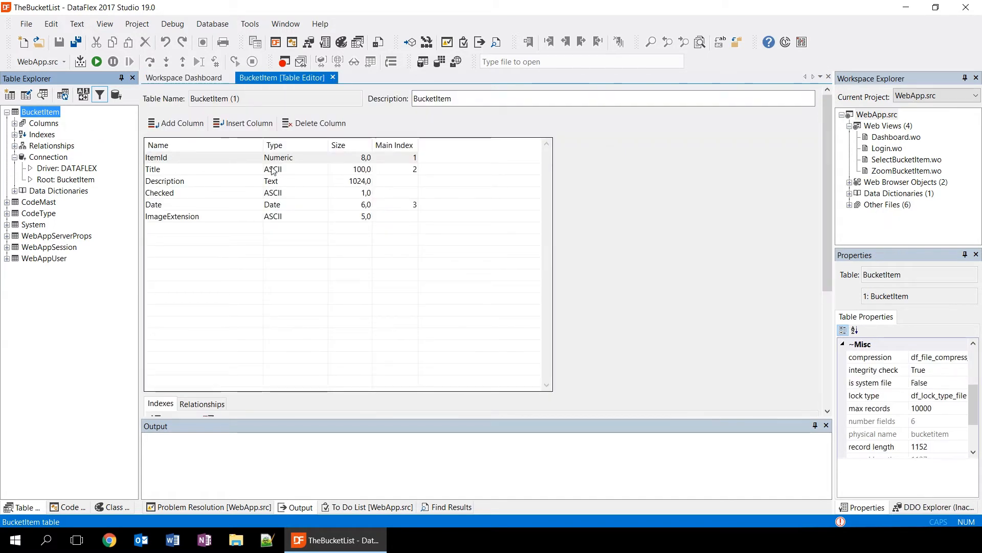
pyautogui.moveTo(413, 237)
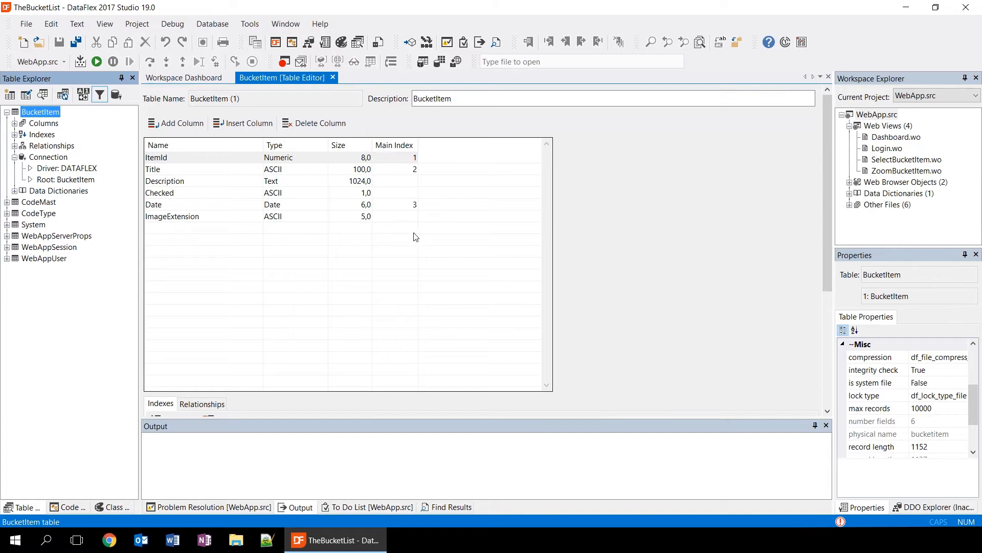
pyautogui.tripleClick(432, 99)
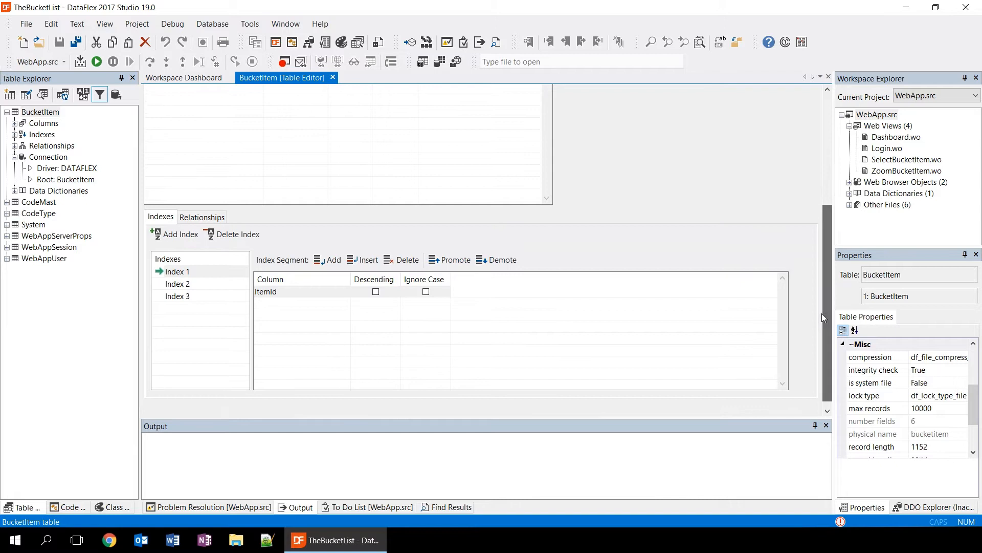
pyautogui.moveTo(731, 243)
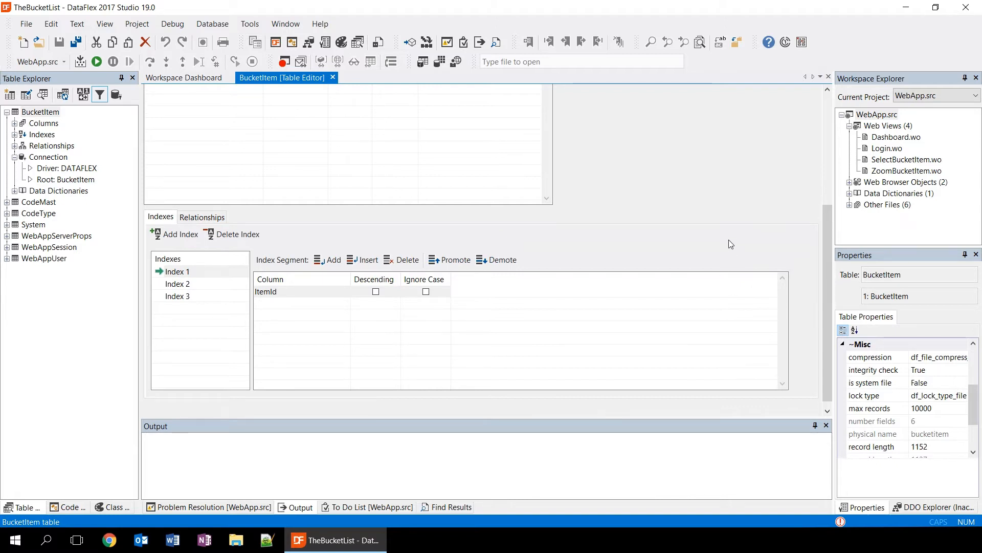
pyautogui.moveTo(693, 238)
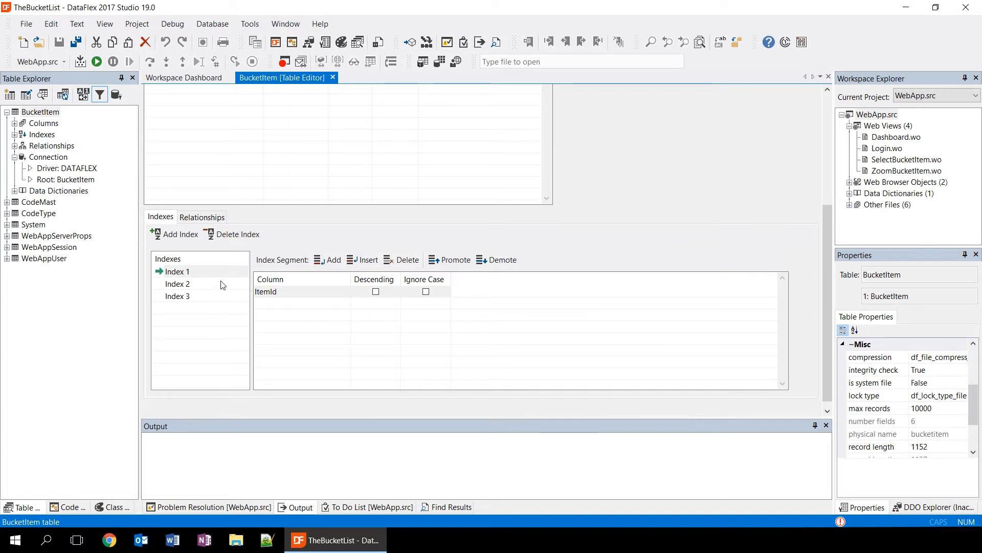
pyautogui.click(177, 283)
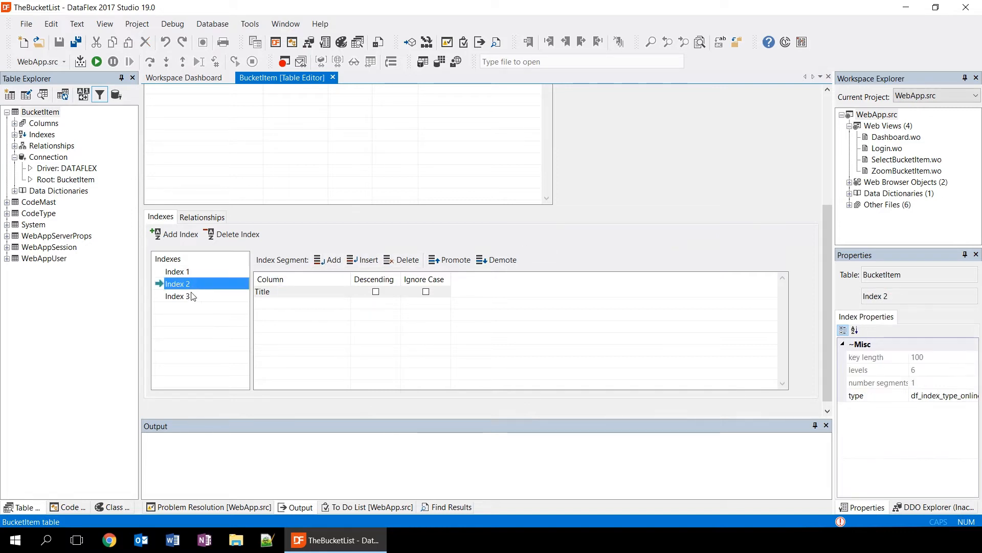
pyautogui.click(177, 295)
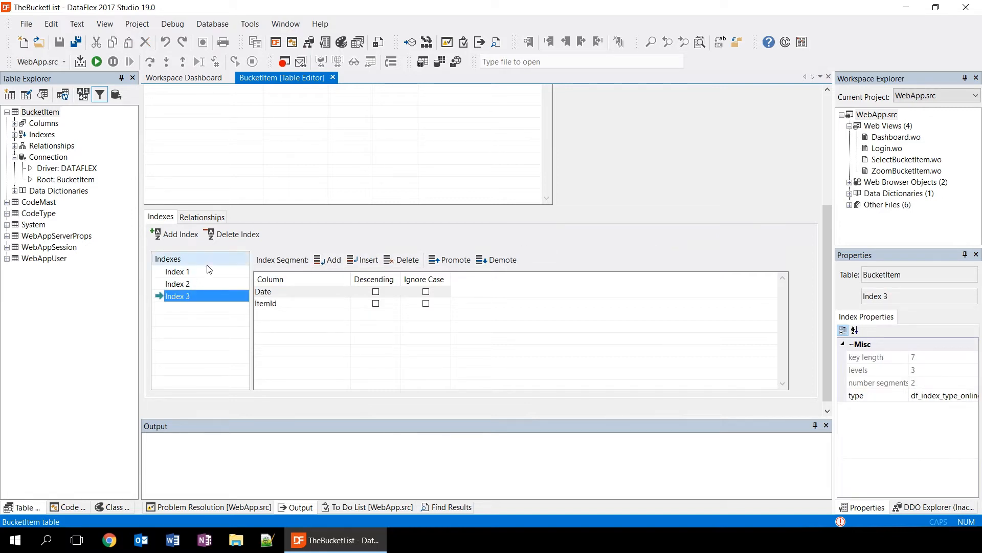
pyautogui.moveTo(821, 297)
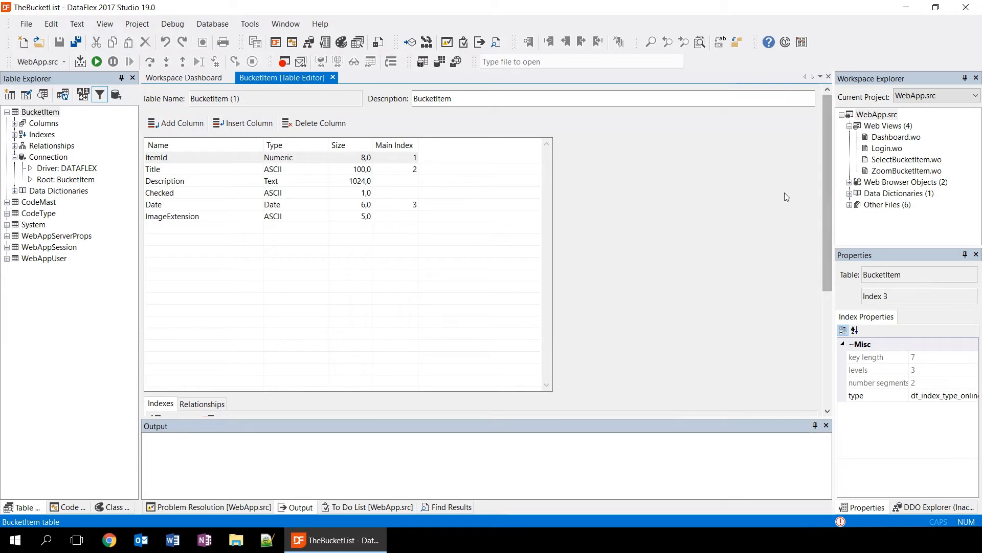
pyautogui.moveTo(42, 112)
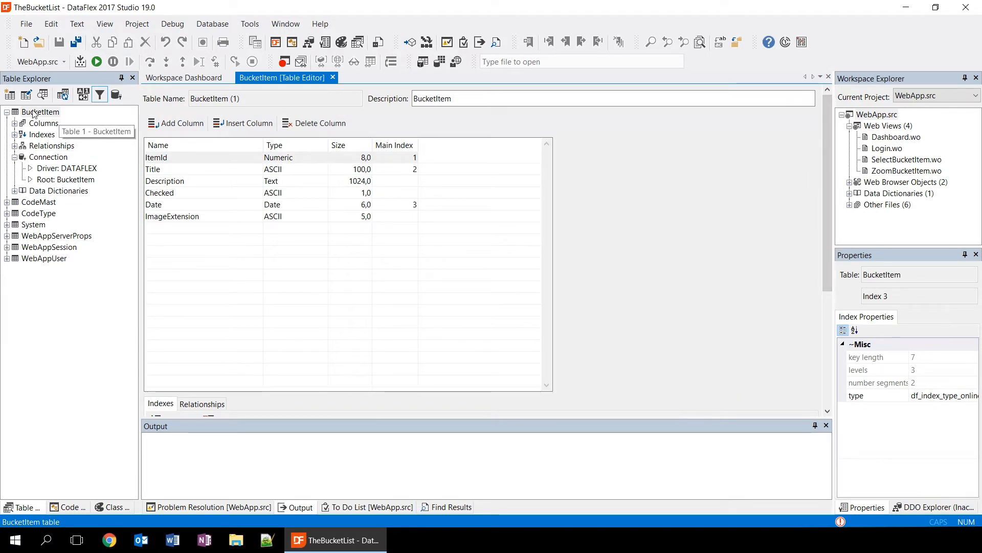
# - View the BucketItem records with editing enabled and select 'Kiss the most beautiful girl'
pyautogui.rightClick(41, 112)
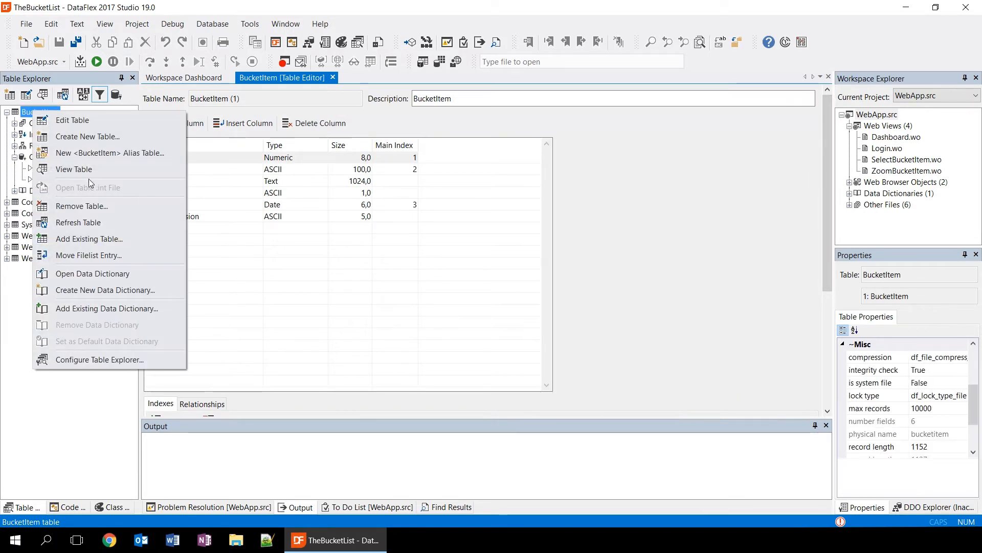
pyautogui.click(74, 169)
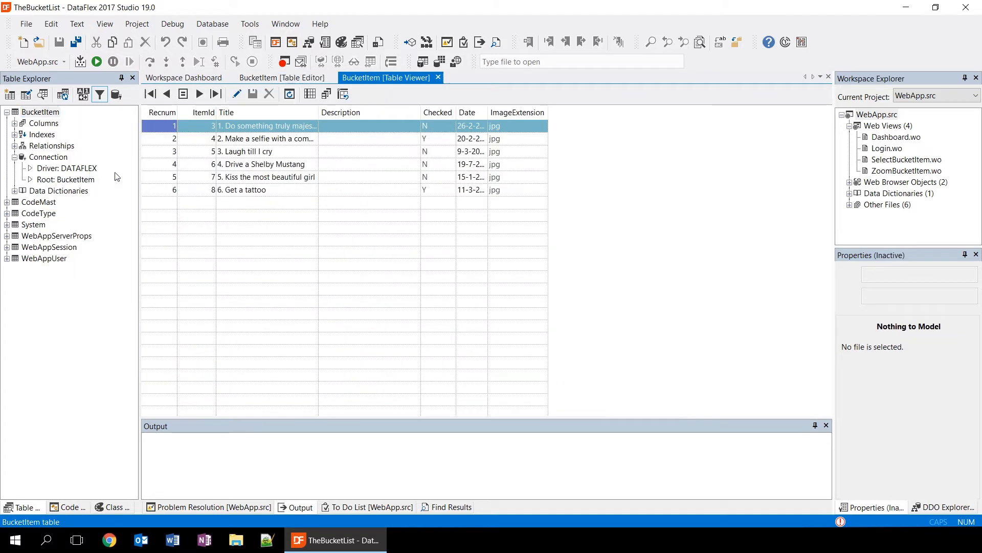
pyautogui.moveTo(257, 185)
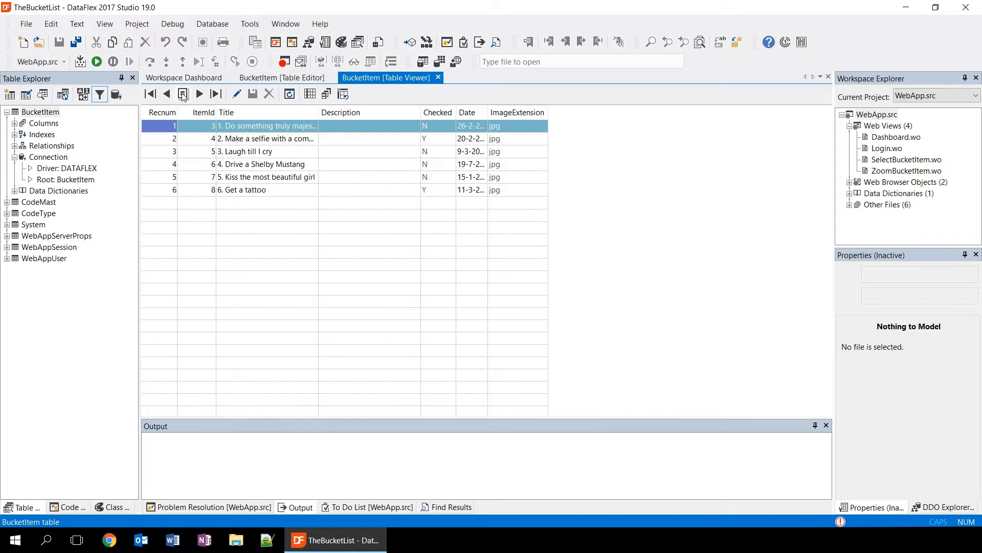
pyautogui.moveTo(236, 93)
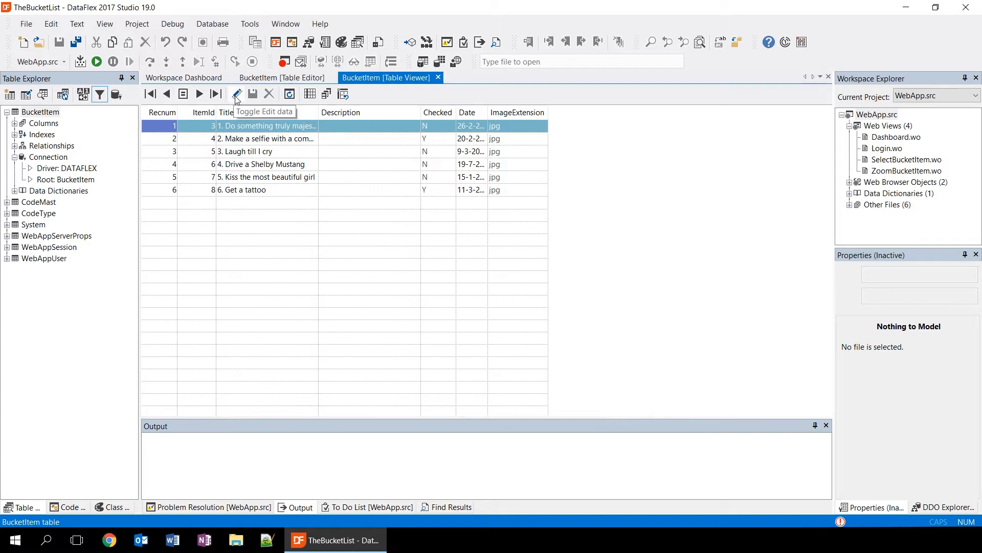
pyautogui.click(236, 94)
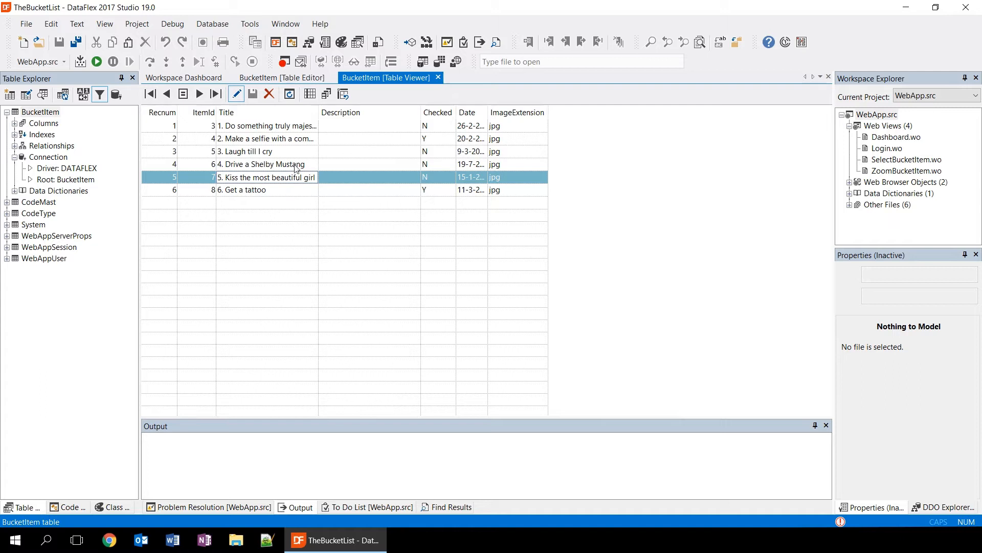
pyautogui.click(269, 190)
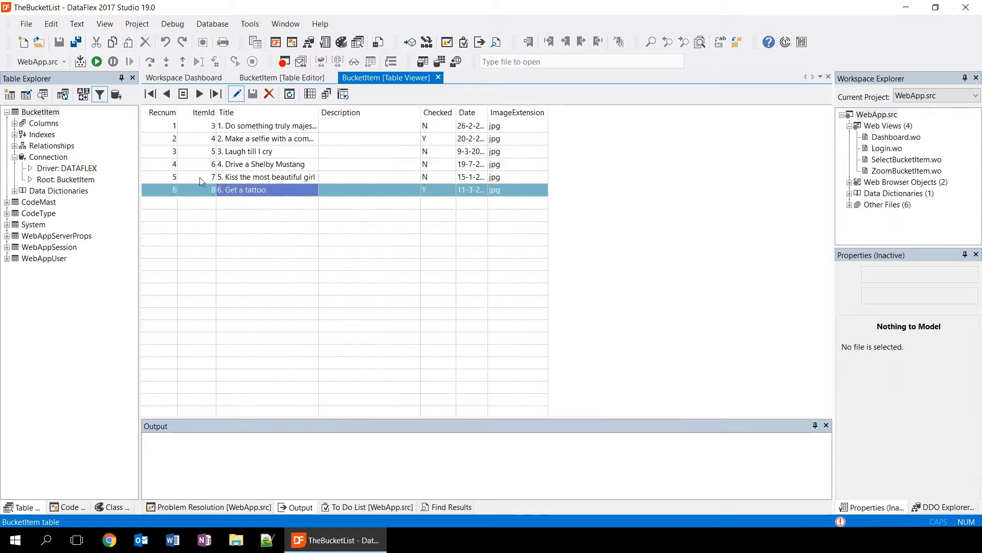
pyautogui.moveTo(37, 202)
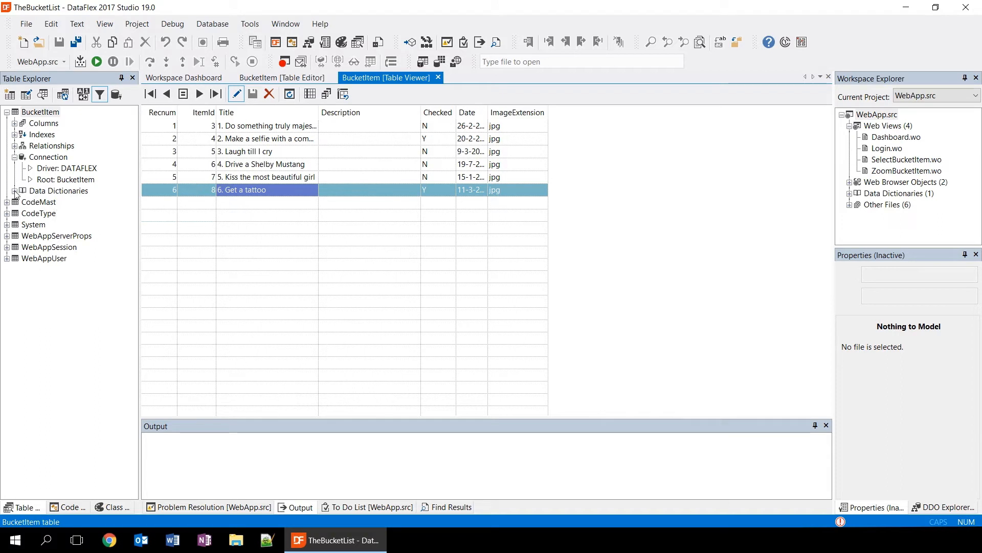
# - Open cBucketItemDataDictionary and review the Title column's data entry options, where Required is True
pyautogui.click(40, 111)
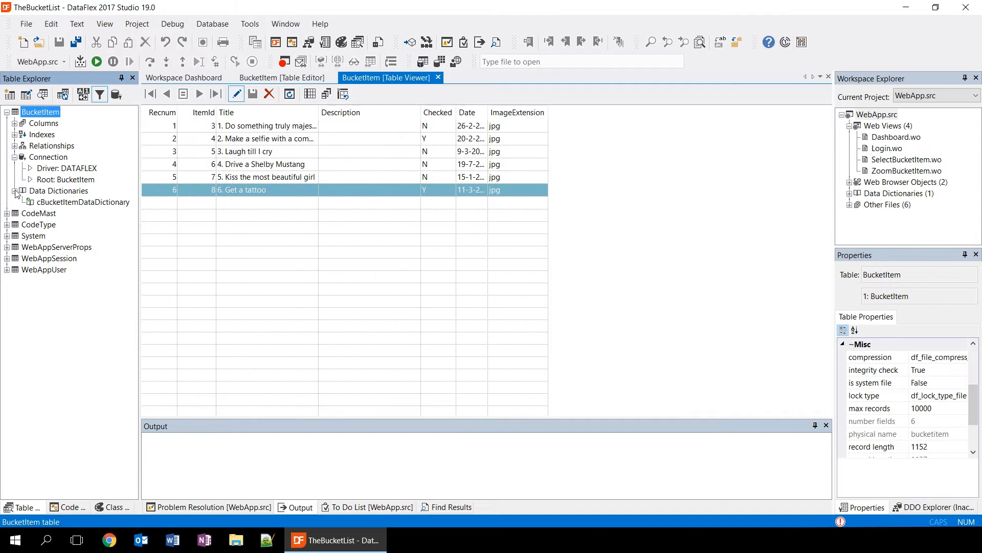
pyautogui.moveTo(79, 201)
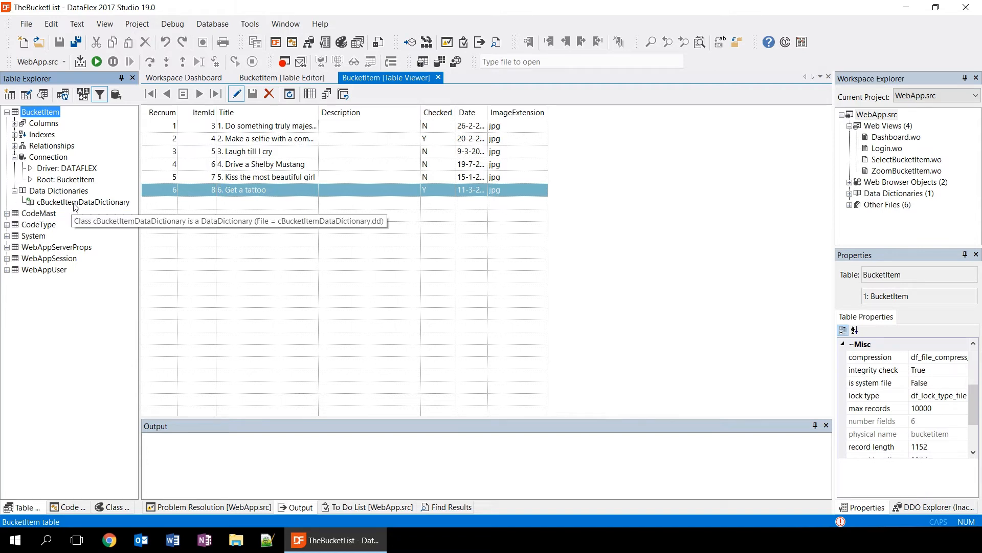
pyautogui.doubleClick(83, 202)
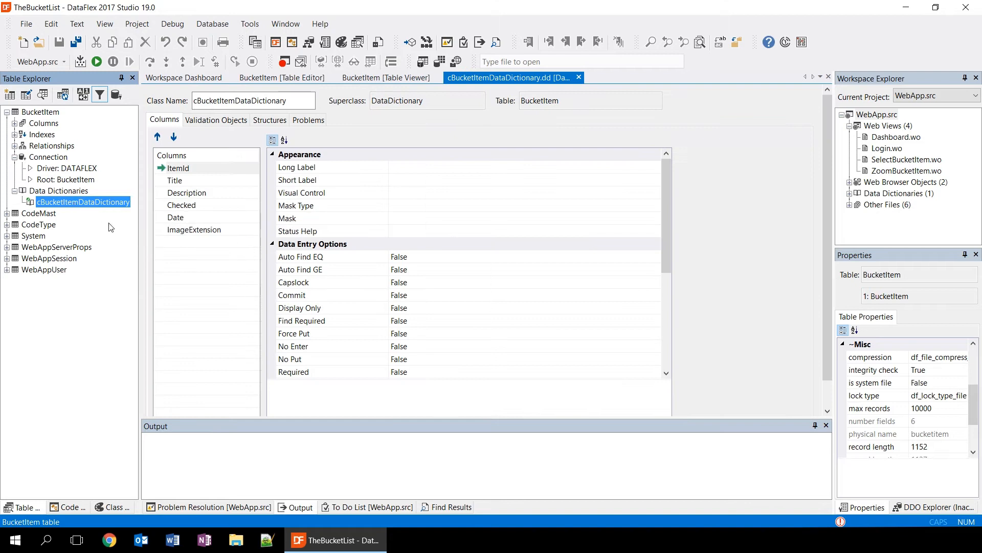
pyautogui.moveTo(186, 193)
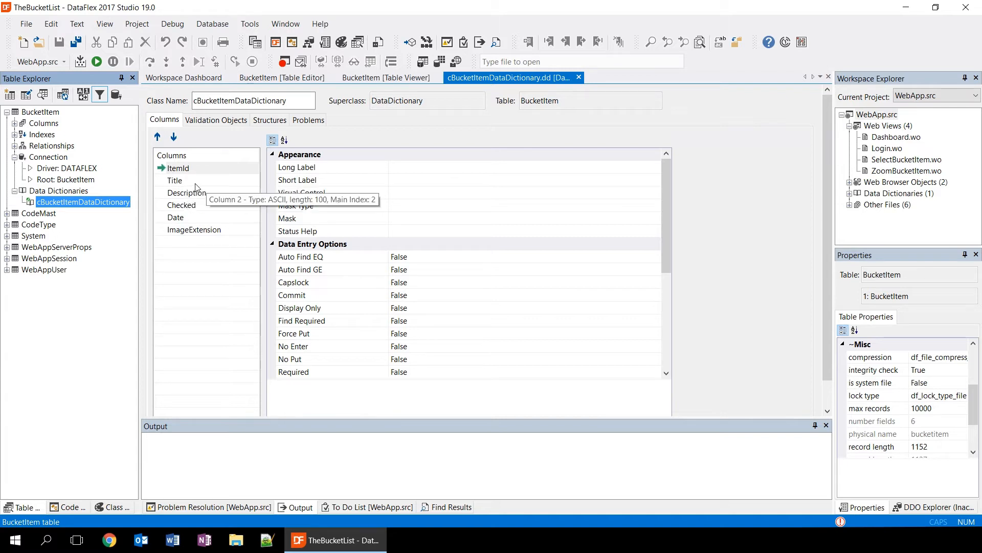
pyautogui.click(175, 180)
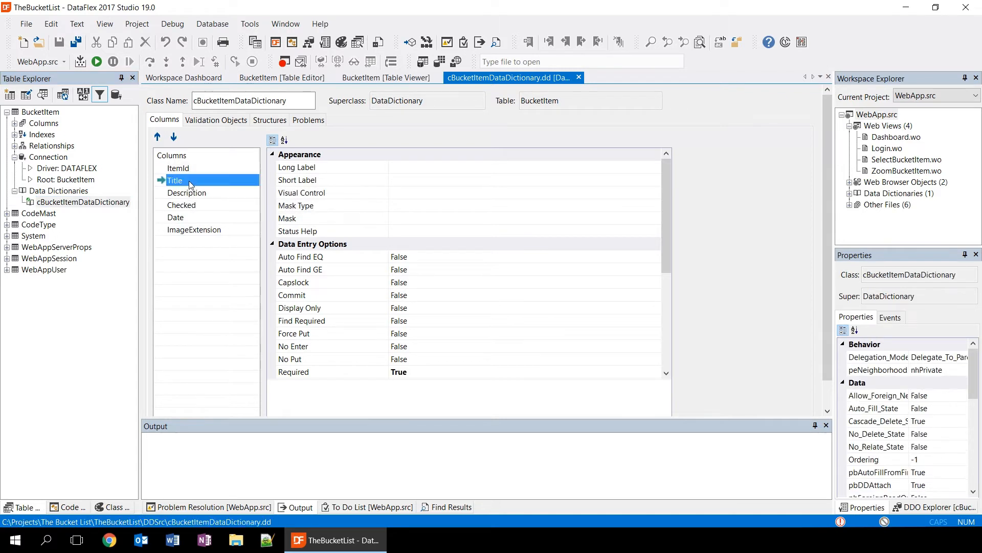
pyautogui.scroll(-3)
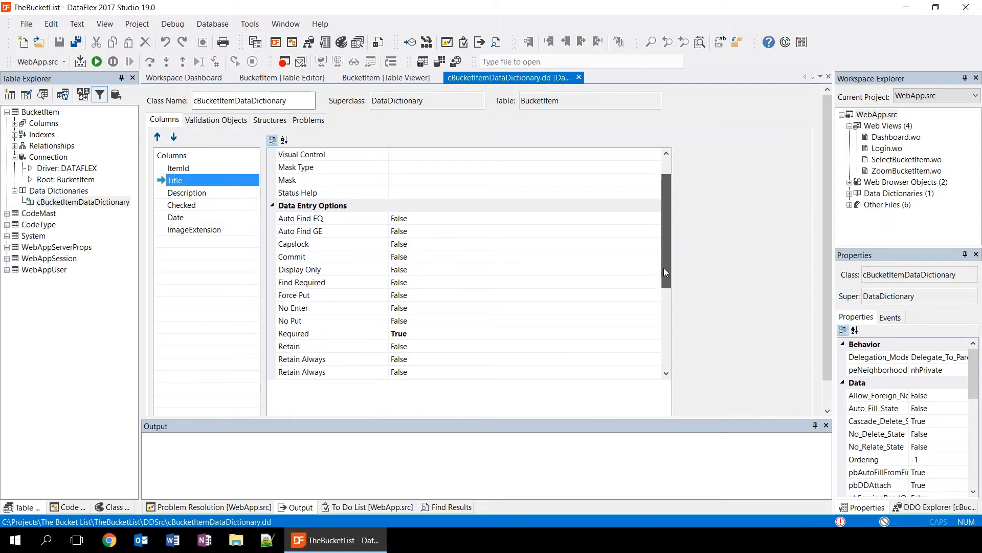
pyautogui.scroll(-3)
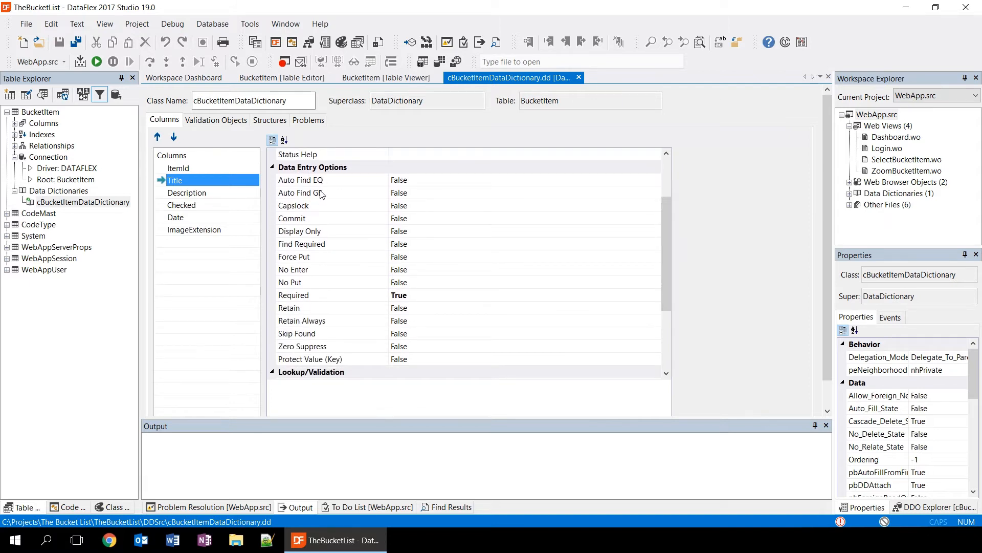
pyautogui.moveTo(324, 296)
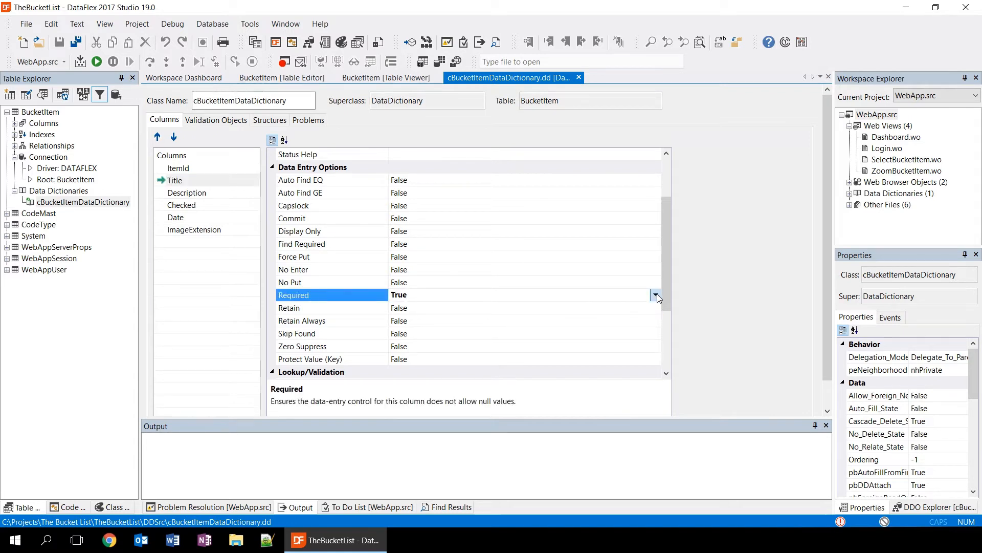
pyautogui.scroll(3)
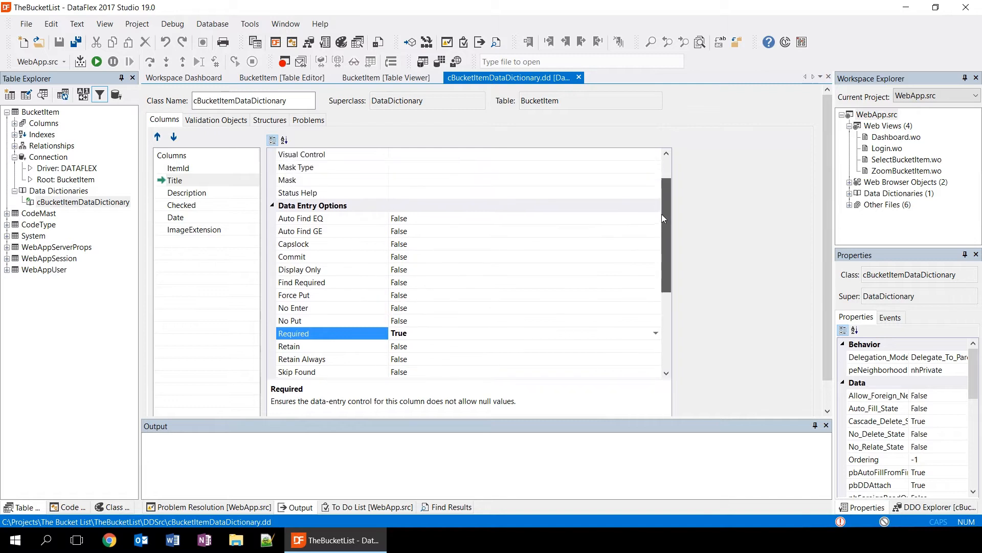
pyautogui.scroll(3)
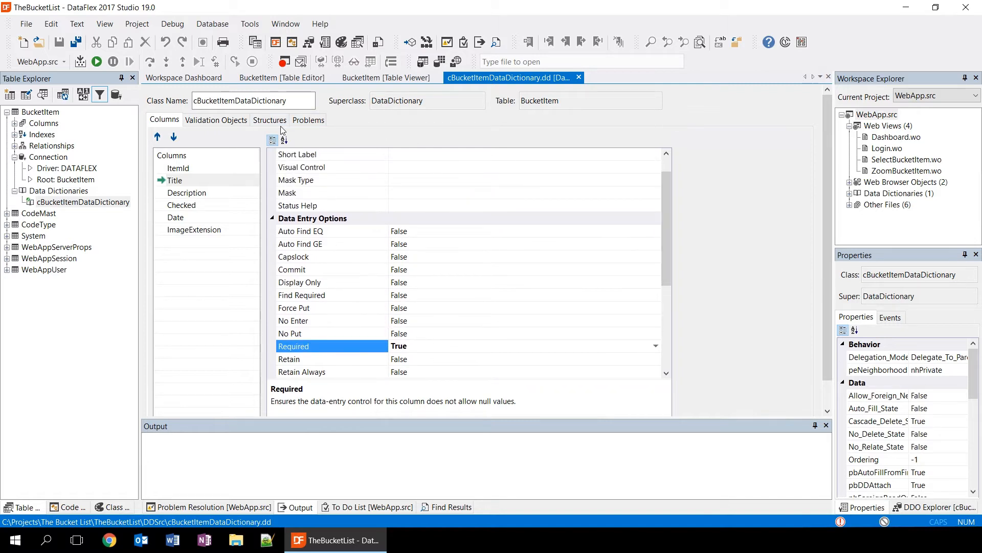
pyautogui.moveTo(216, 120)
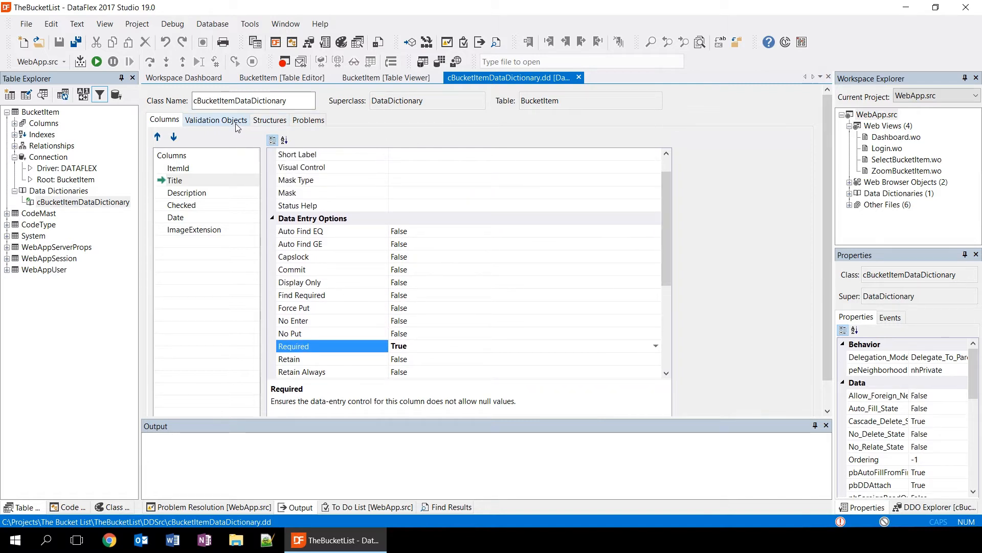
# - Review the Validation Objects and Structures settings, with System as an external table locked DD_Lock_On_All
pyautogui.click(216, 119)
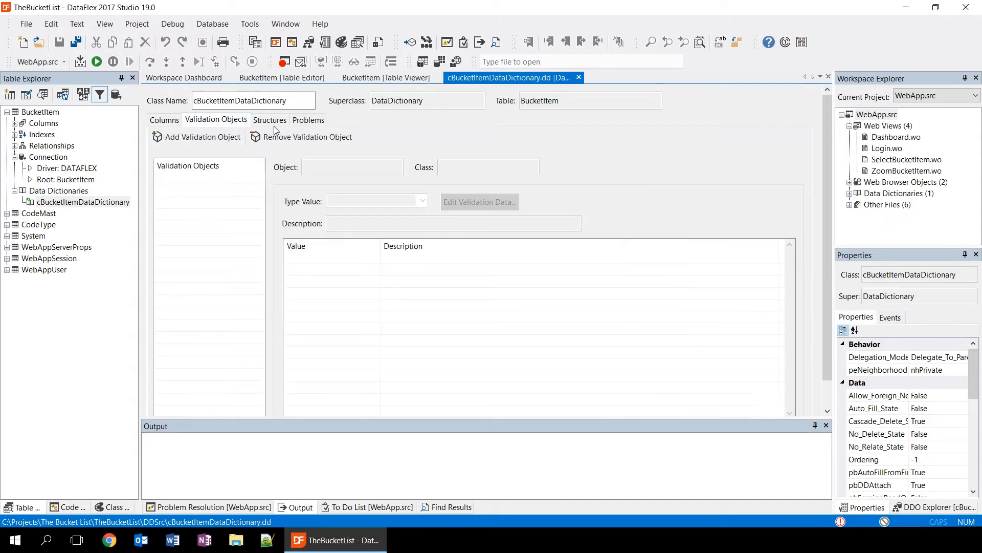
pyautogui.click(269, 120)
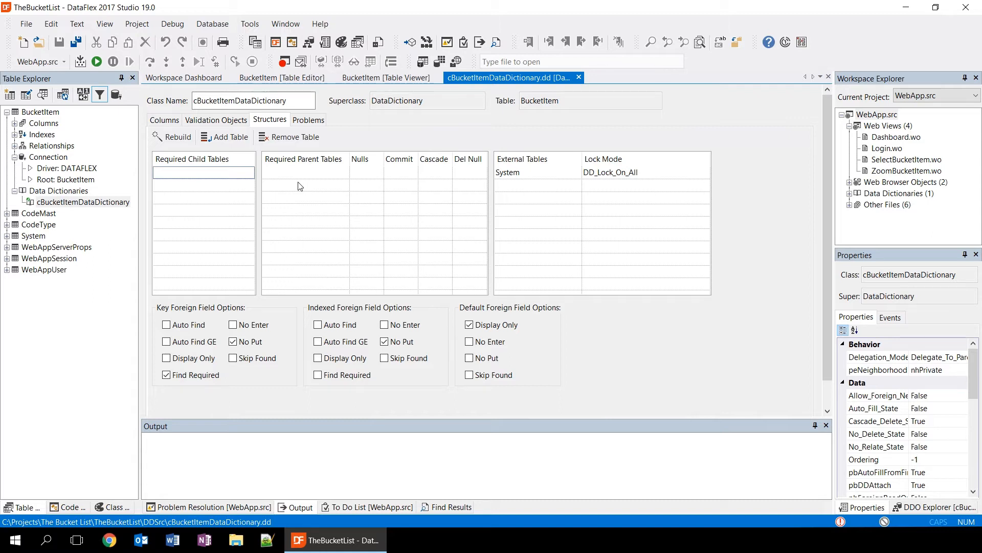
pyautogui.moveTo(495, 174)
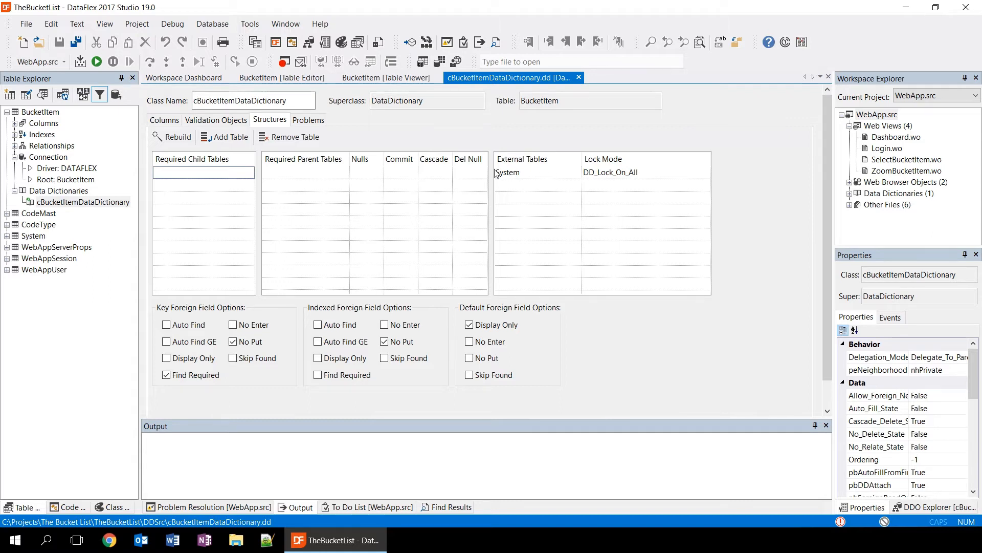
pyautogui.moveTo(378, 135)
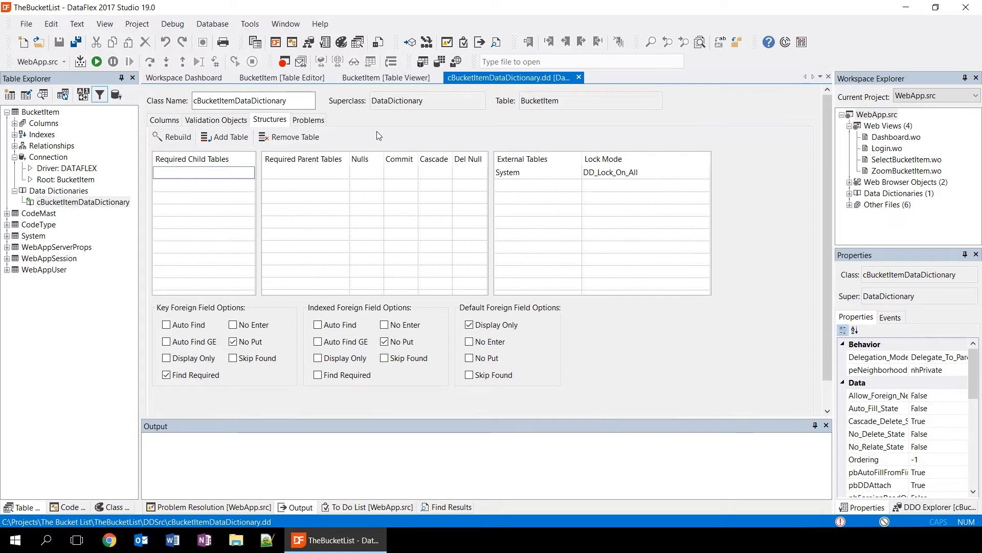
pyautogui.moveTo(297, 136)
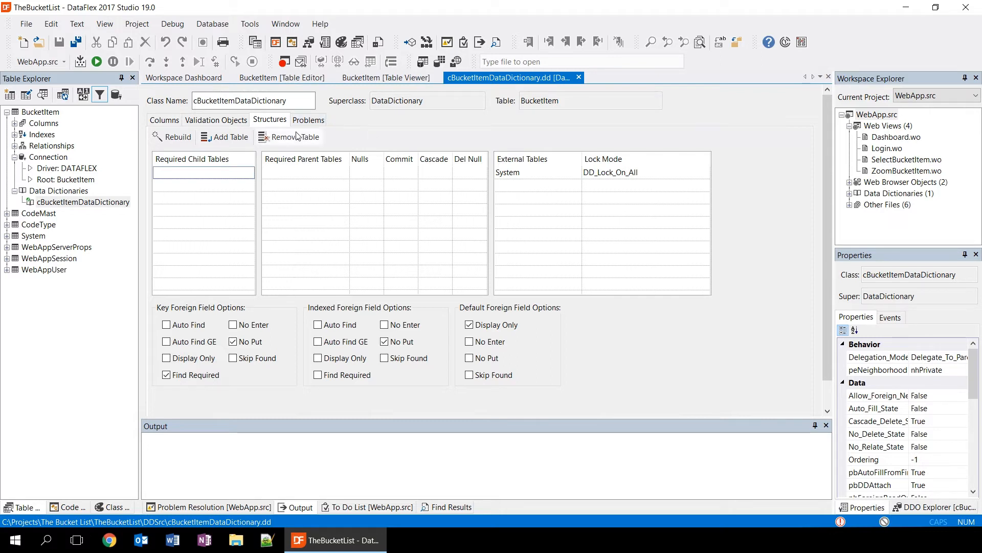
pyautogui.click(163, 120)
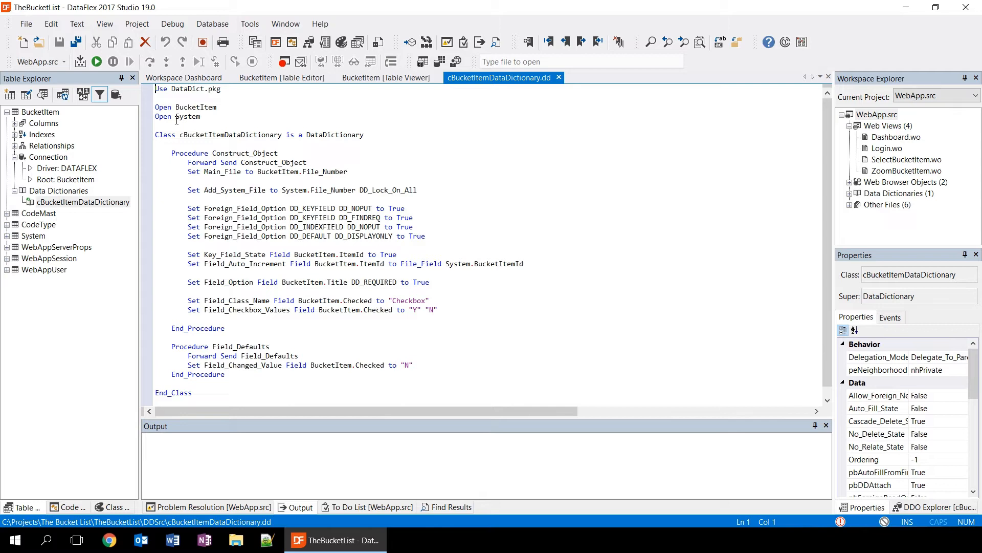
# - Show the BucketItem table properties (10000 max records, 1152 record length) beside the data dictionary source
pyautogui.click(83, 202)
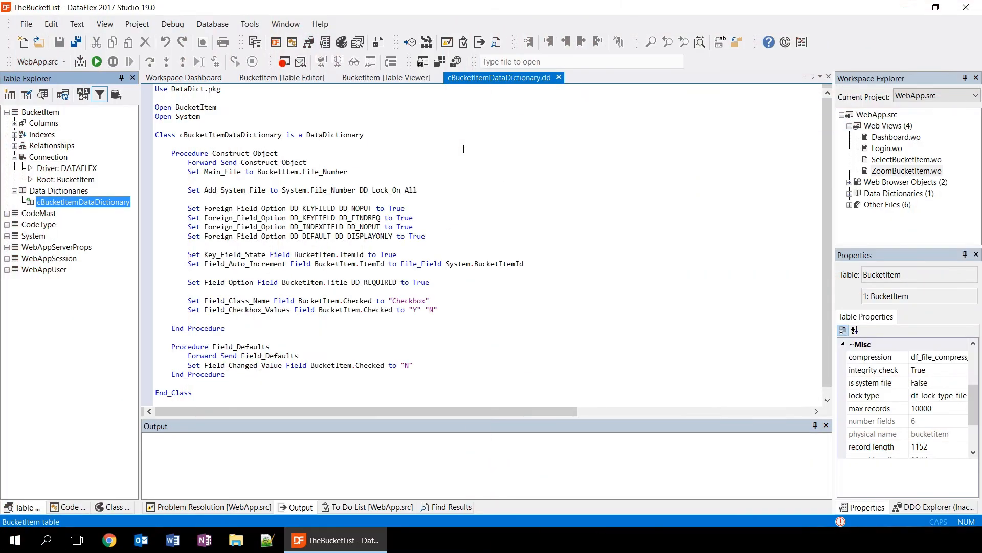
pyautogui.moveTo(423, 147)
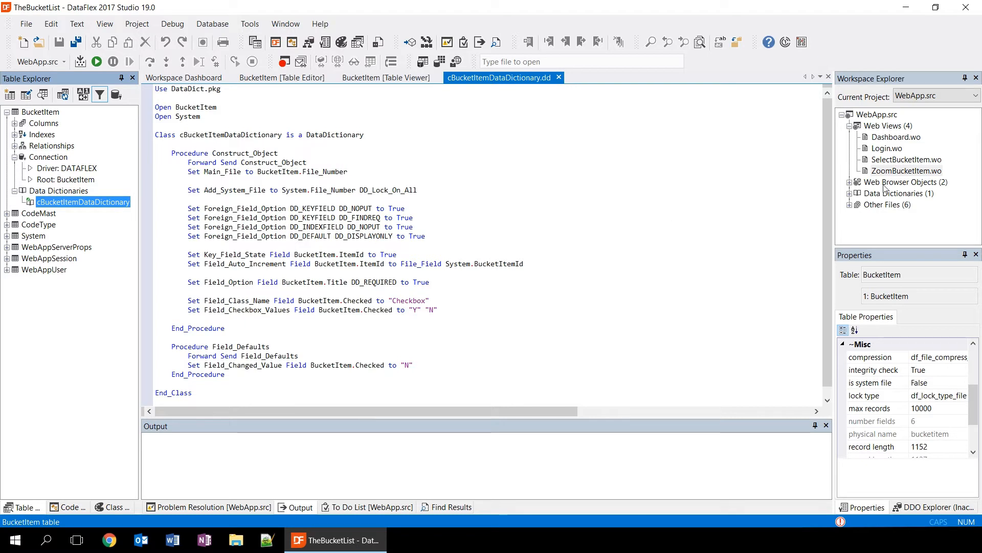
pyautogui.moveTo(907, 171)
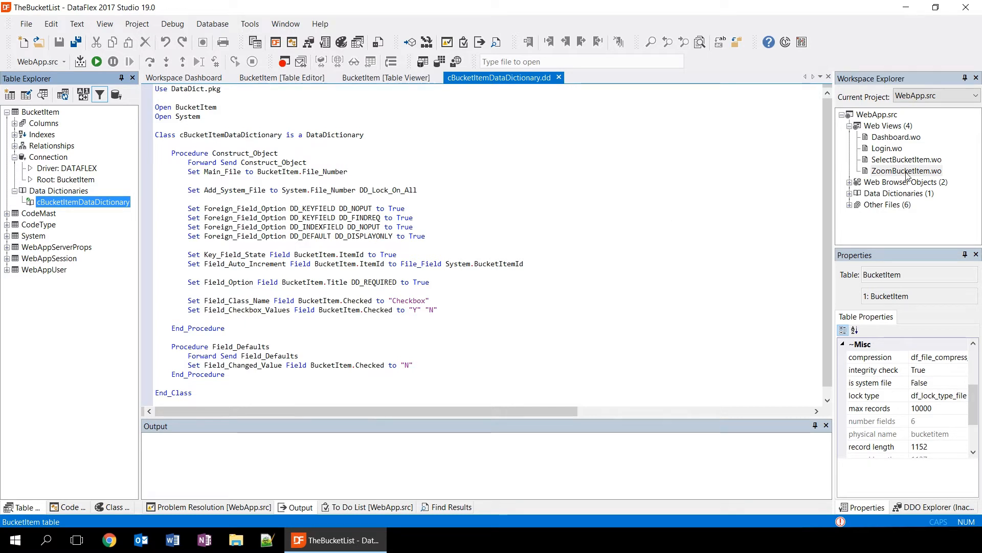
# - Open ZoomBucketItem.wo and scroll through its Title, Date and Description form objects
pyautogui.doubleClick(906, 171)
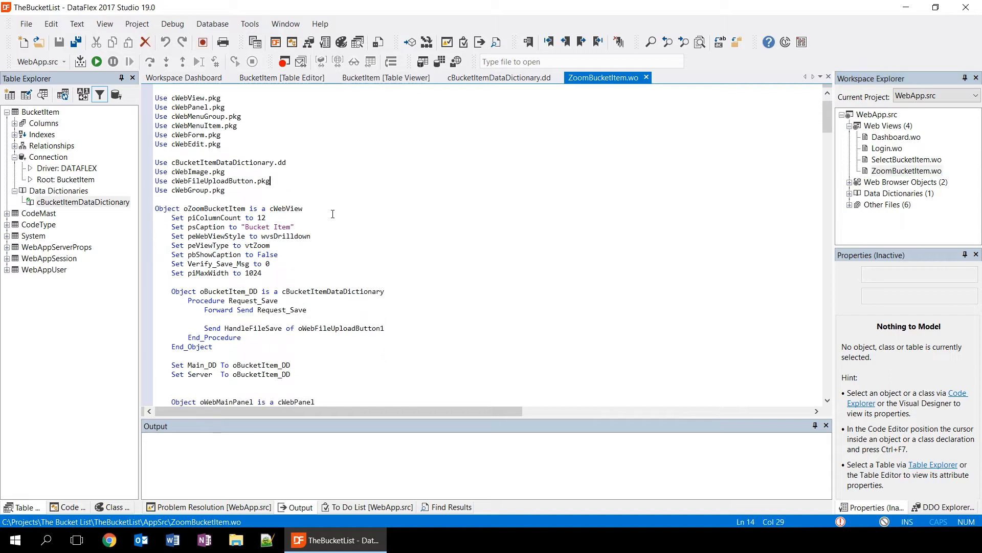
pyautogui.scroll(-3)
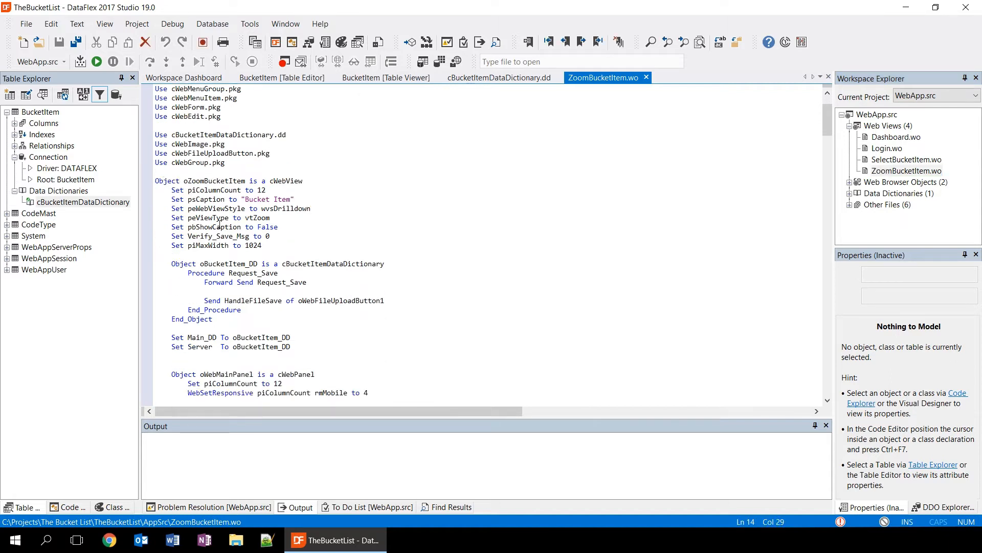
pyautogui.scroll(-3)
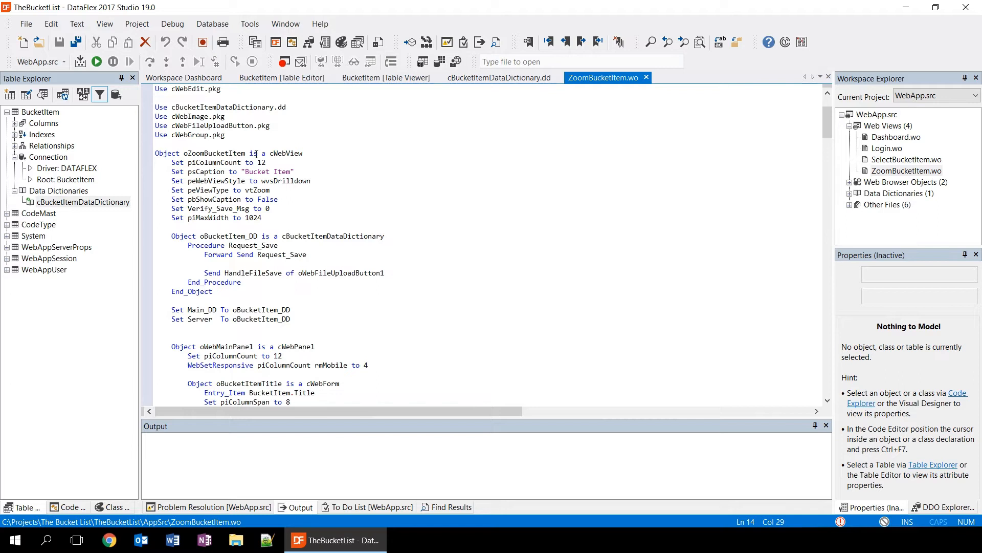
pyautogui.moveTo(280, 213)
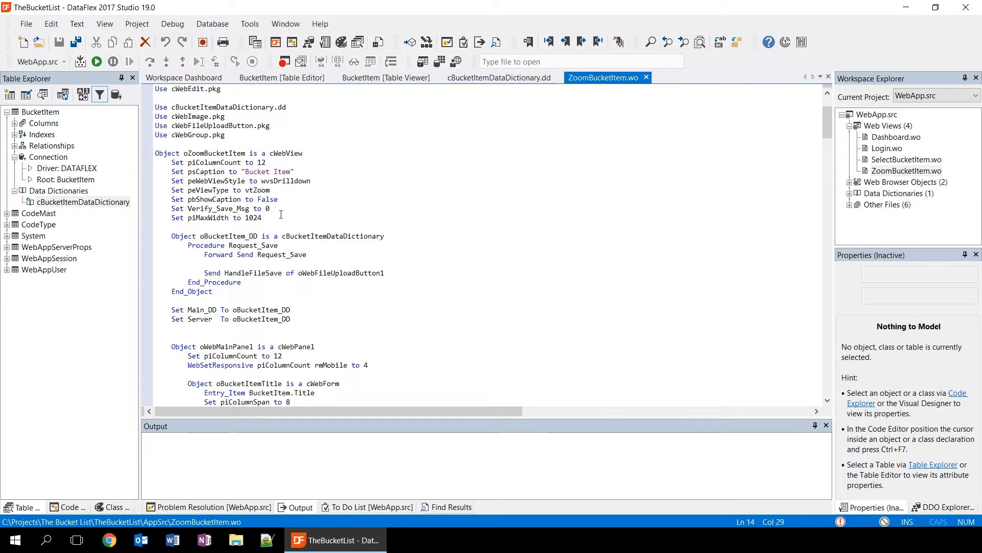
pyautogui.scroll(-3)
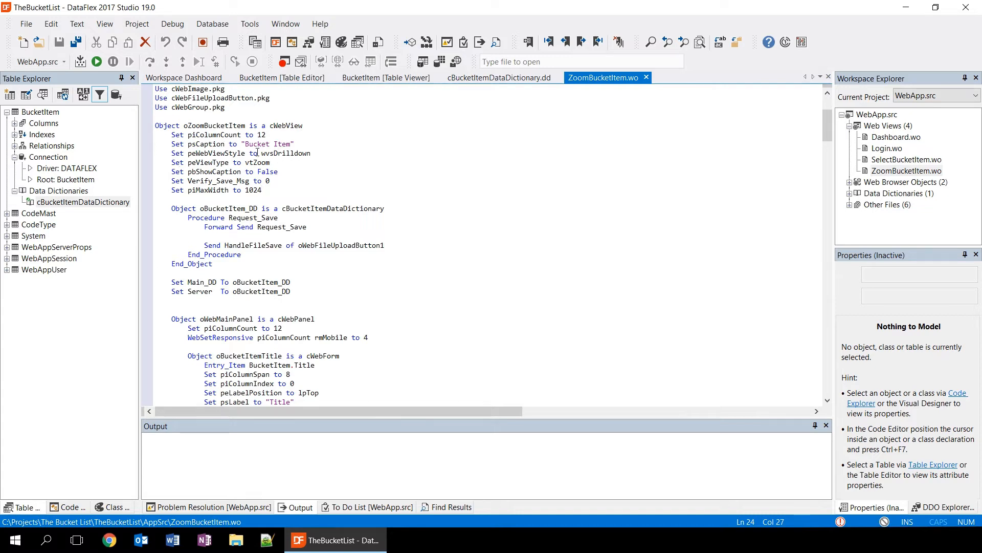
pyautogui.scroll(-3)
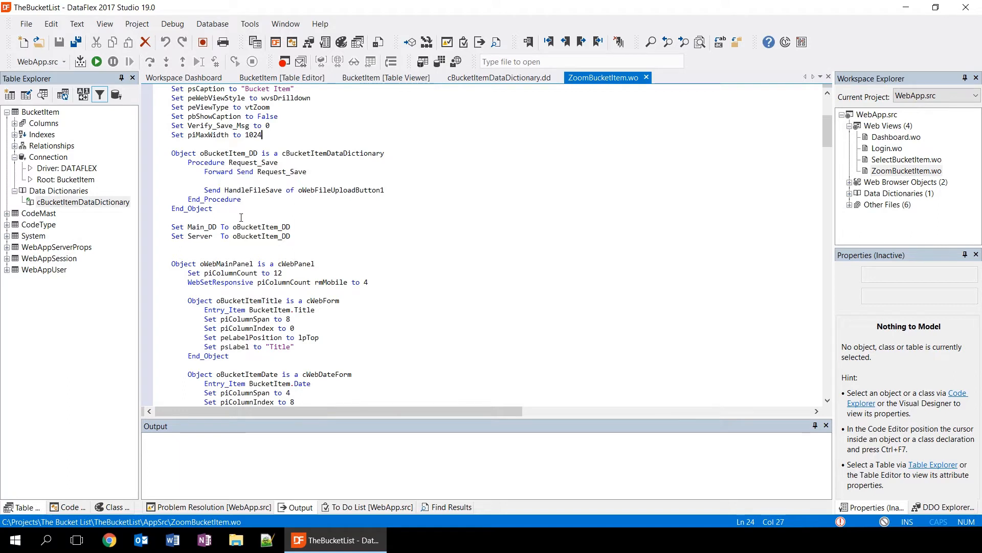
pyautogui.scroll(-3)
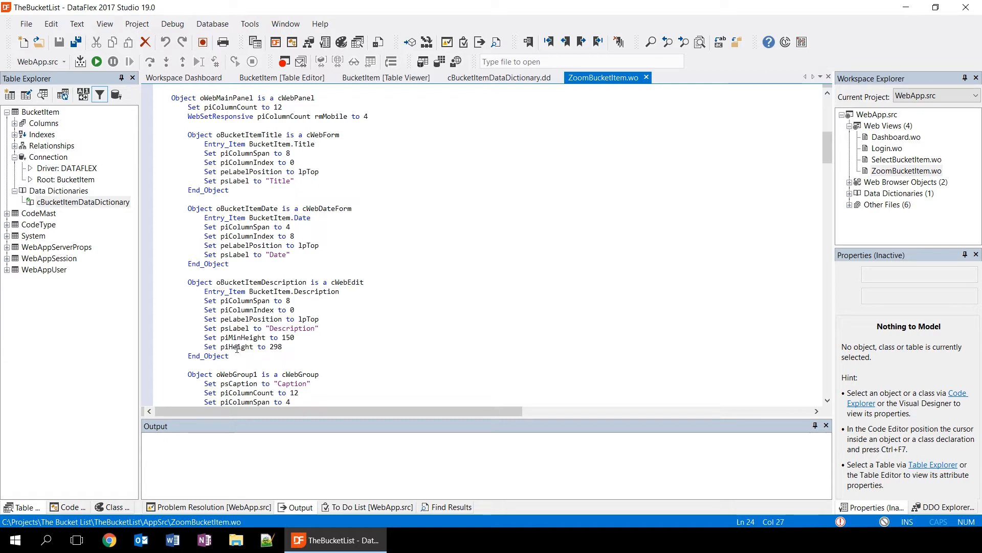
pyautogui.moveTo(232, 347)
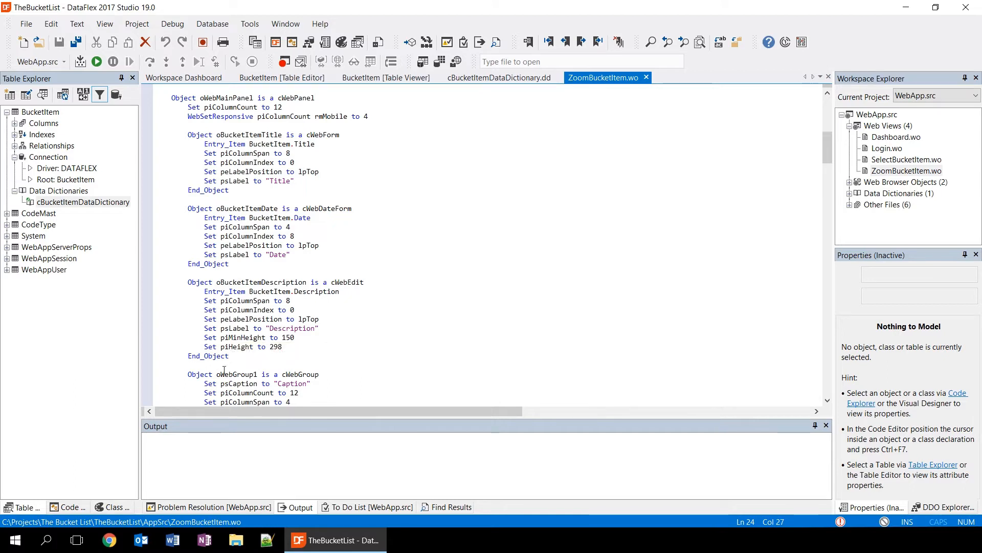
pyautogui.click(68, 506)
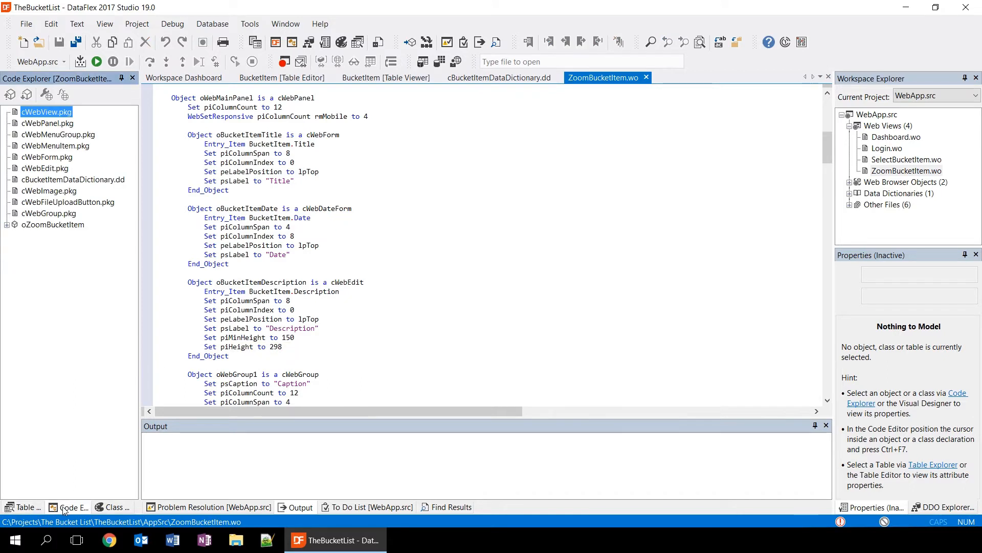
pyautogui.moveTo(85, 299)
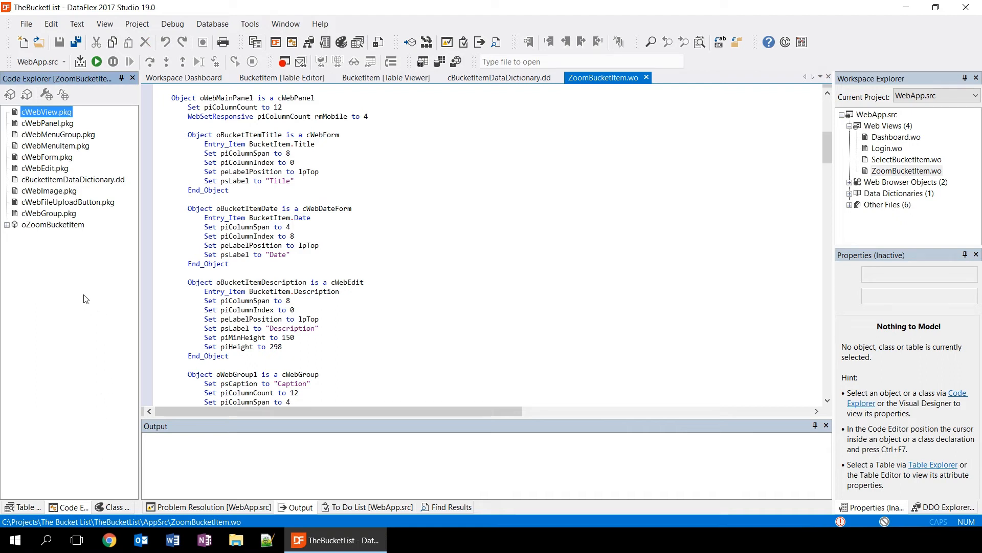
pyautogui.click(7, 225)
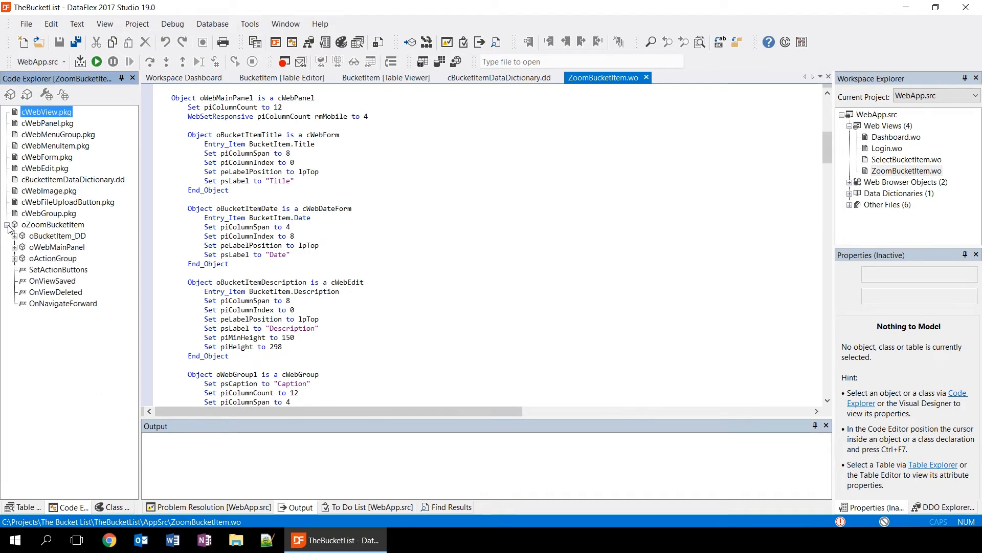
pyautogui.click(15, 246)
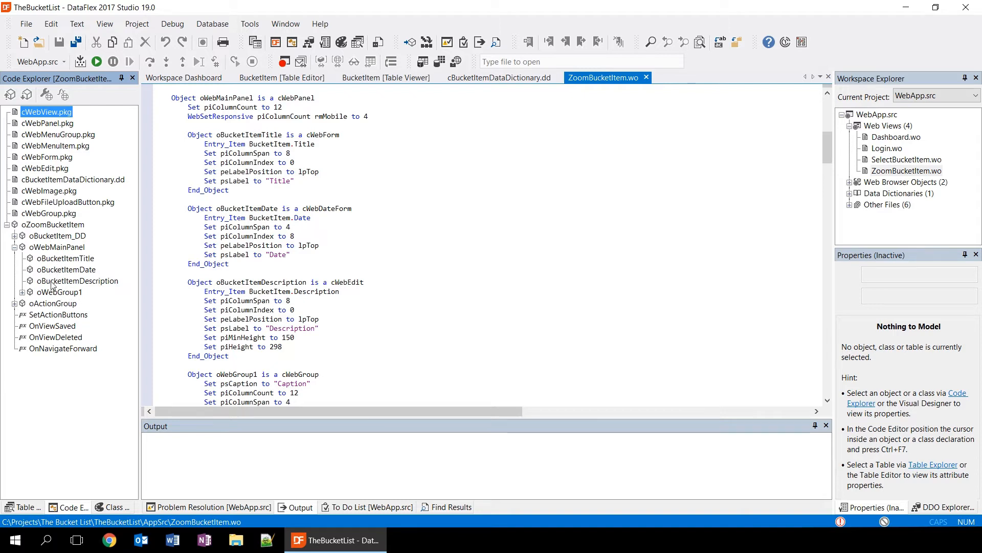
pyautogui.click(22, 292)
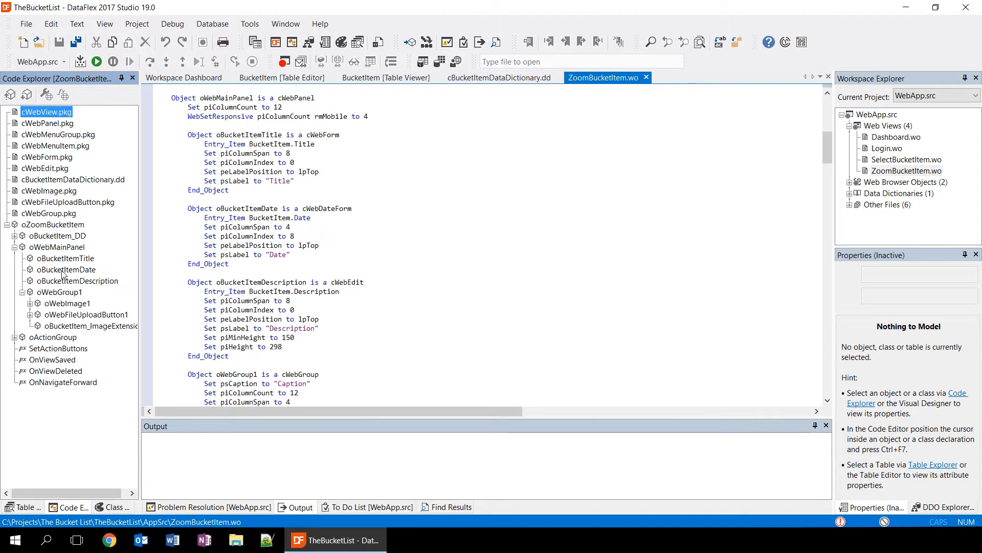
pyautogui.click(65, 270)
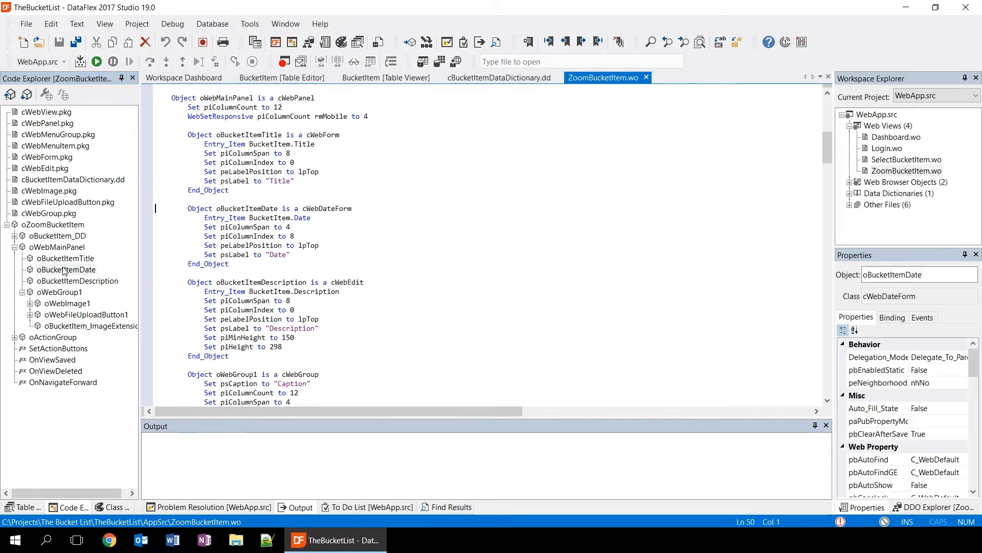
pyautogui.click(77, 280)
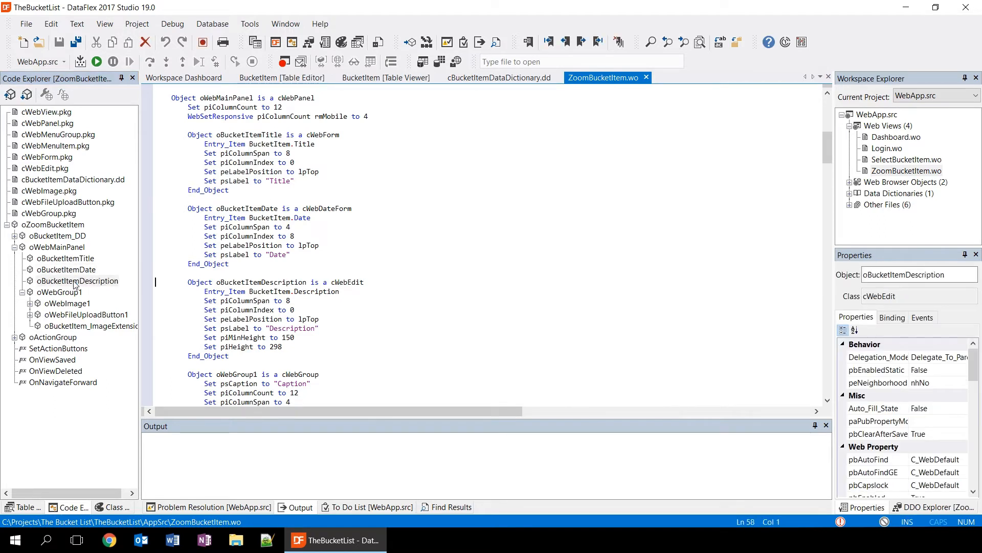
pyautogui.click(65, 258)
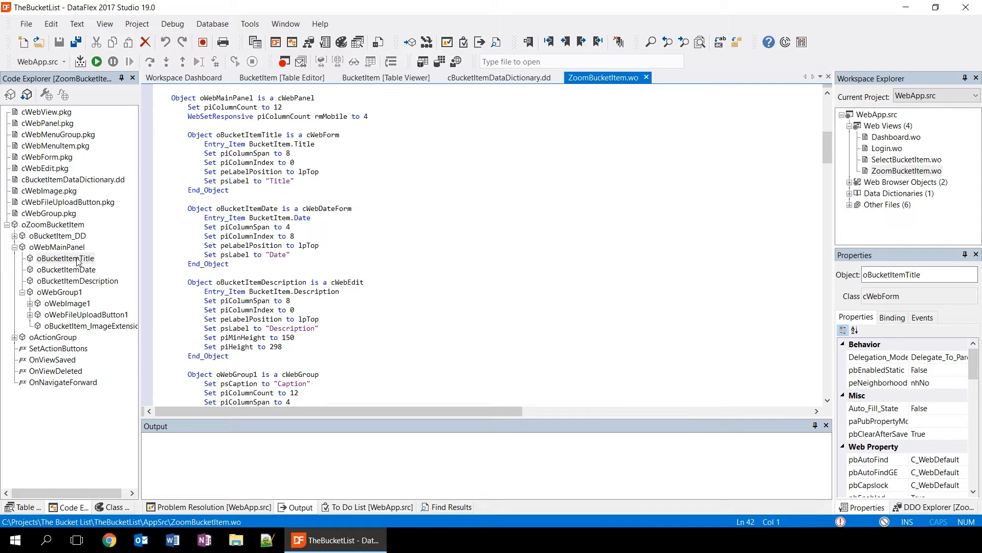
pyautogui.moveTo(174, 299)
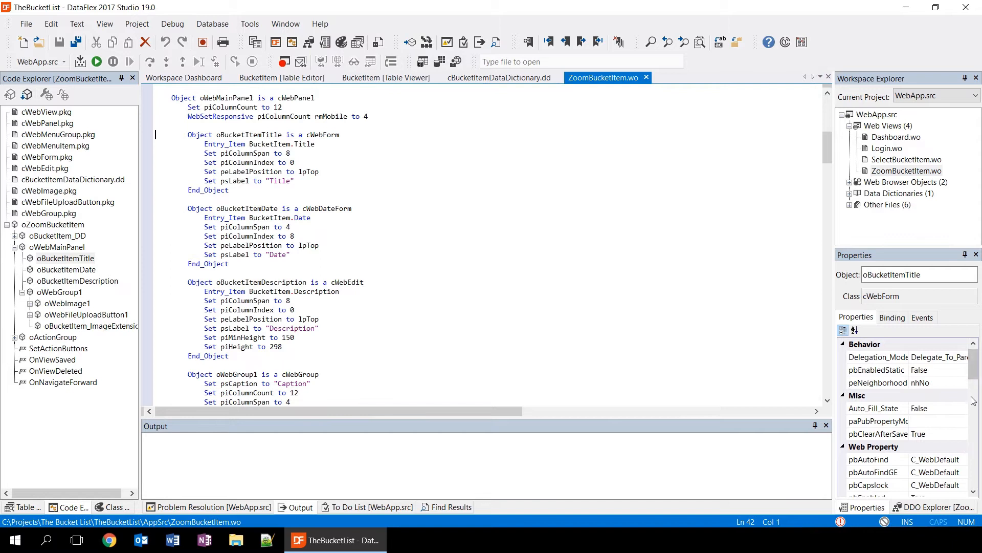
pyautogui.scroll(-3)
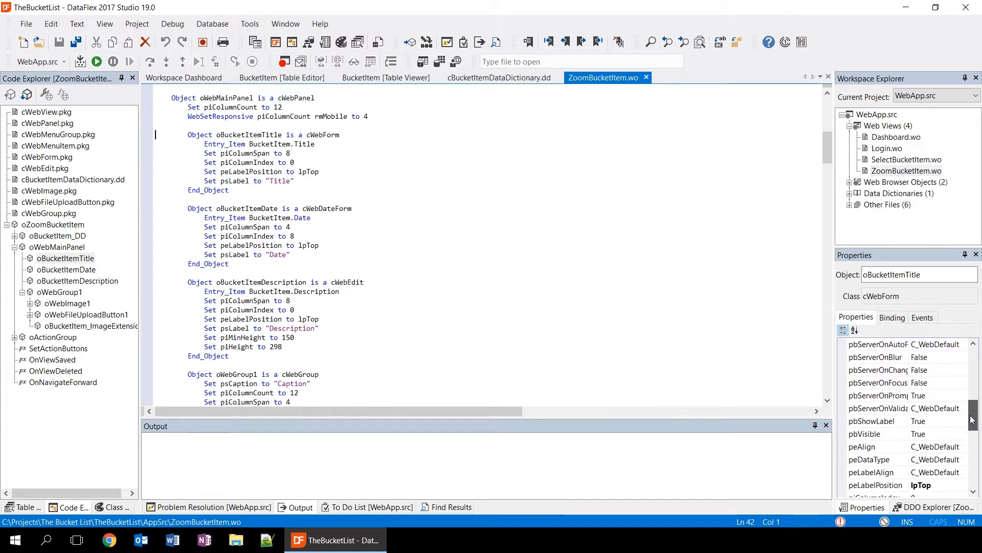
pyautogui.scroll(-3)
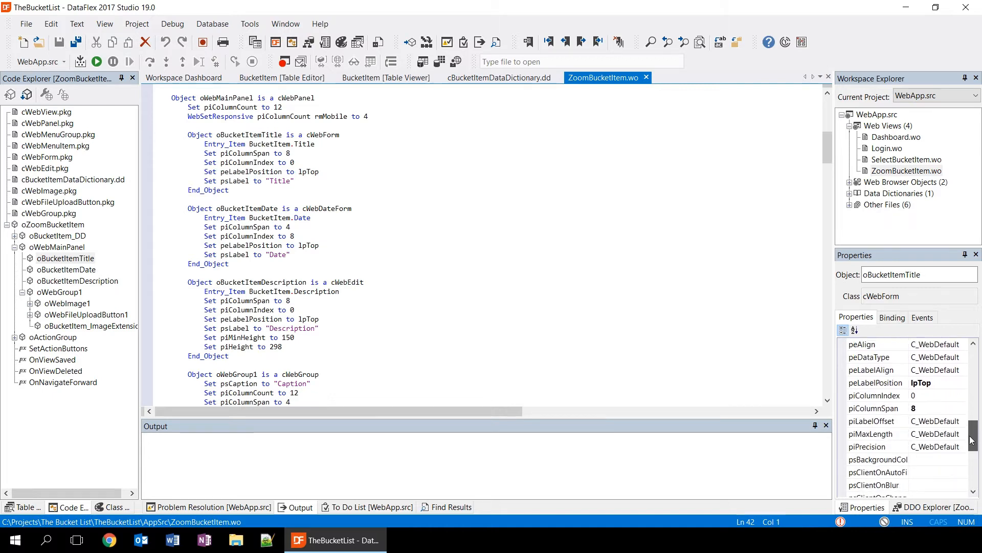
pyautogui.scroll(-3)
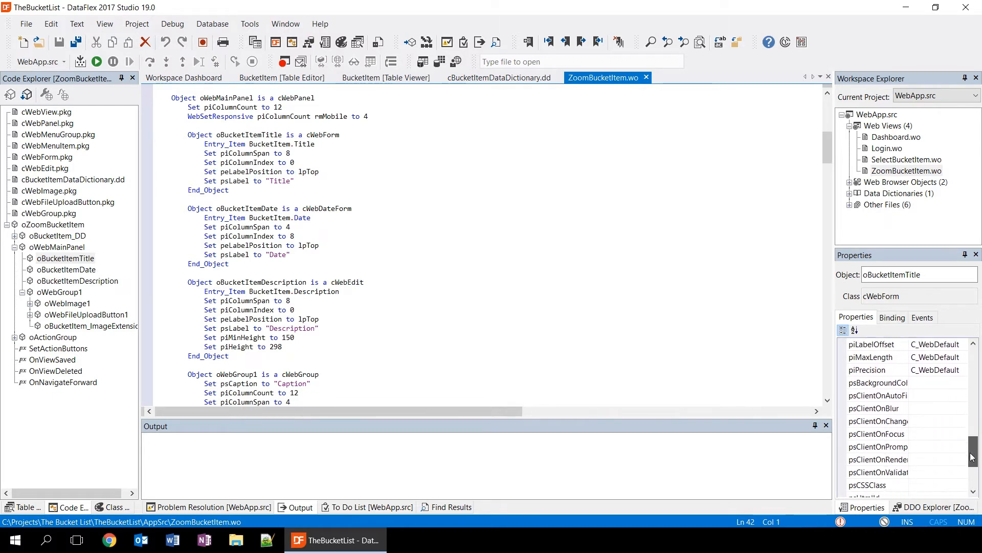
pyautogui.scroll(-3)
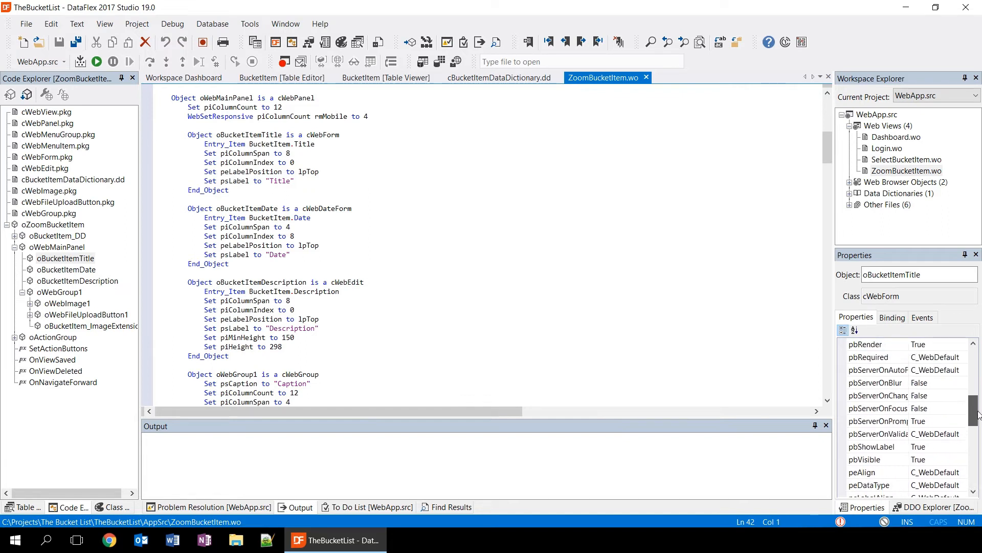
pyautogui.scroll(3)
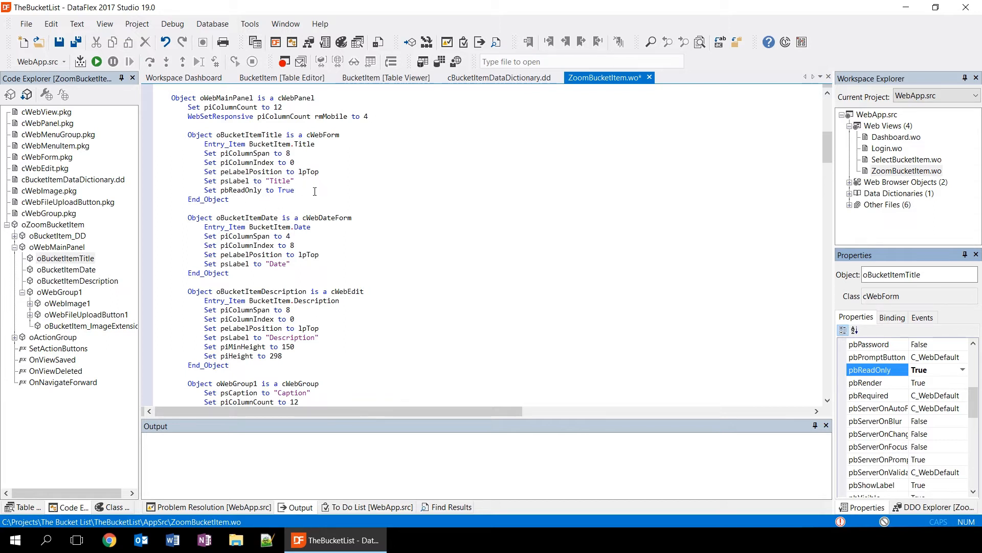
# - Add 'Set pbRender to True' under the Title form's pbReadOnly line via code completion
pyautogui.click(314, 191)
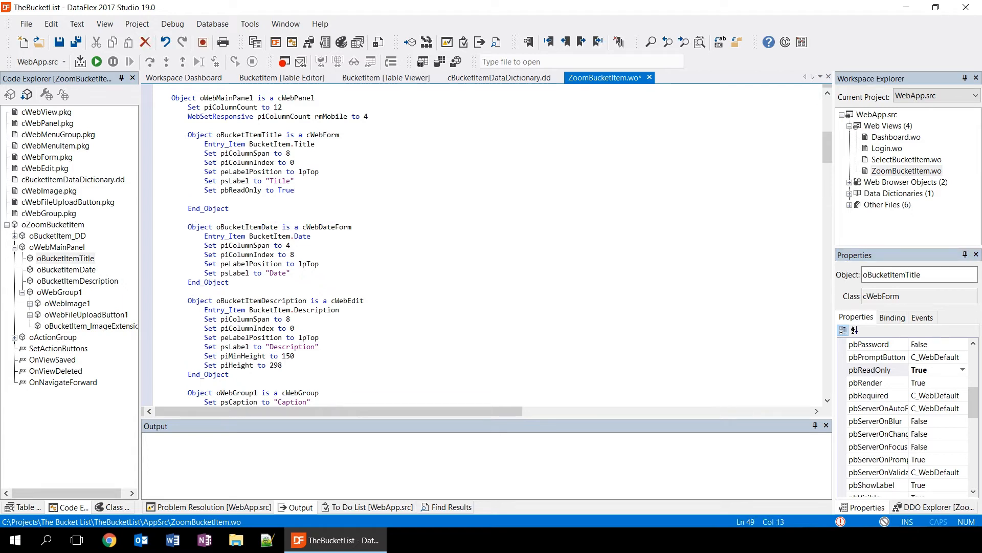
pyautogui.write('se')
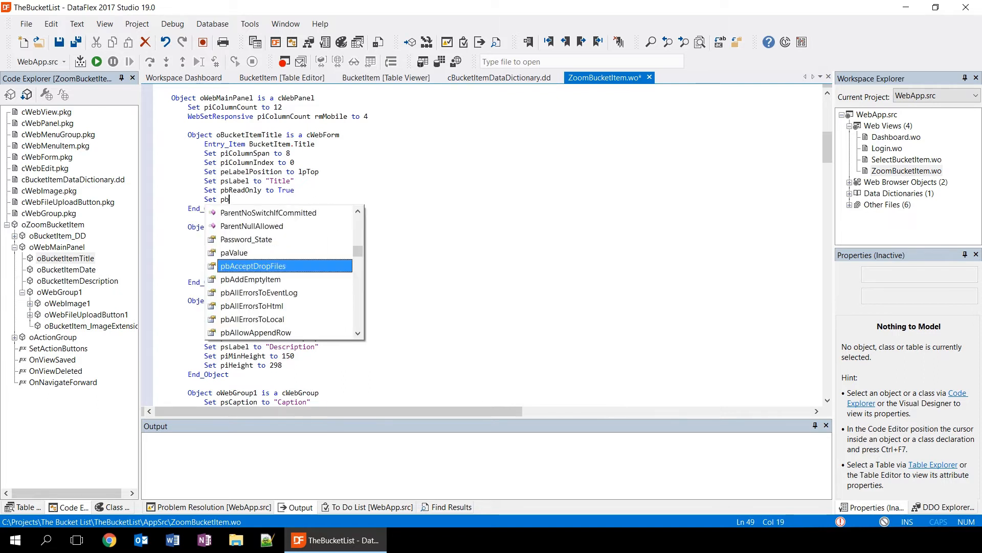
pyautogui.write('Render to')
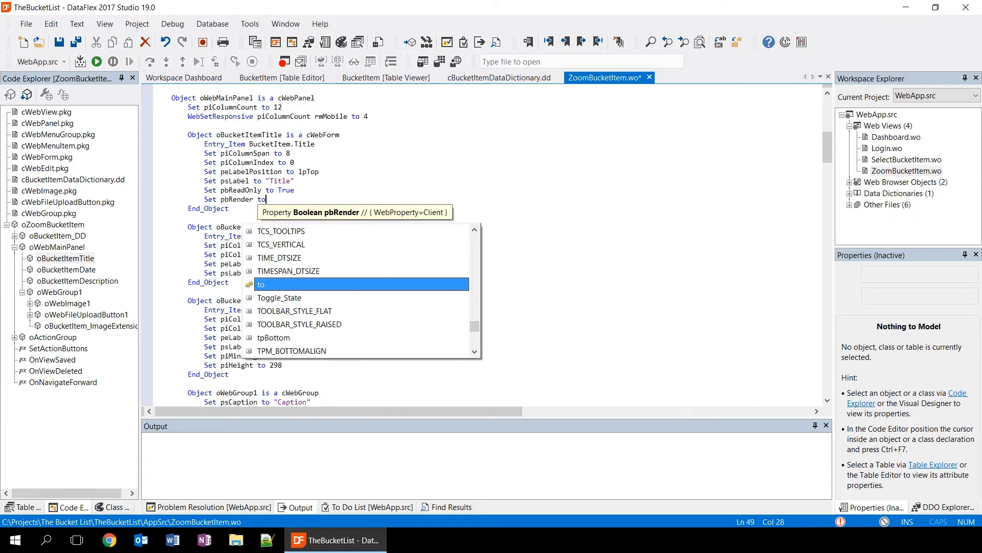
pyautogui.write('true')
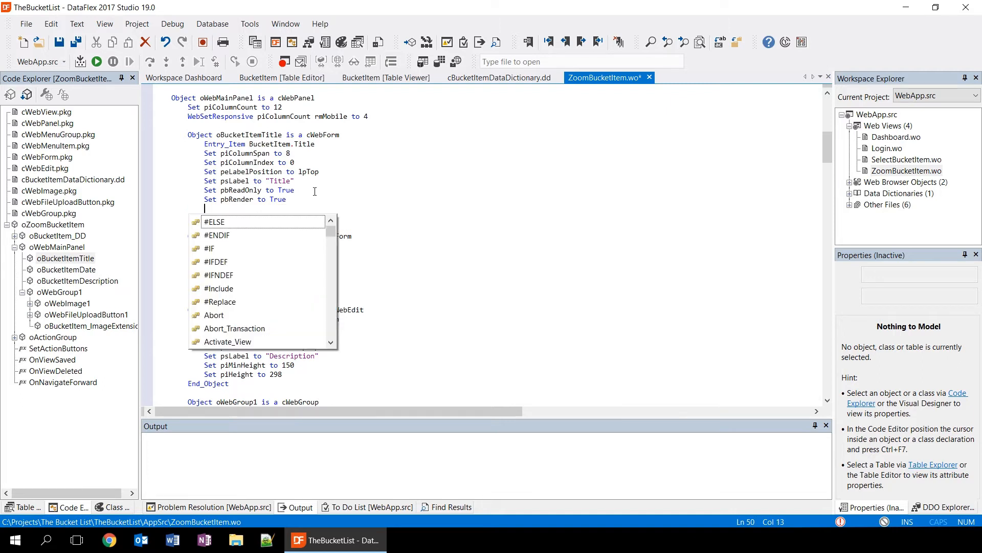
pyautogui.write('set')
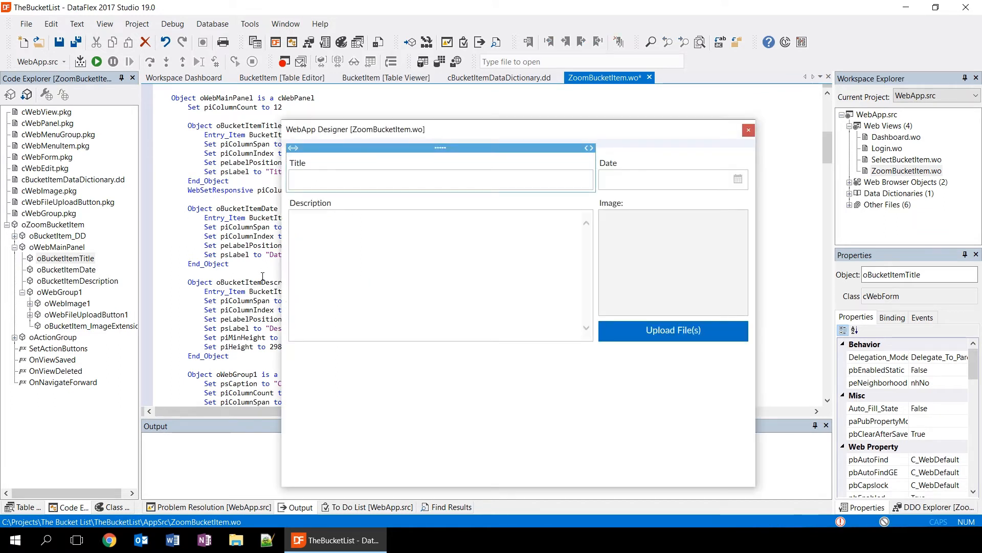
pyautogui.moveTo(520, 253)
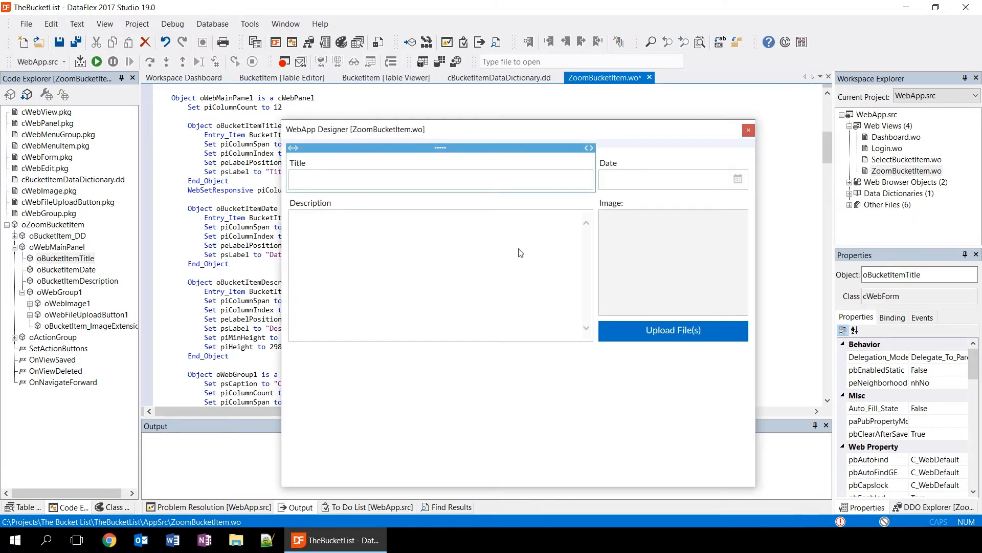
pyautogui.moveTo(520, 218)
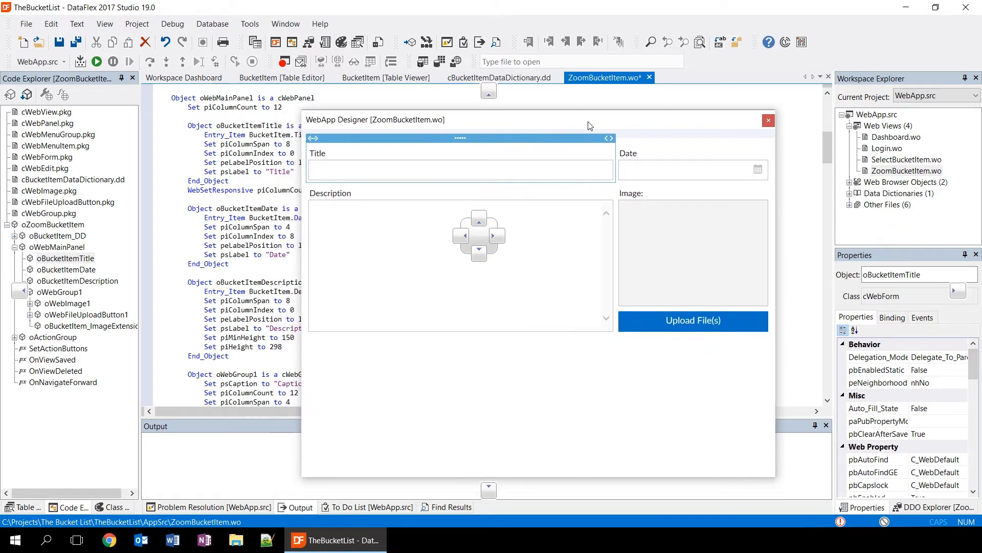
# - Position the WebApp Designer and select the Upload File(s) button to show oWebFileUploadButton1's code and properties
pyautogui.click(461, 170)
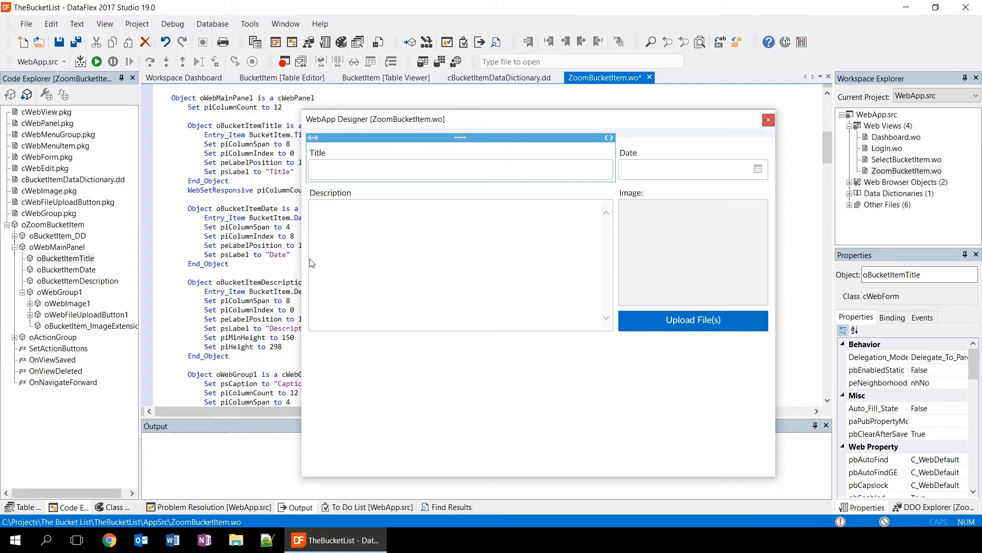
pyautogui.moveTo(401, 214)
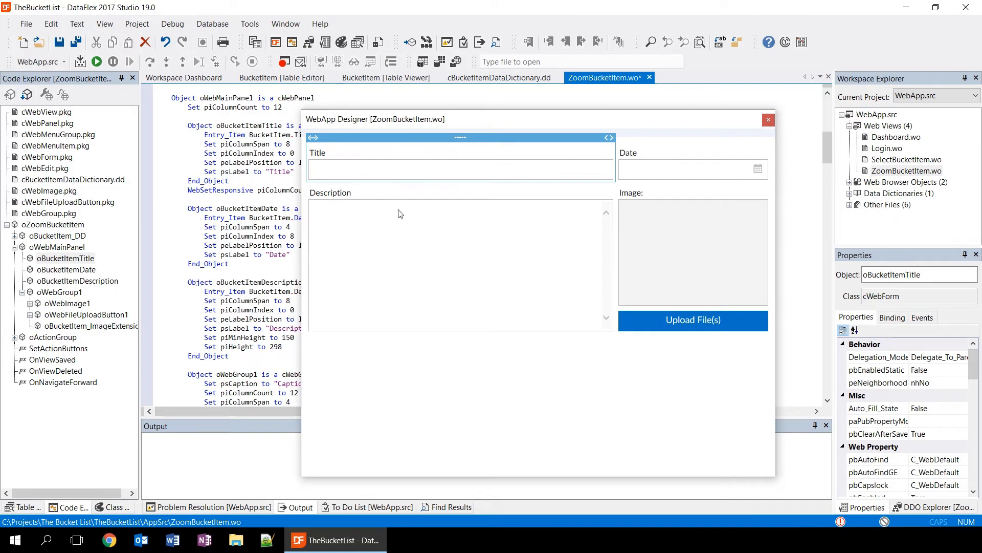
pyautogui.moveTo(424, 203)
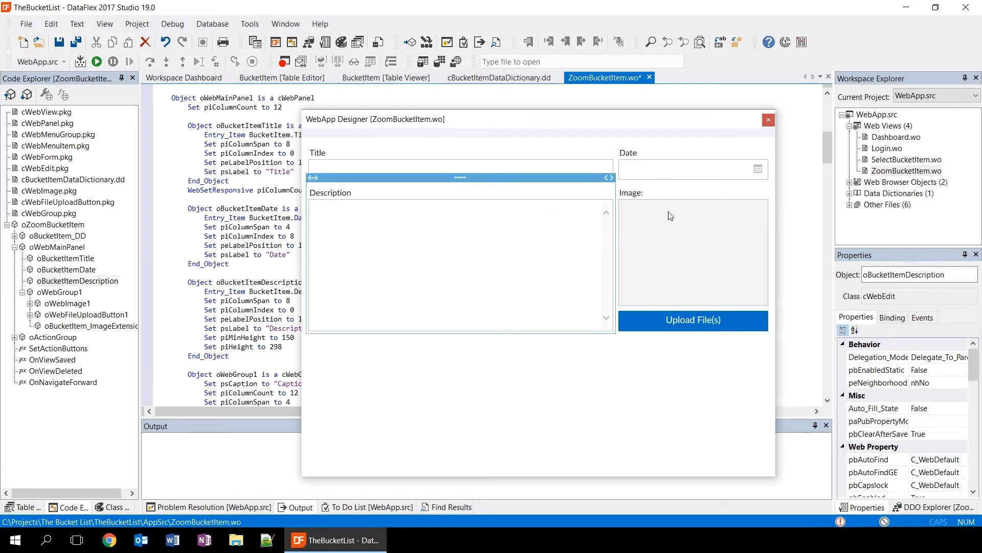
pyautogui.click(693, 251)
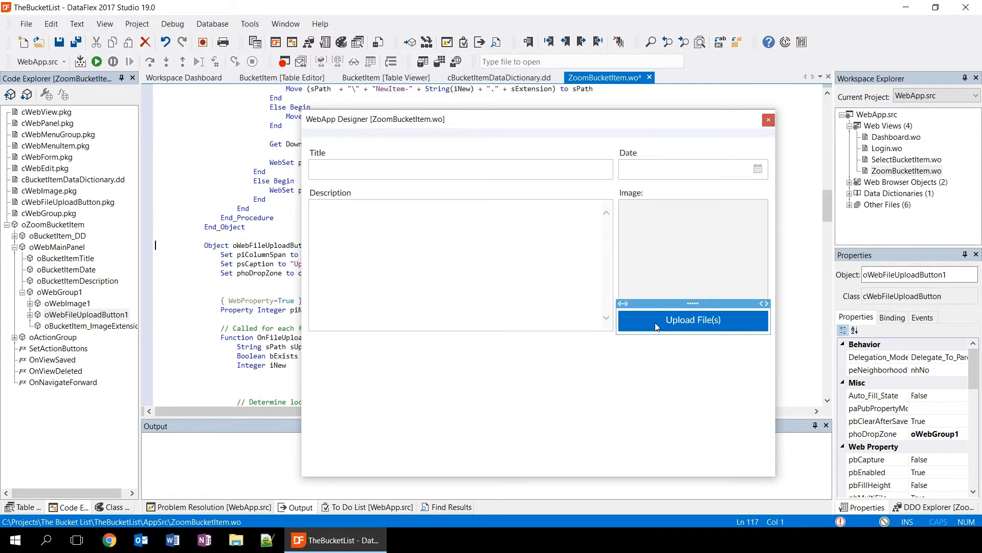
pyautogui.moveTo(408, 124)
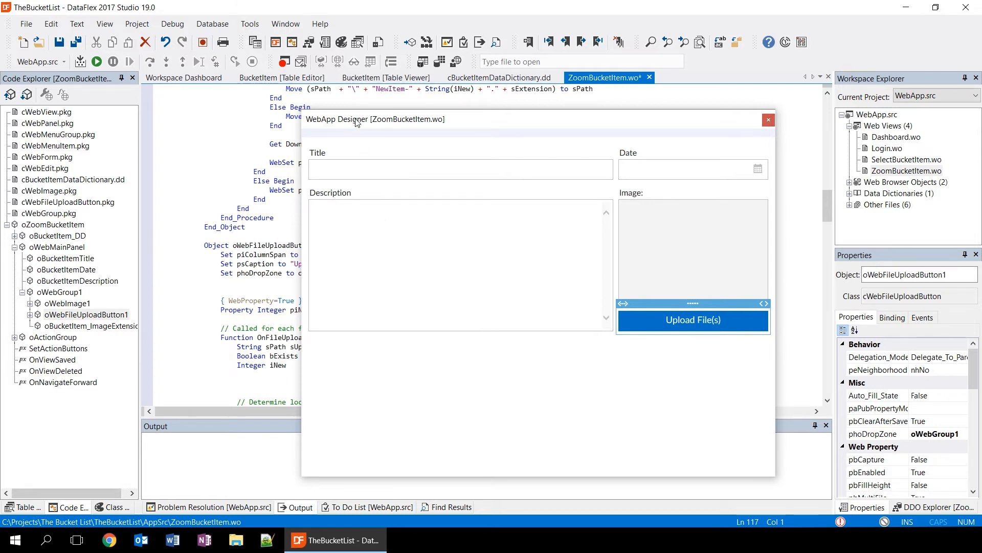
pyautogui.moveTo(355, 119); pyautogui.dragTo(441, 124)
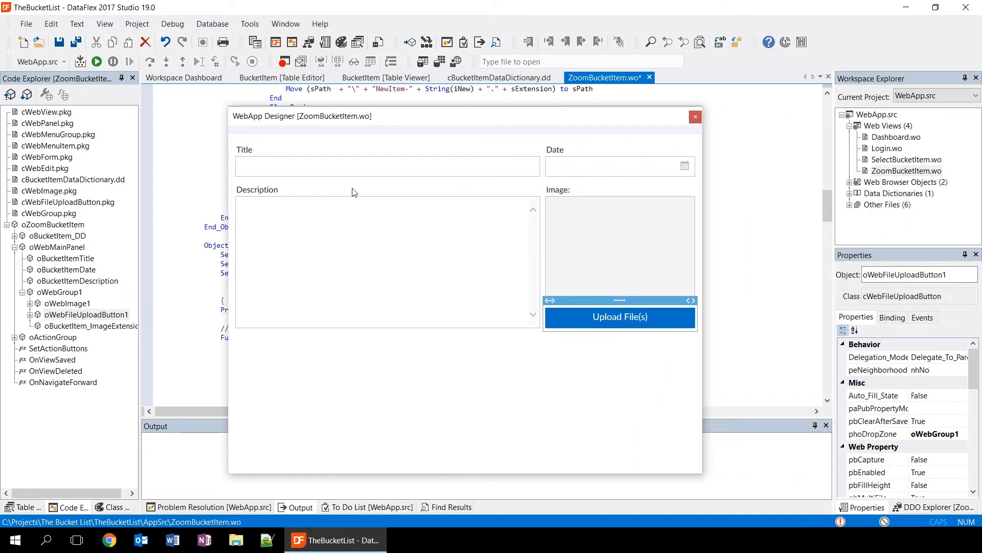
pyautogui.moveTo(401, 238)
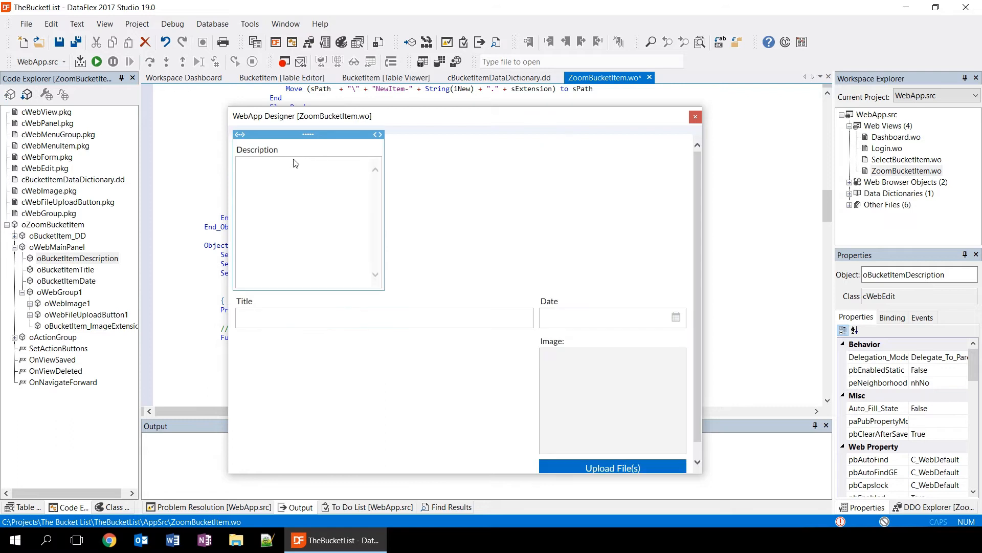
pyautogui.moveTo(540, 313)
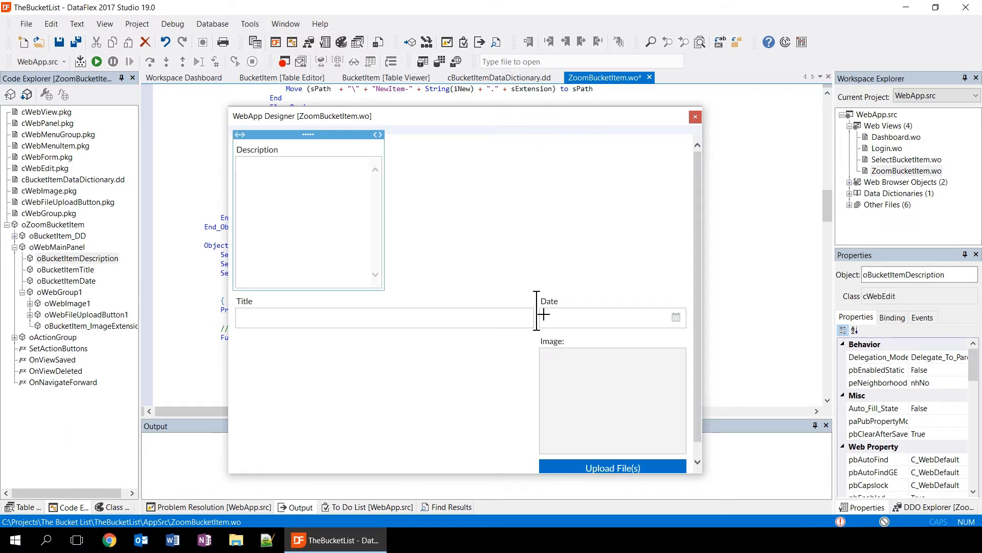
pyautogui.moveTo(308, 134); pyautogui.dragTo(313, 177)
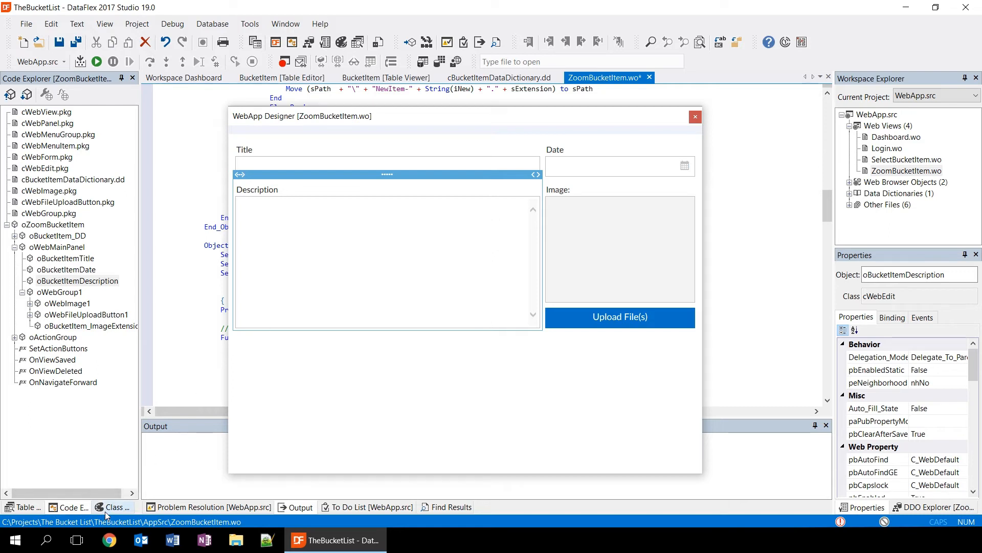
# - Add a cWebForm from the Web Controls palette beneath the Title field
pyautogui.click(113, 506)
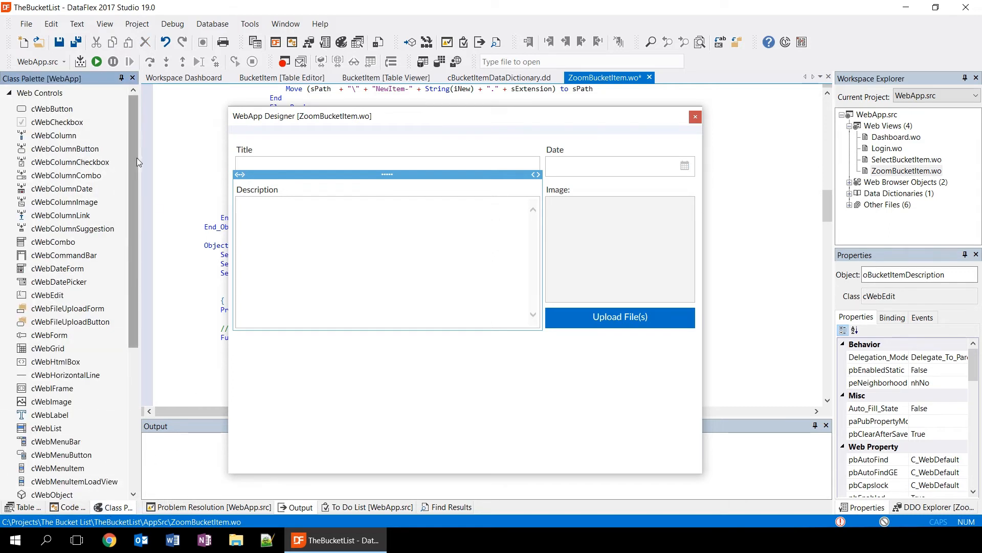
pyautogui.scroll(-3)
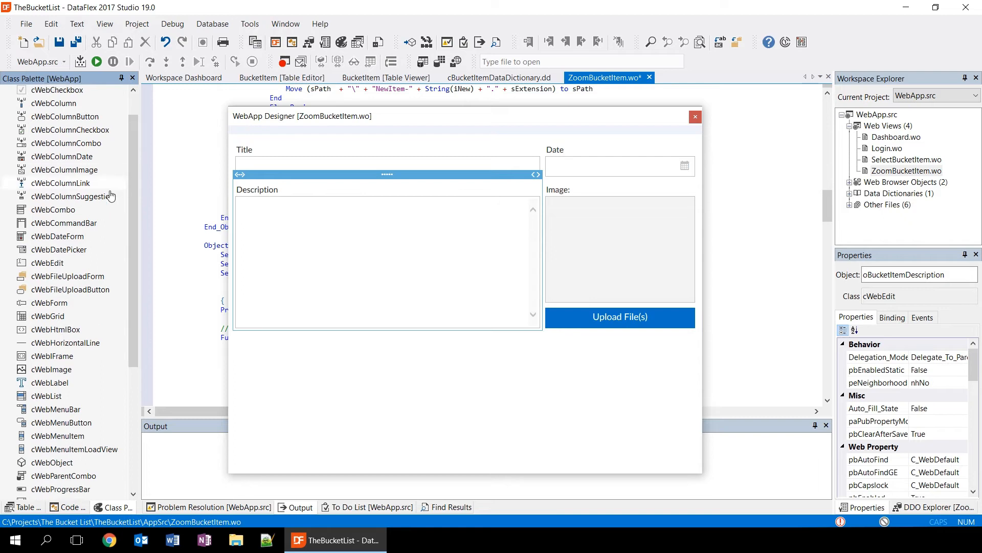
pyautogui.moveTo(68, 297)
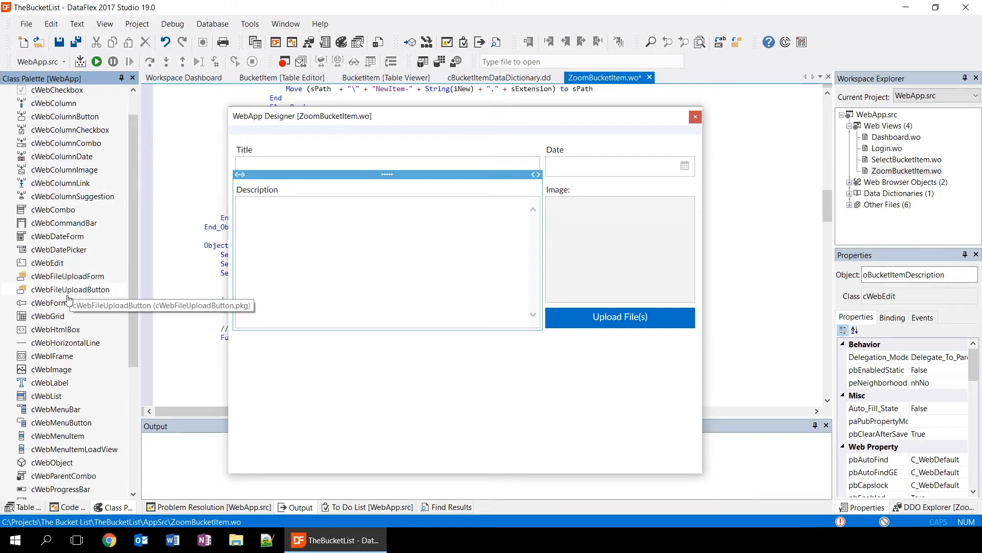
pyautogui.click(52, 303)
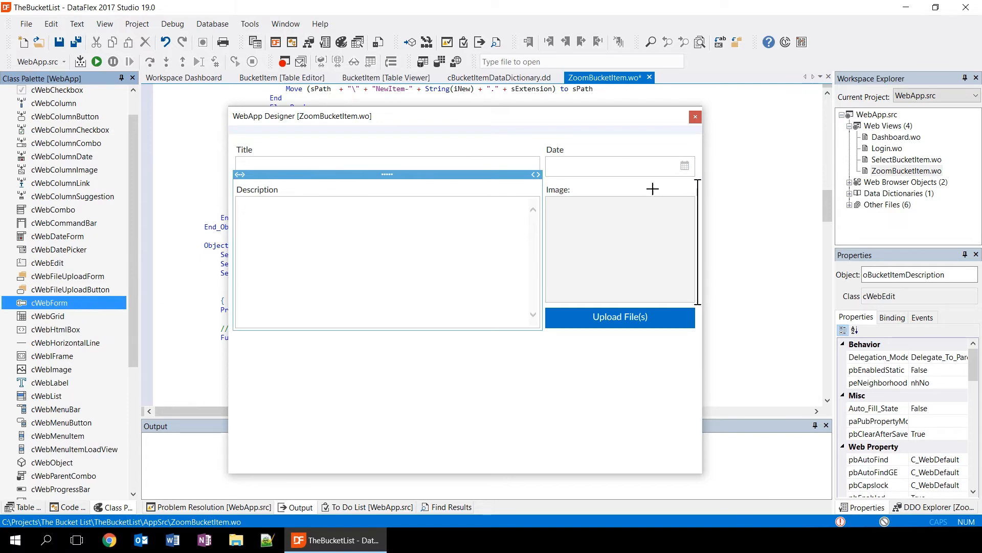
pyautogui.moveTo(670, 166)
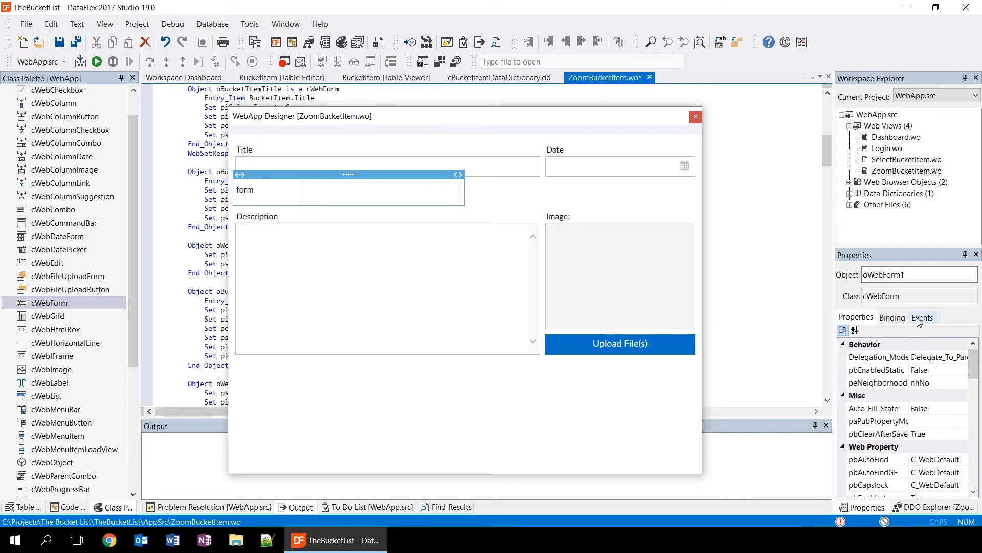
pyautogui.moveTo(779, 298)
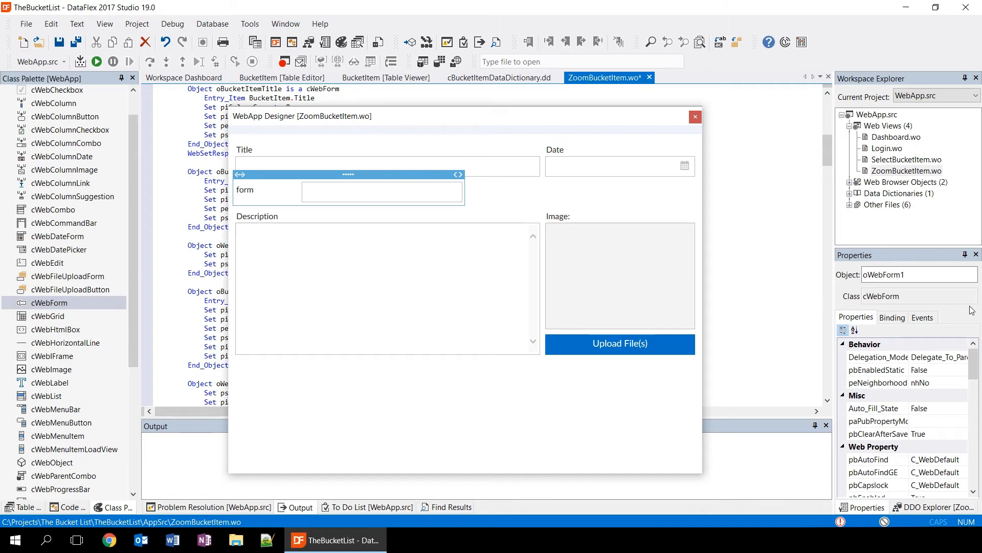
pyautogui.moveTo(894, 269)
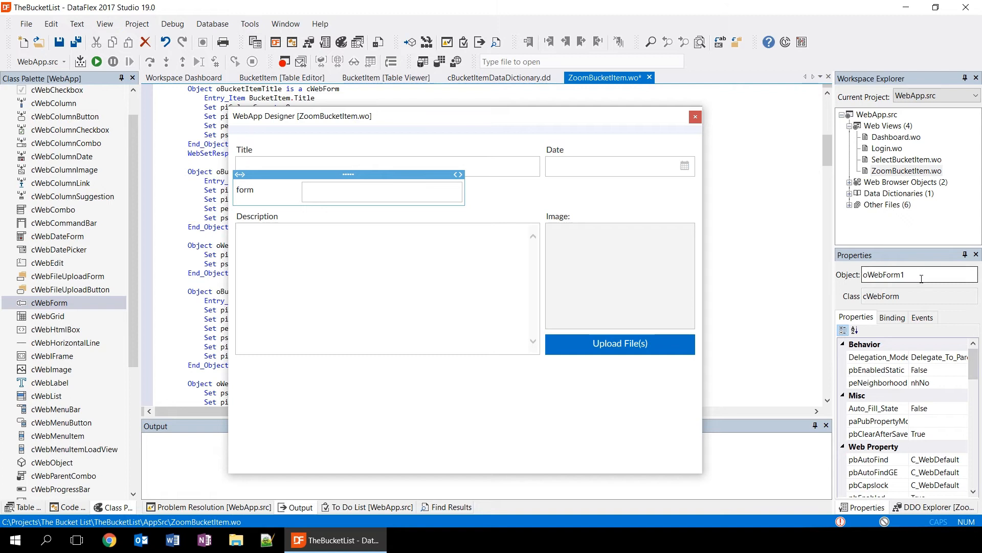
# - Rename the new form's object from oWebForm1 to oExtraDetail
pyautogui.tripleClick(918, 275)
pyautogui.write('o')
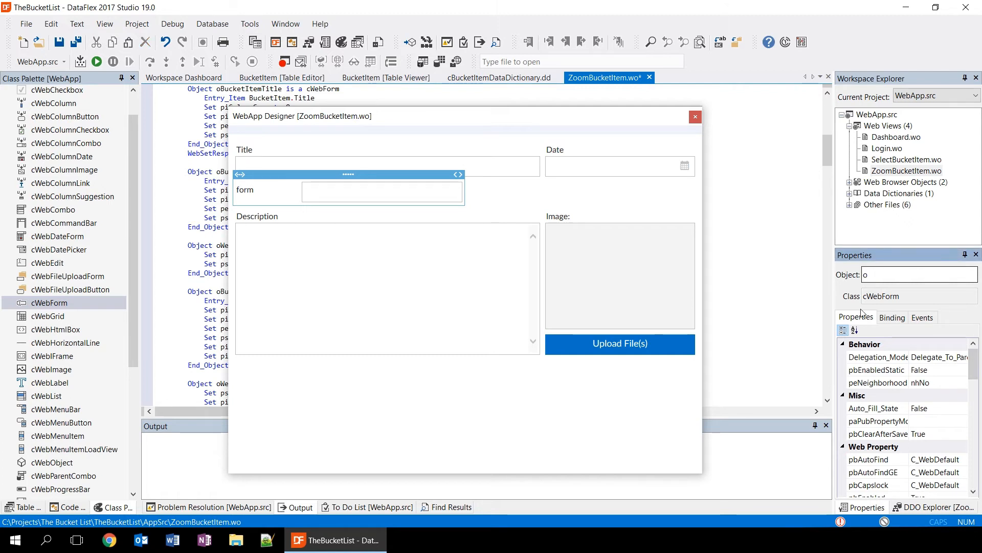
pyautogui.write('ExtraDetail')
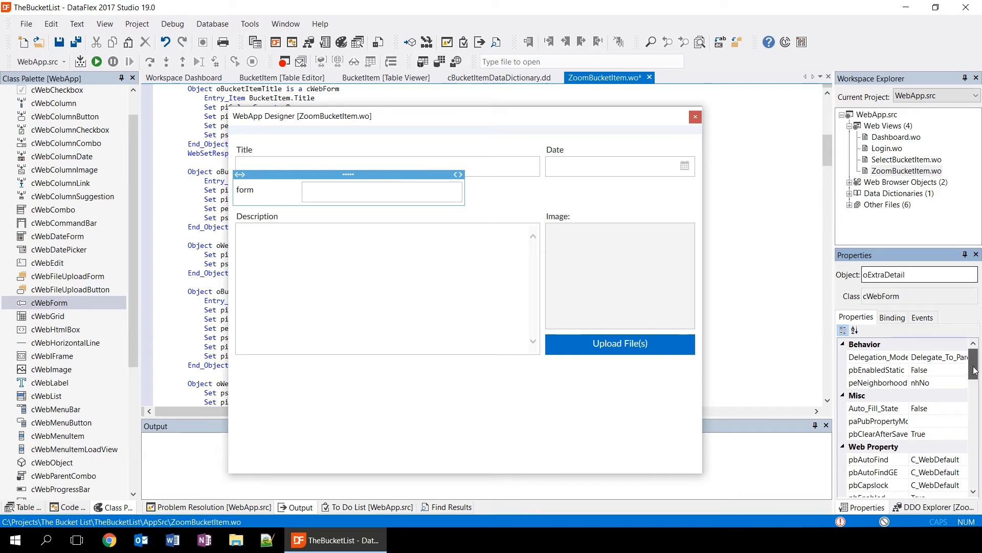
pyautogui.scroll(-3)
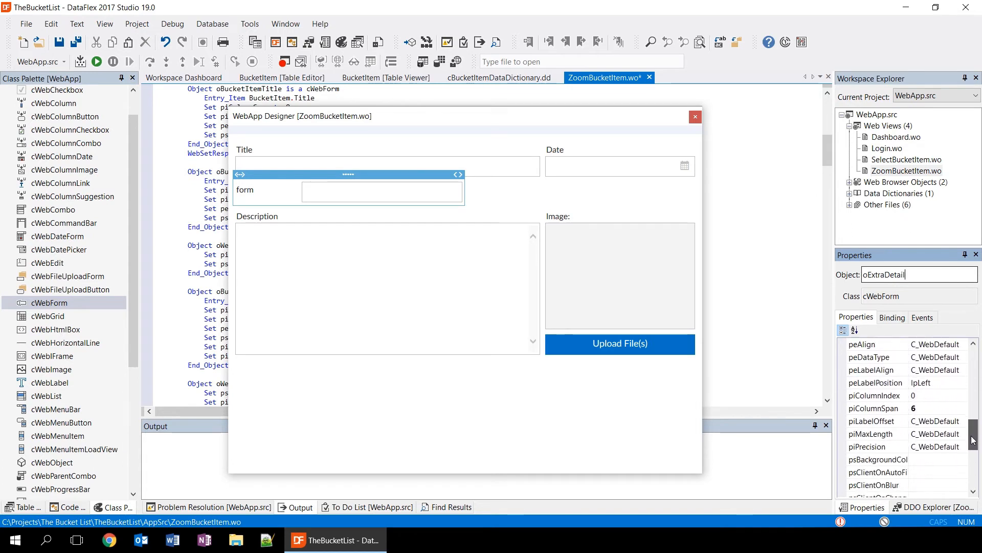
pyautogui.scroll(-3)
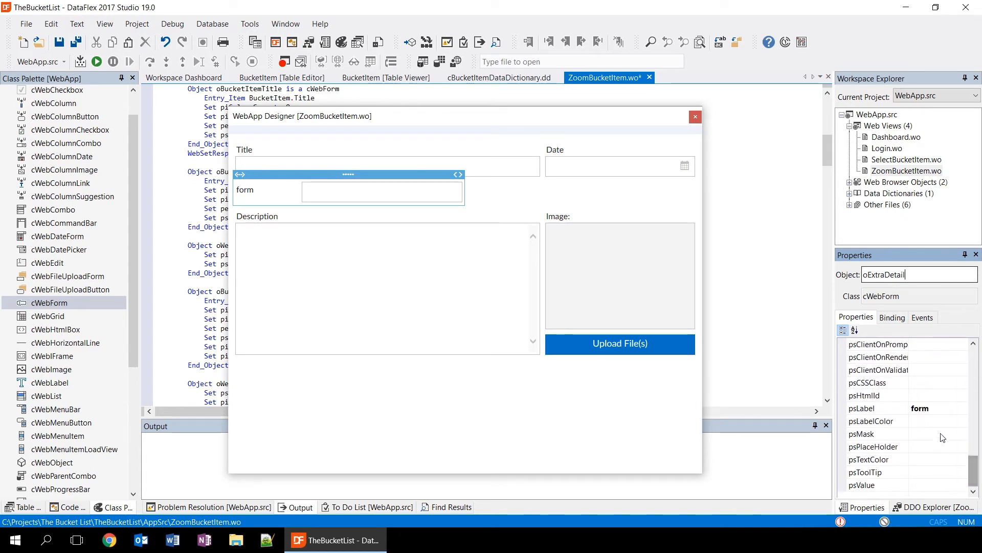
pyautogui.click(876, 408)
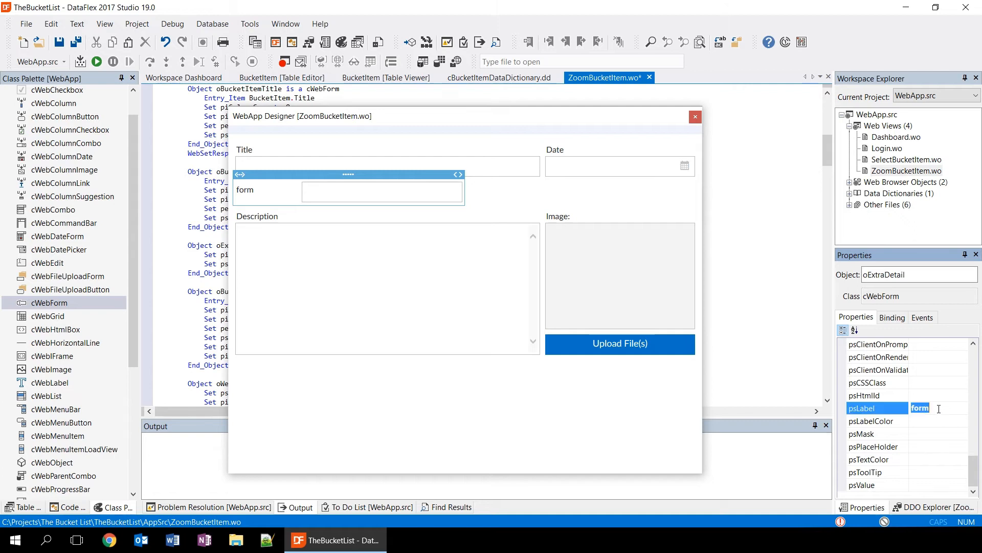
pyautogui.write('Detail:')
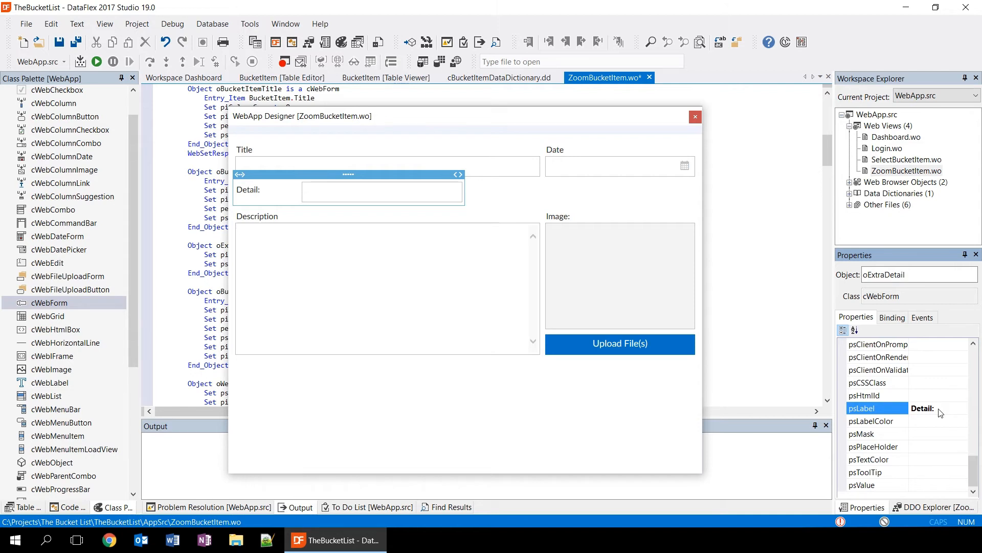
pyautogui.moveTo(519, 231)
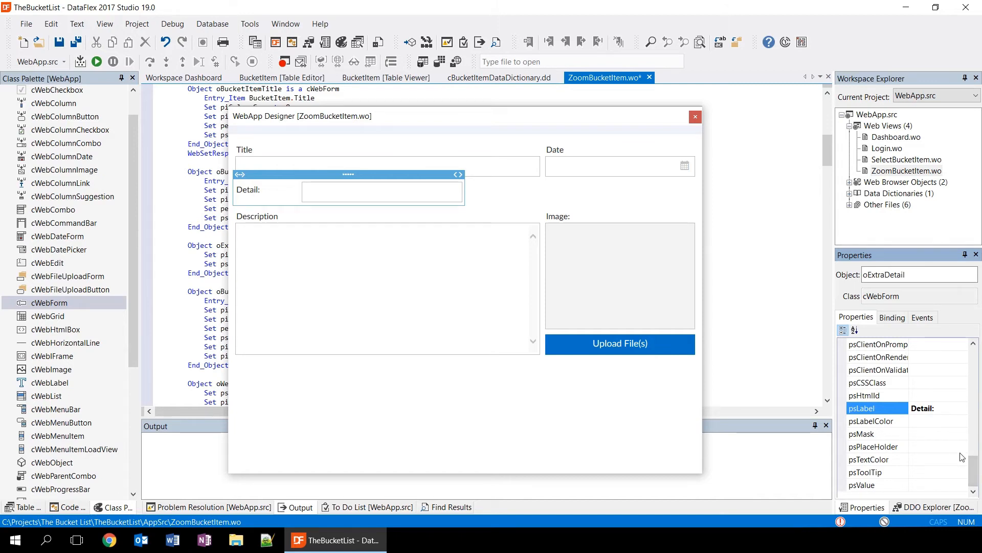
pyautogui.moveTo(892, 309)
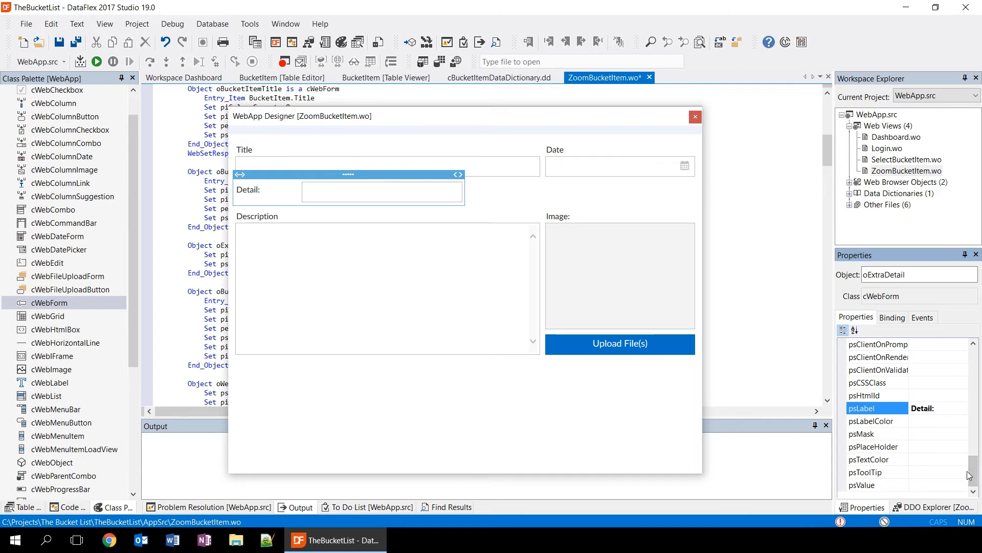
pyautogui.scroll(3)
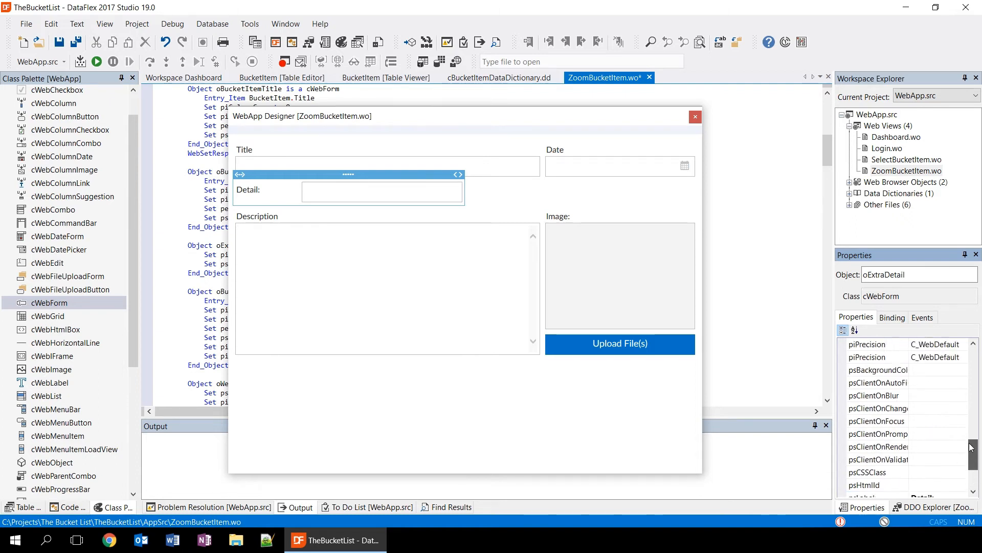
pyautogui.scroll(-3)
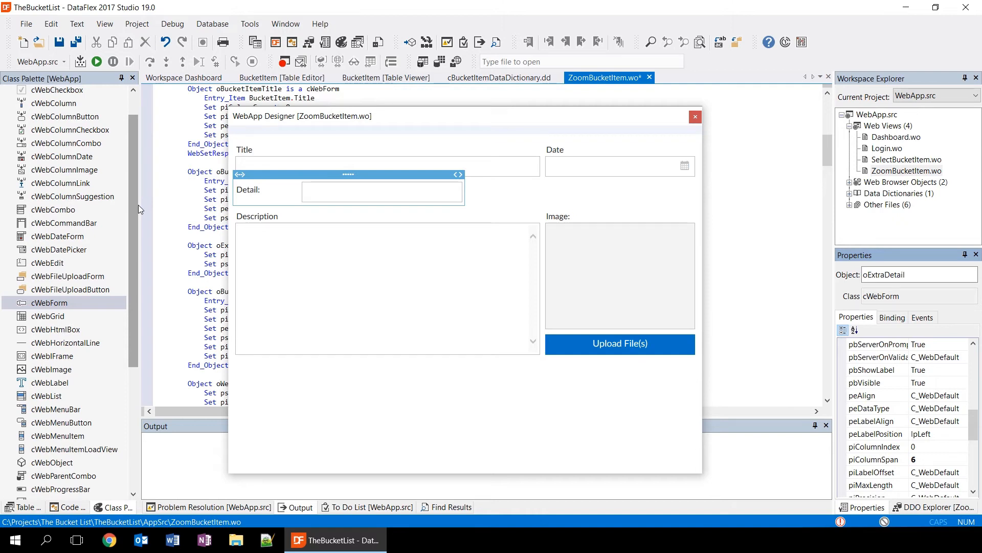
pyautogui.moveTo(624, 420)
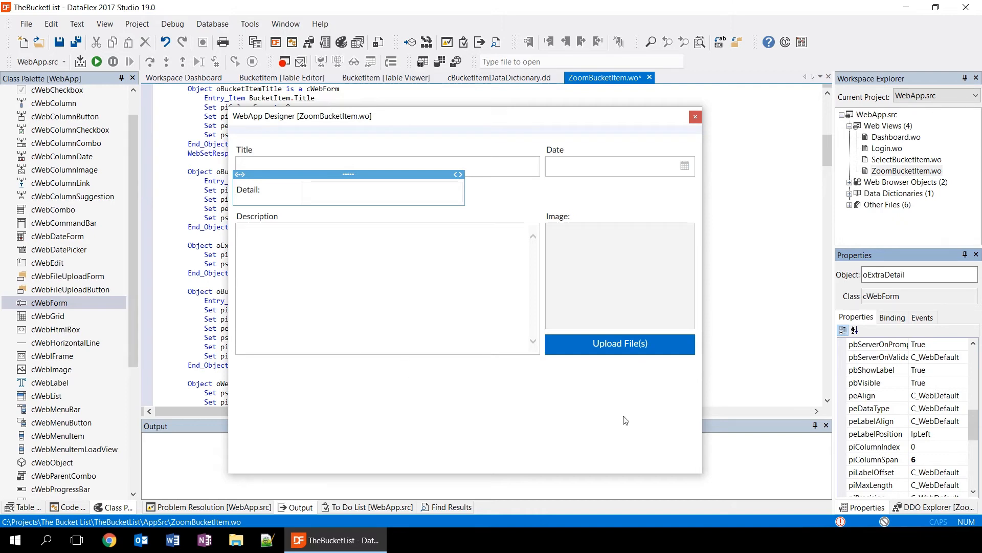
pyautogui.moveTo(624, 308)
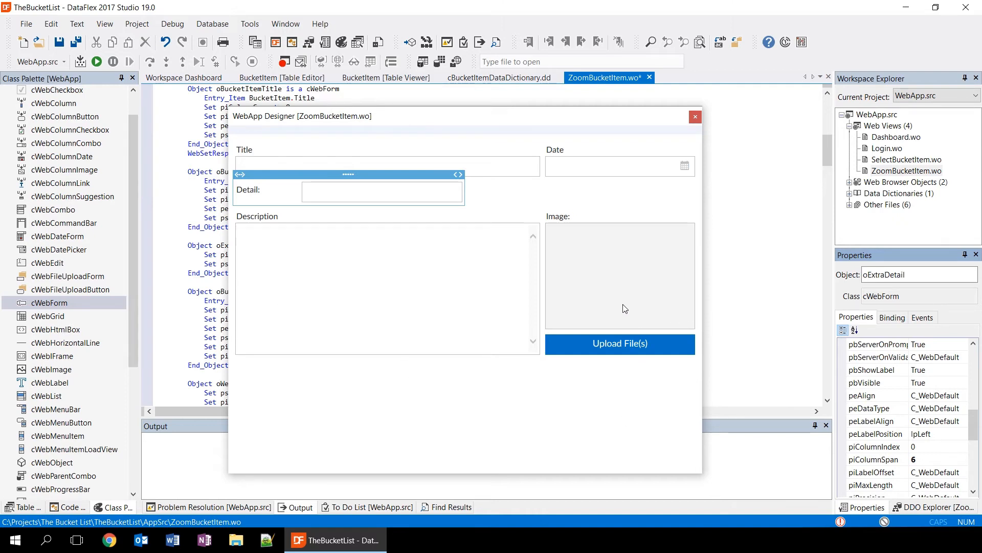
pyautogui.moveTo(612, 297)
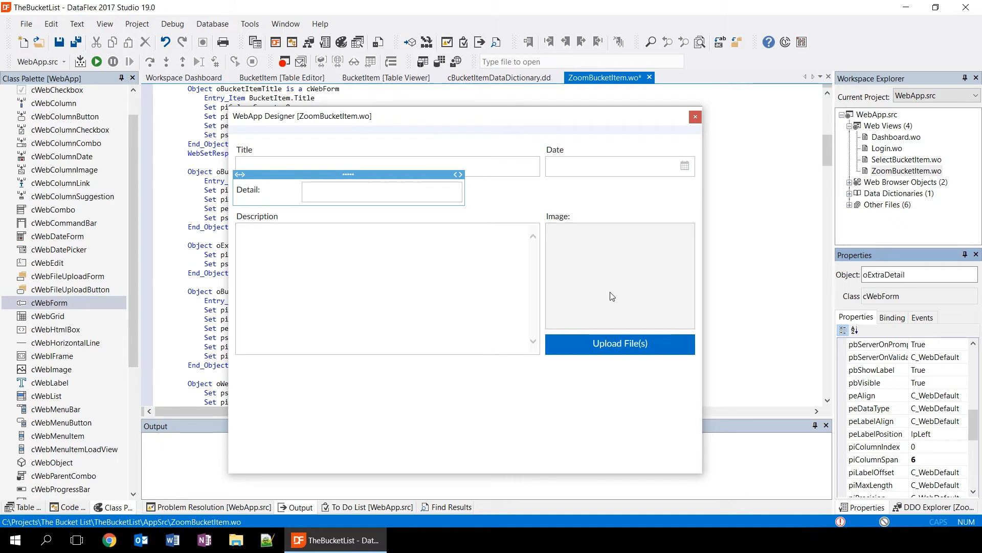
pyautogui.moveTo(176, 91)
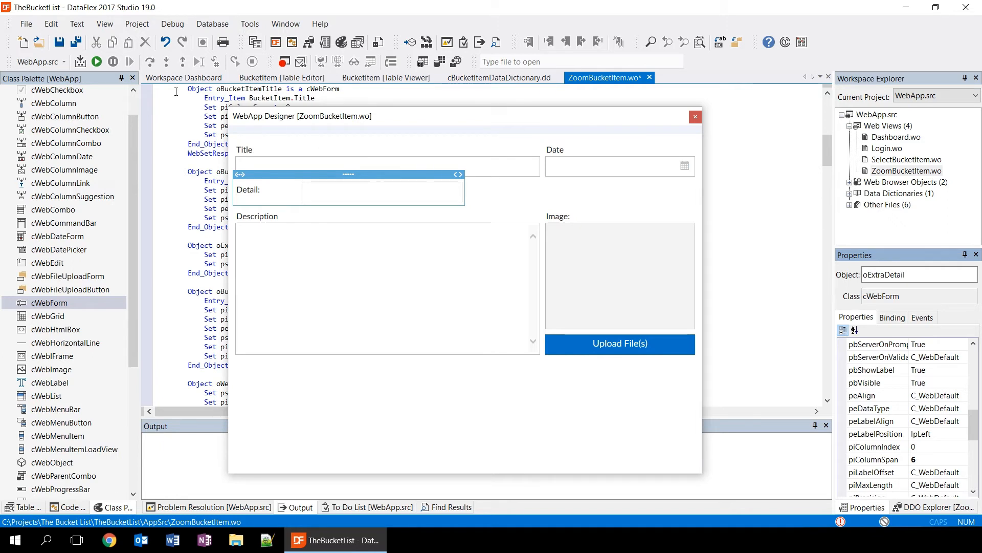
# - Show the DDO Explorer, listing cBucketItemDataDictionary for oZoomBucketItem
pyautogui.click(105, 24)
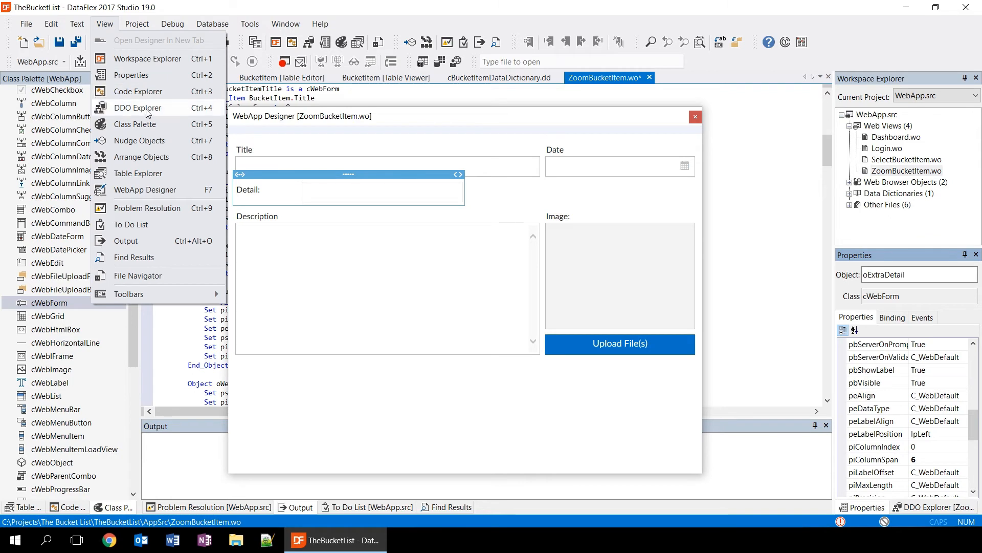
pyautogui.click(138, 107)
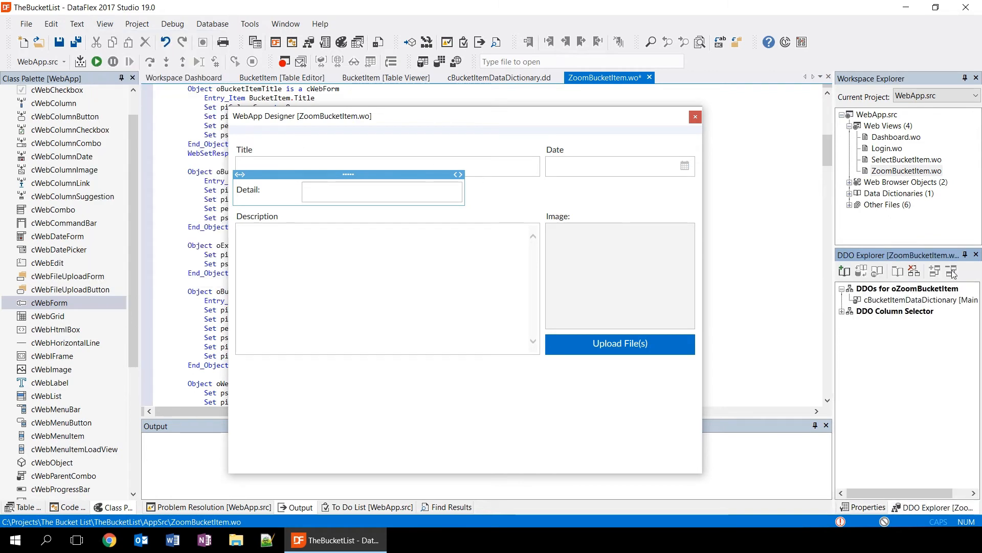
pyautogui.moveTo(842, 268)
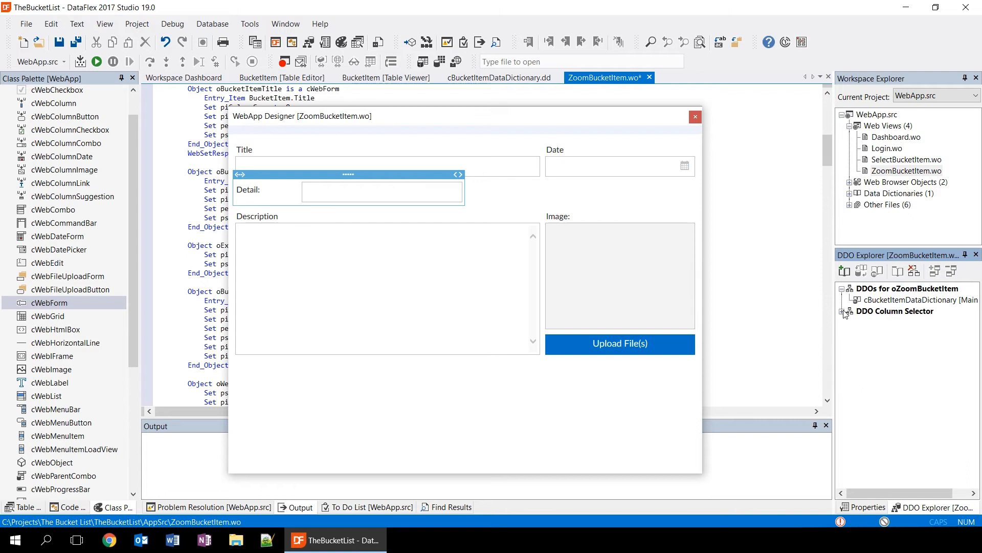
# - Add the Title and Checked columns from the DDO Column Selector below Detail
pyautogui.click(848, 311)
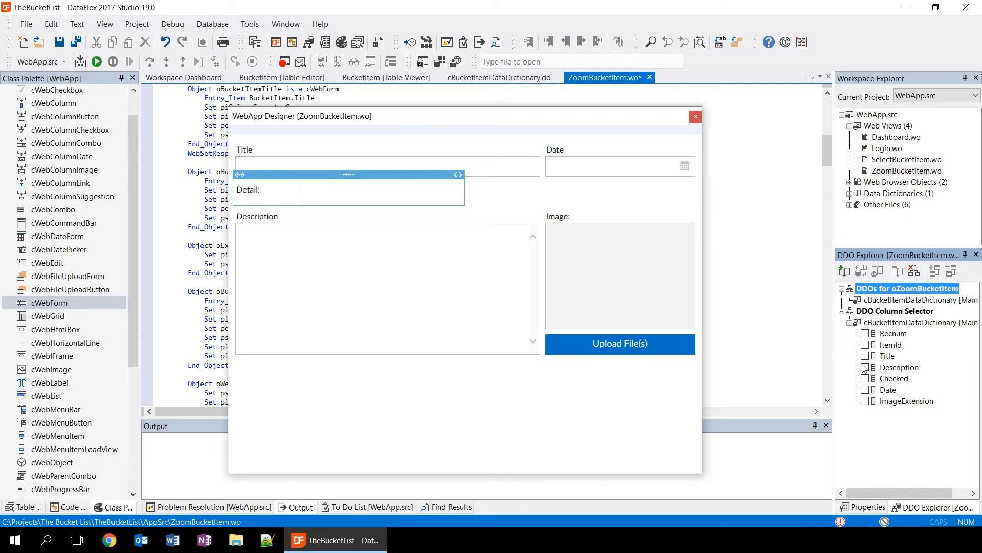
pyautogui.click(863, 356)
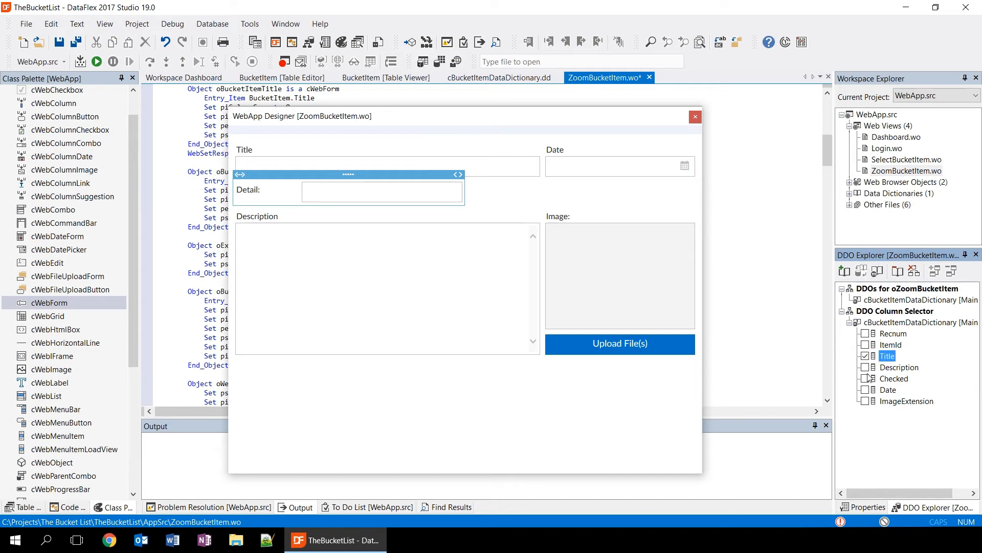
pyautogui.click(865, 378)
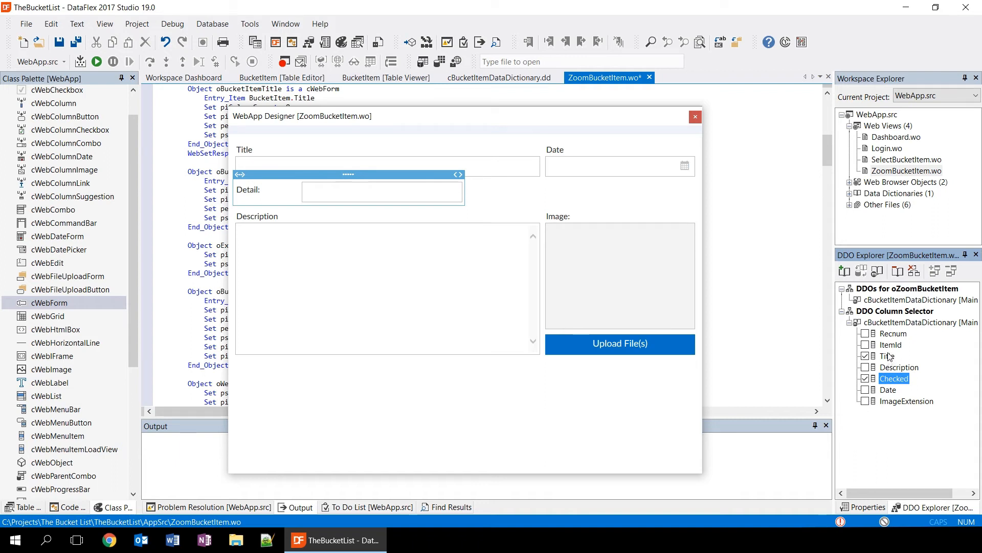
pyautogui.click(888, 355)
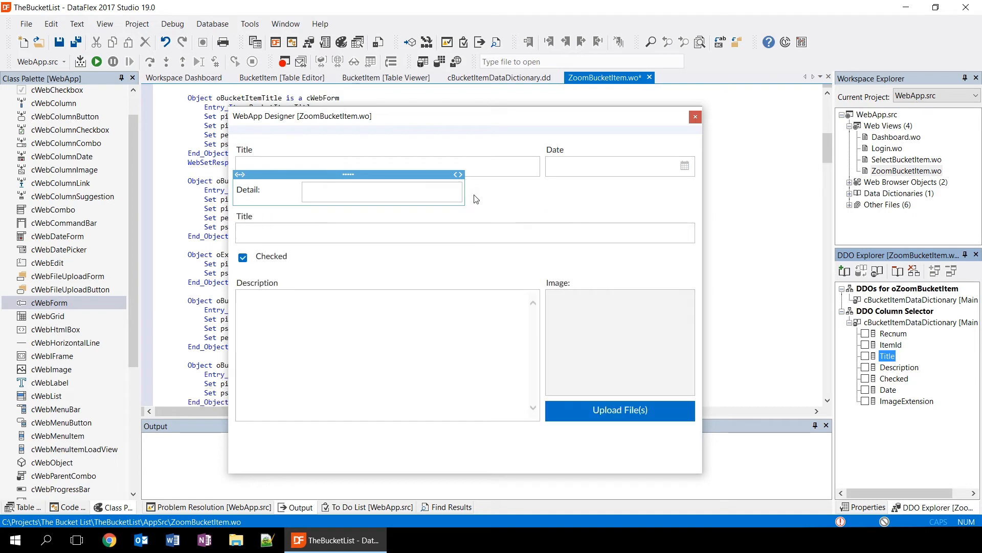
pyautogui.moveTo(301, 245)
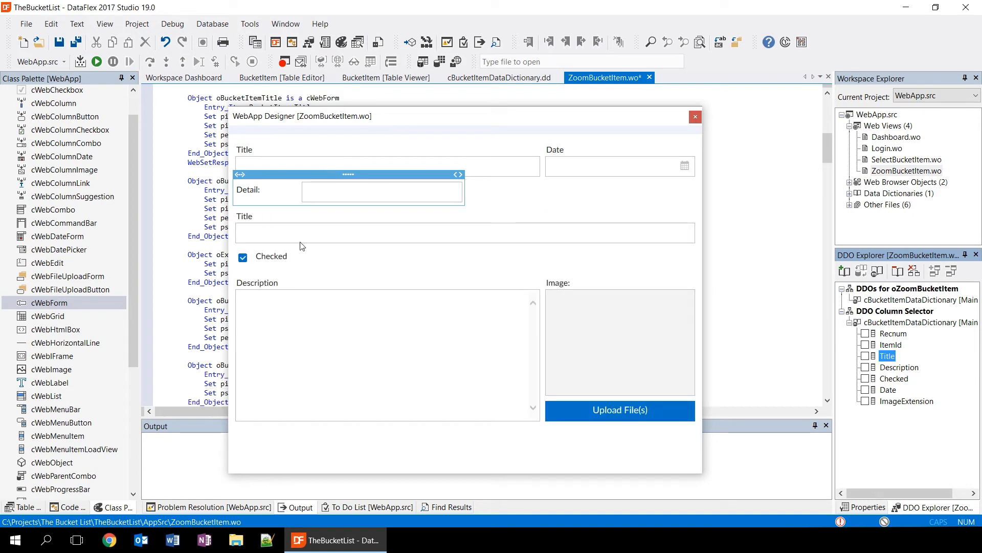
pyautogui.moveTo(336, 258)
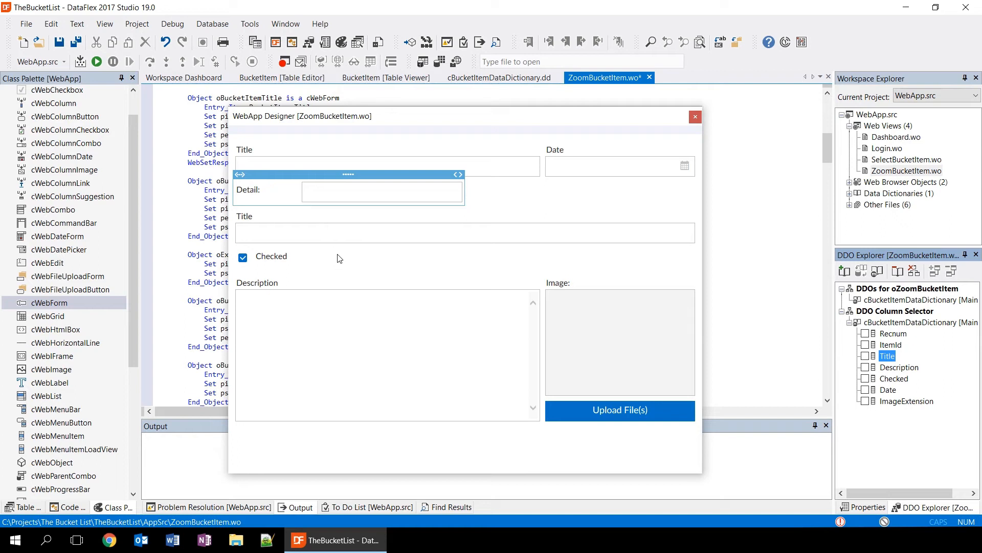
pyautogui.moveTo(319, 247)
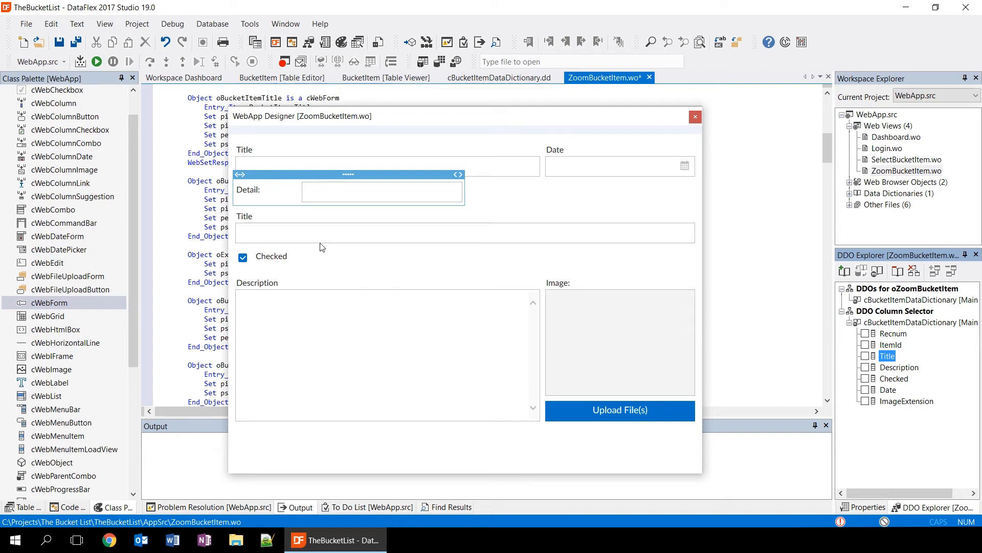
pyautogui.moveTo(314, 269)
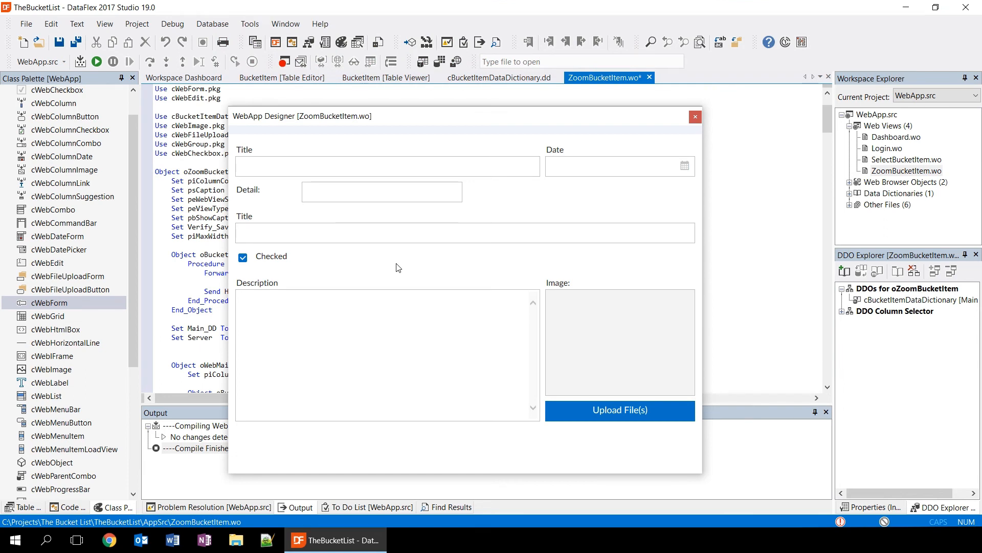
# - Close the web designer, saving ZoomBucketItem.wo, and compile the WebApp project
pyautogui.click(695, 116)
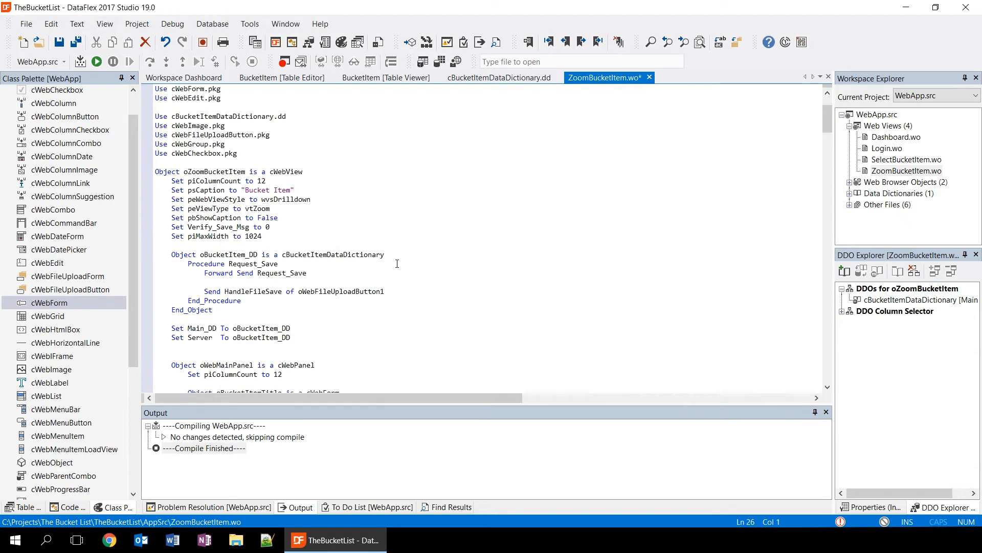
pyautogui.moveTo(80, 61)
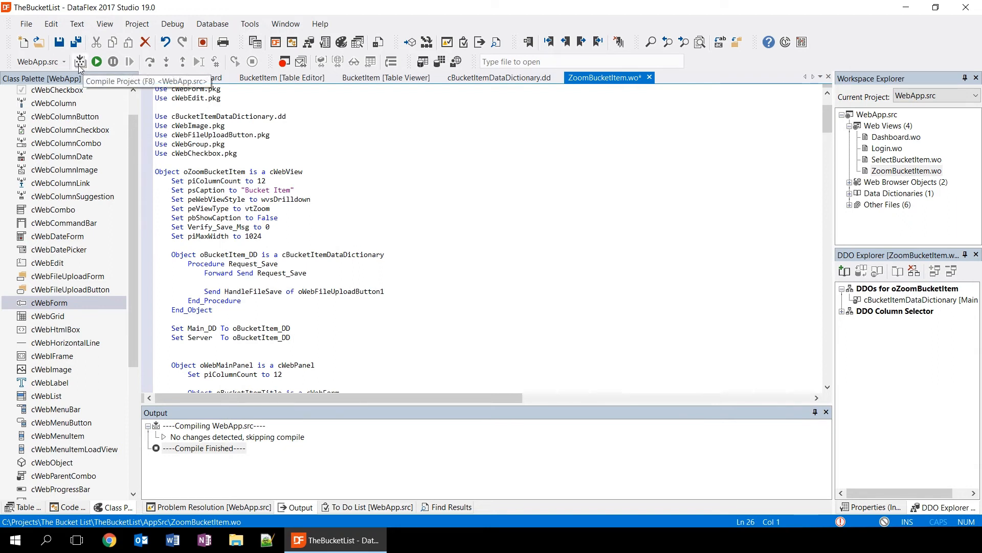
pyautogui.click(96, 61)
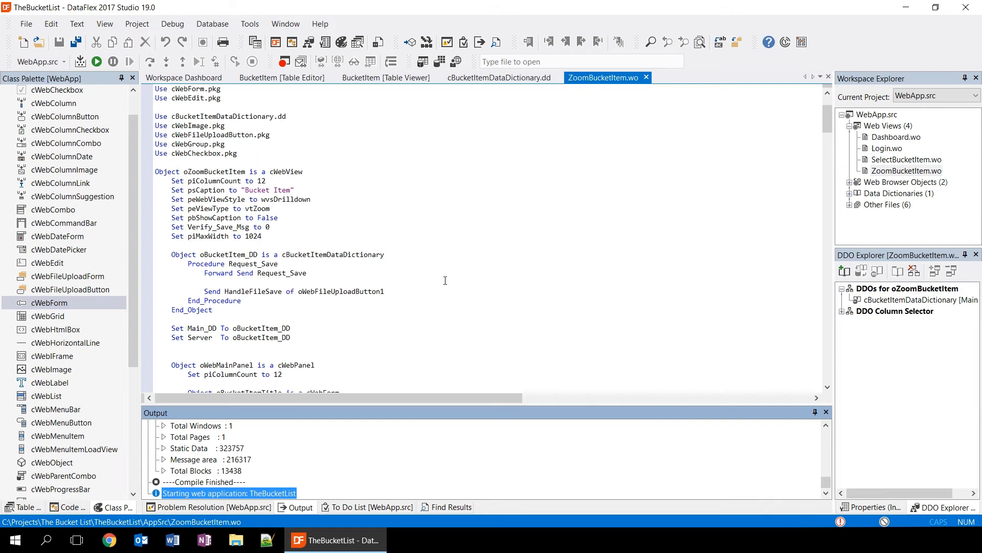
pyautogui.moveTo(199, 155)
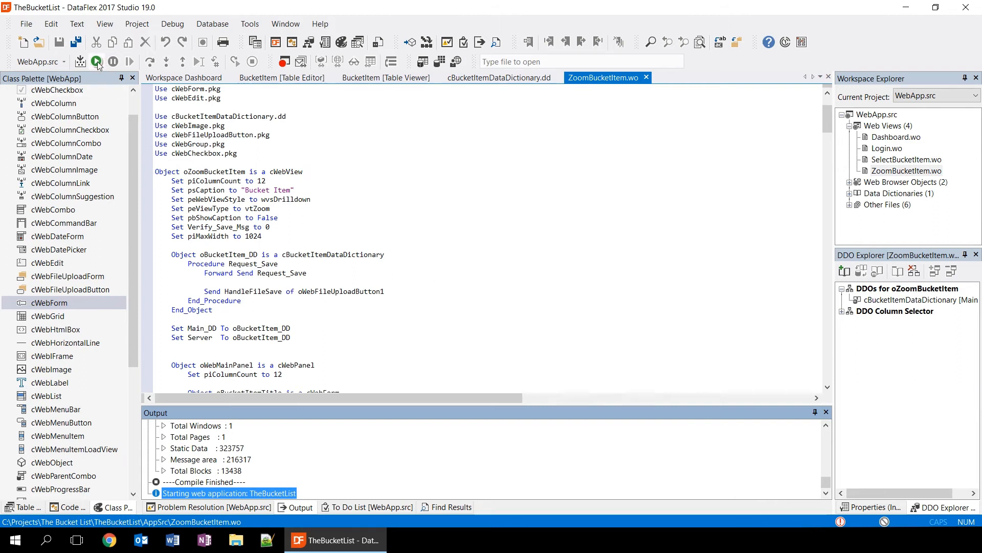
# - Run TheBucketList under the debugger and check item 4 shows Title and Checked
pyautogui.click(99, 62)
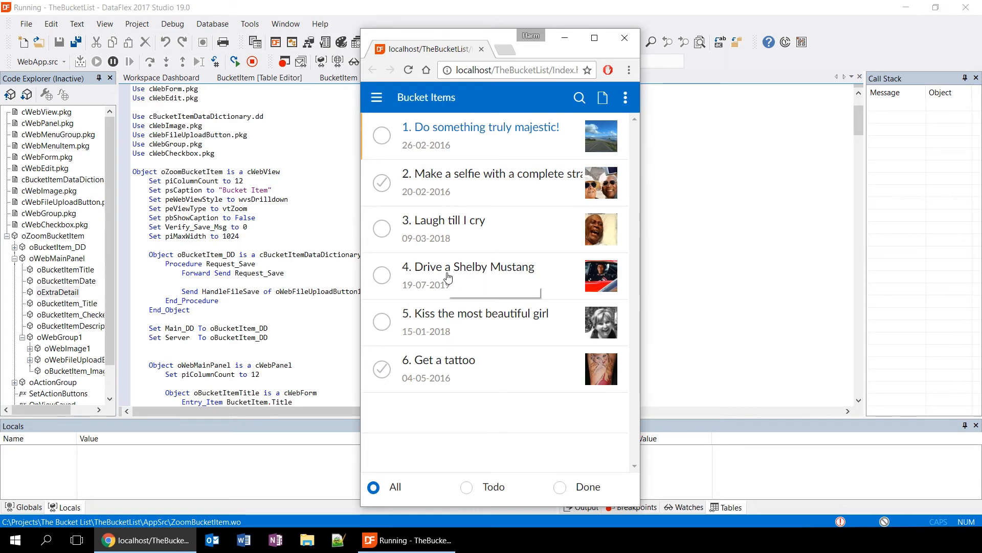
pyautogui.click(468, 266)
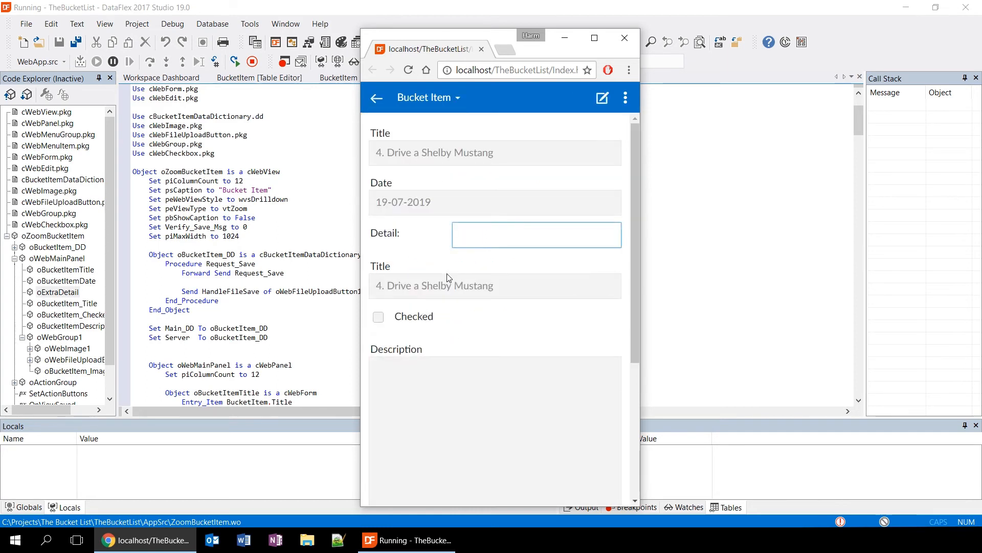
pyautogui.moveTo(459, 215)
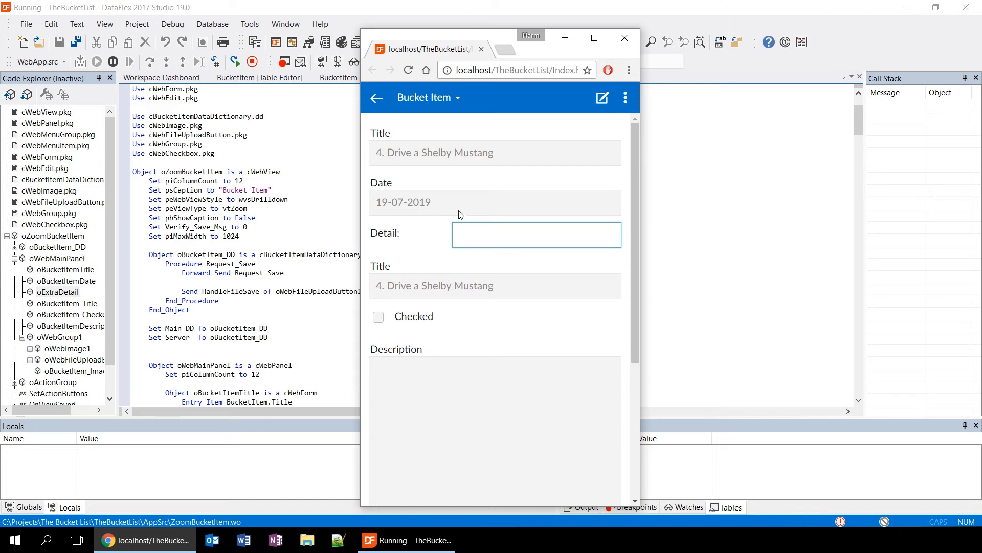
pyautogui.moveTo(422, 238)
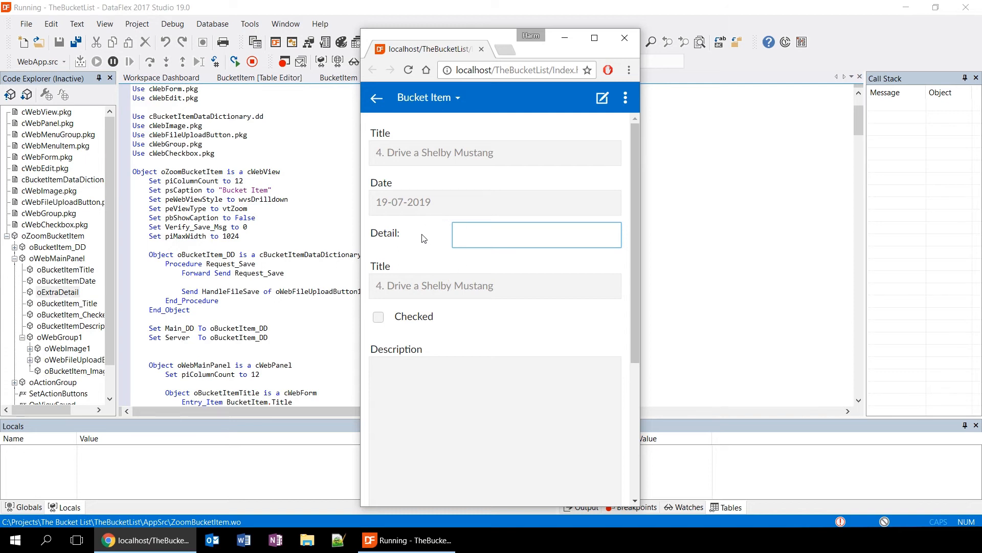
pyautogui.click(535, 234)
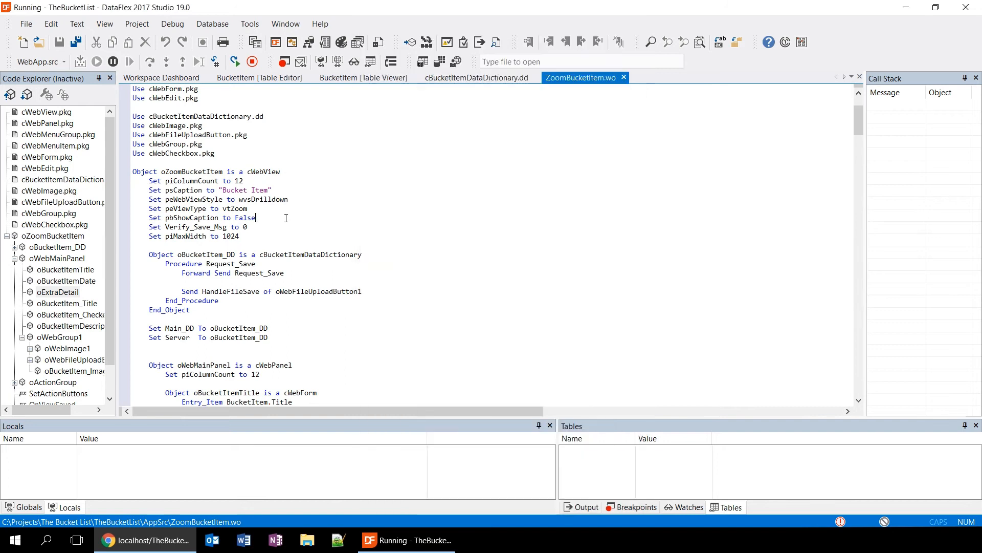
# - Set a breakpoint on Send Request_Save in oSaveBtn's OnClick, then return to the browser
pyautogui.click(295, 227)
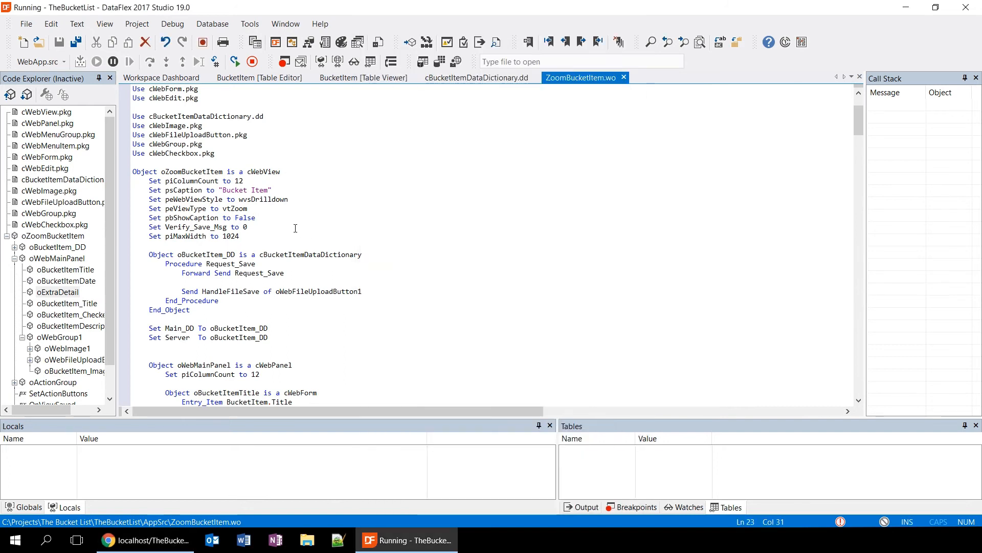
pyautogui.moveTo(279, 337)
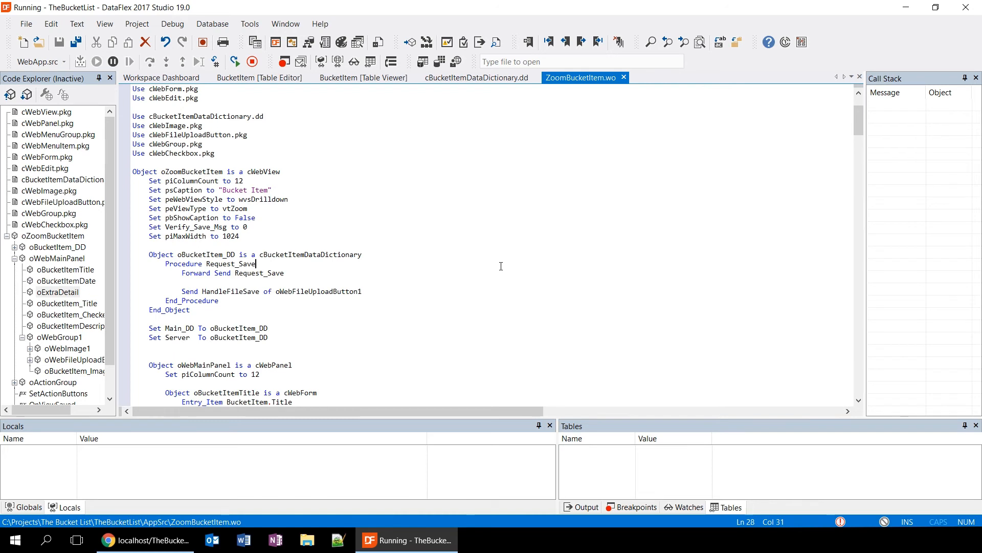
pyautogui.scroll(-3)
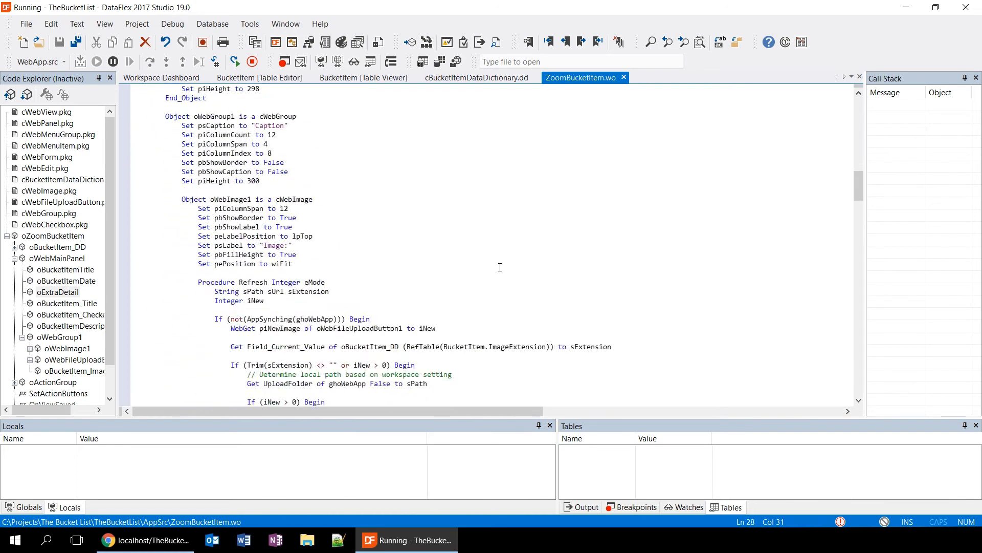
pyautogui.scroll(-3)
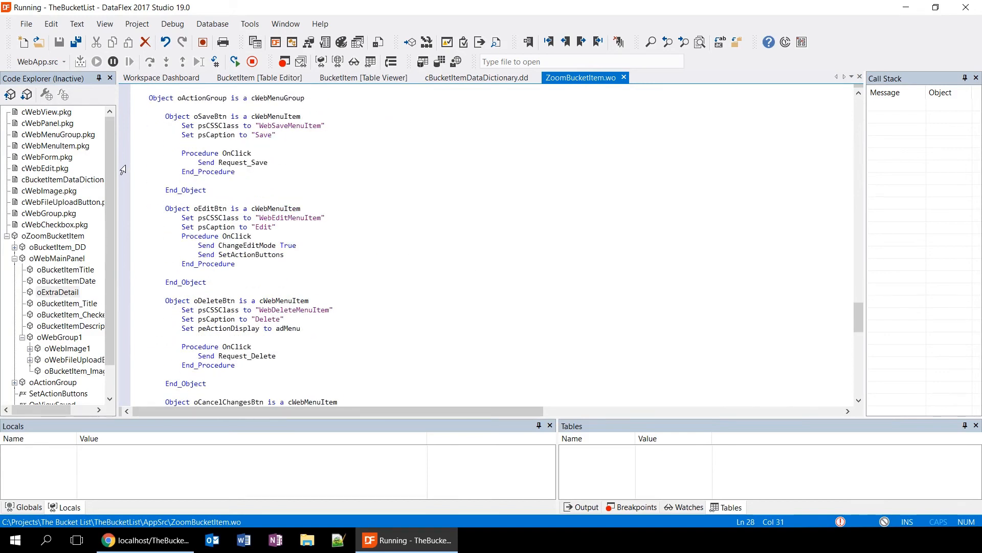
pyautogui.click(124, 162)
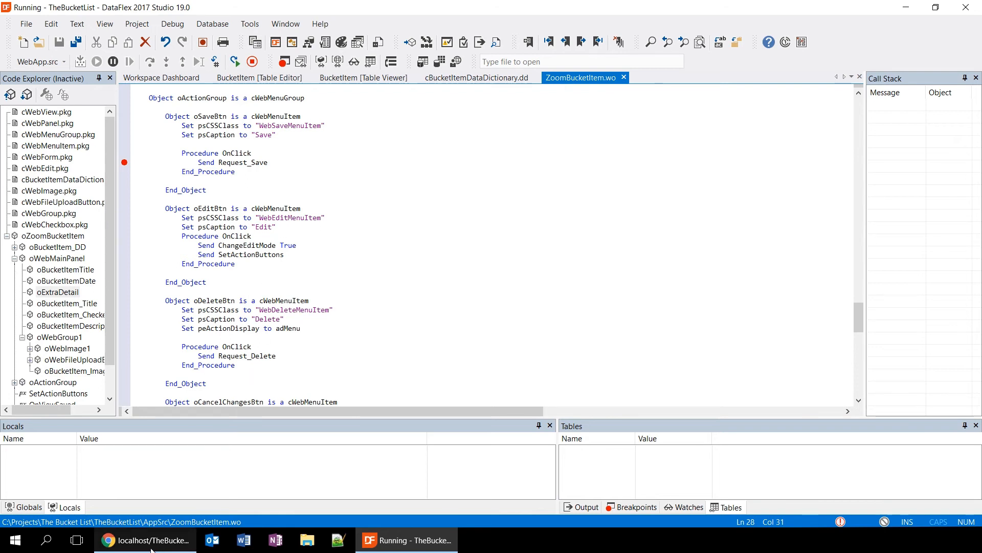
pyautogui.click(152, 539)
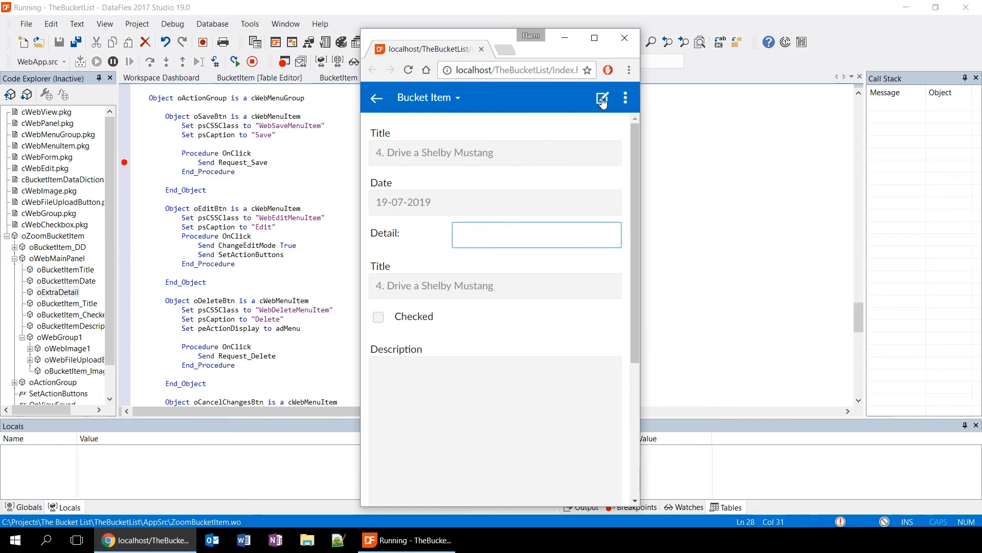
# - Edit and save the bucket item to hit the breakpoint, inspect the bucketitem table, then stop debugging
pyautogui.click(602, 98)
pyautogui.write(' d')
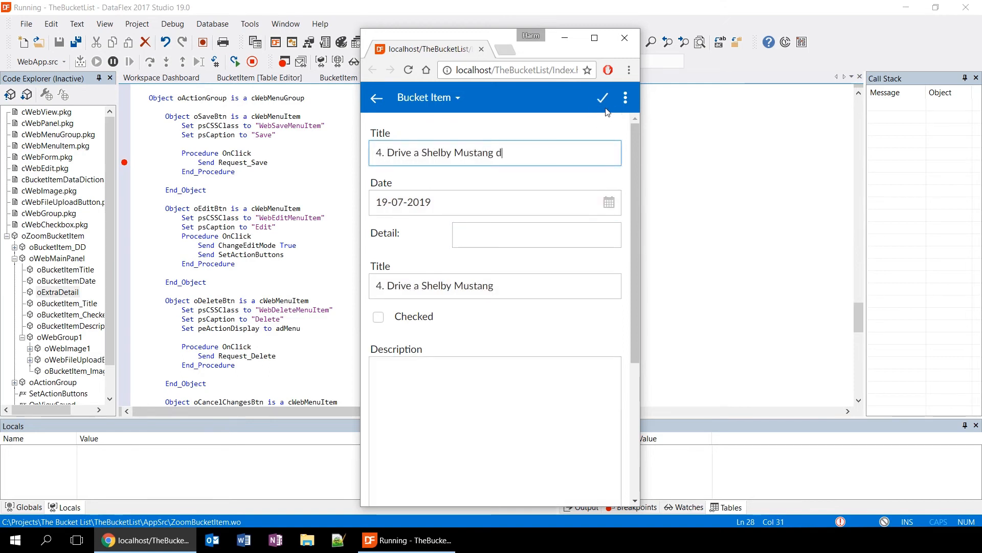
pyautogui.click(600, 99)
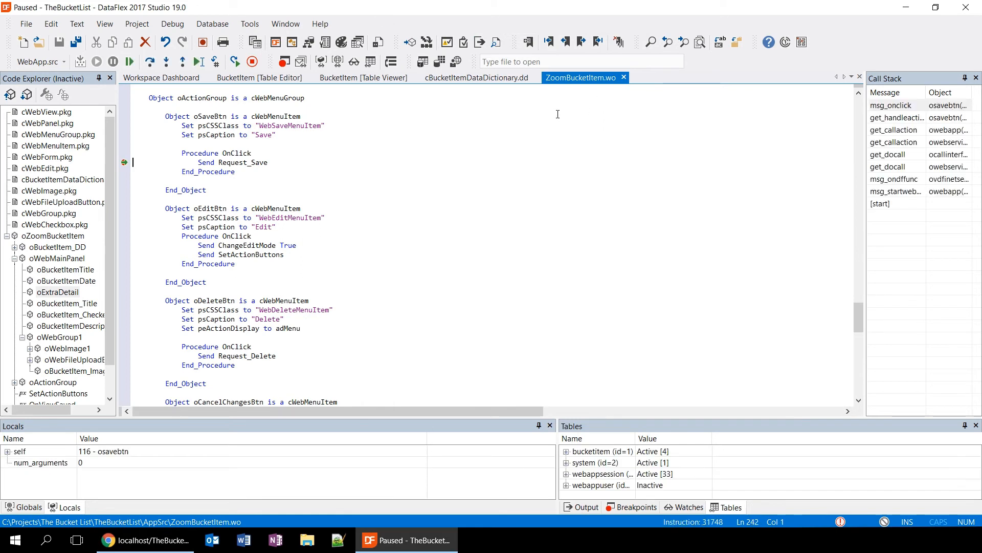
pyautogui.moveTo(362, 134)
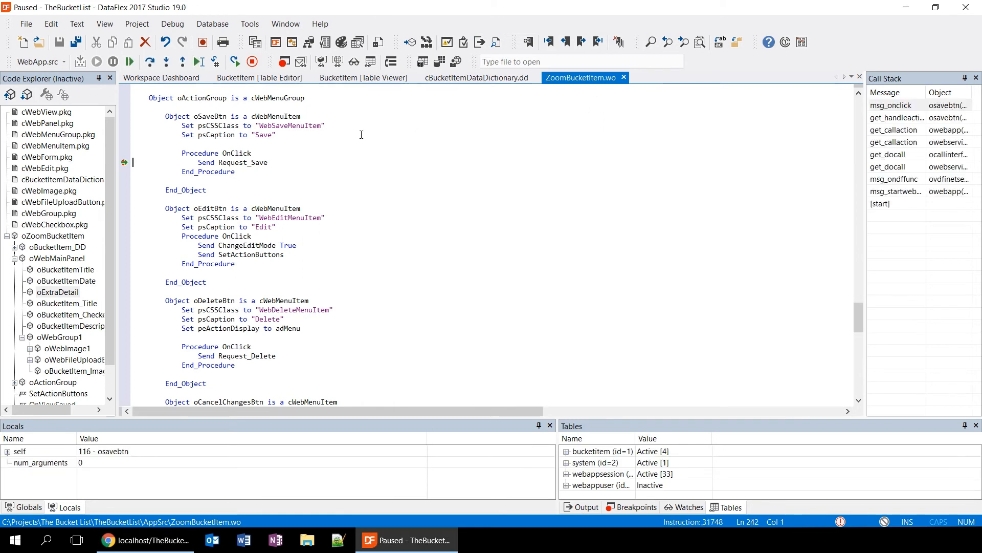
pyautogui.moveTo(699, 187)
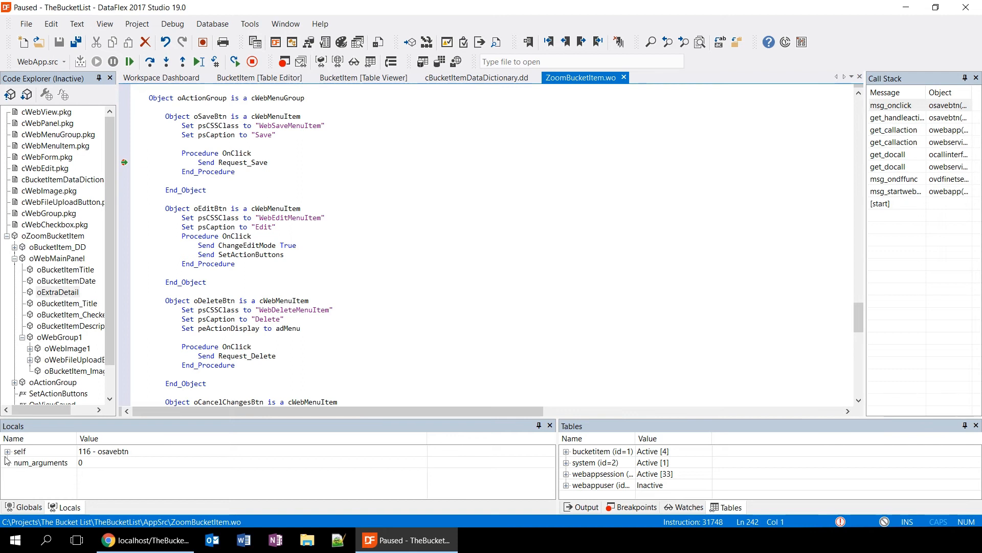
pyautogui.moveTo(20, 467)
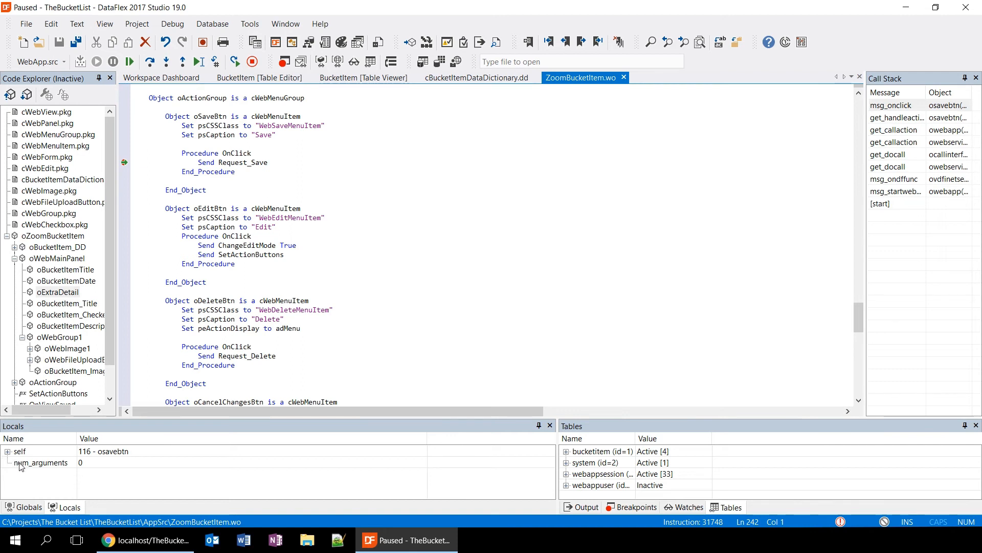
pyautogui.moveTo(614, 463)
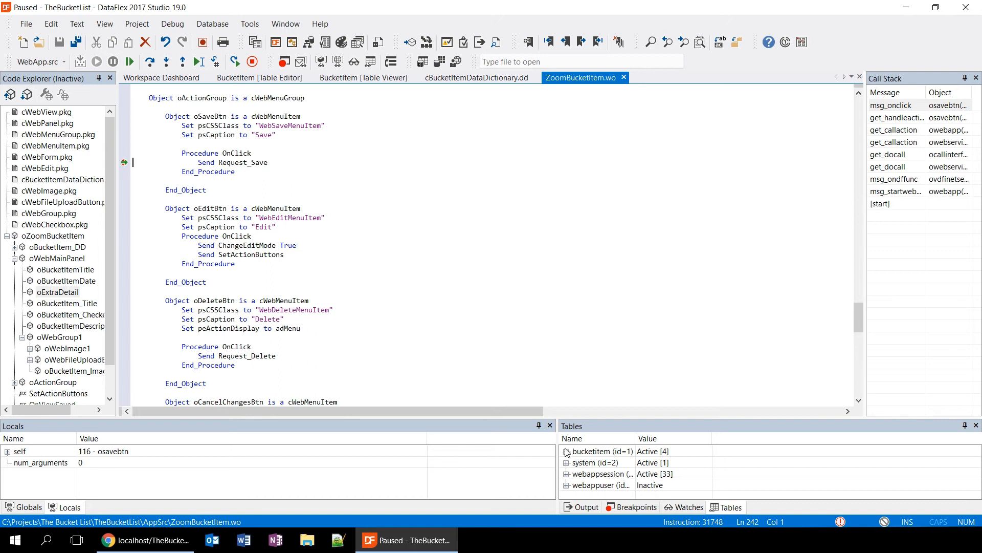
pyautogui.click(566, 451)
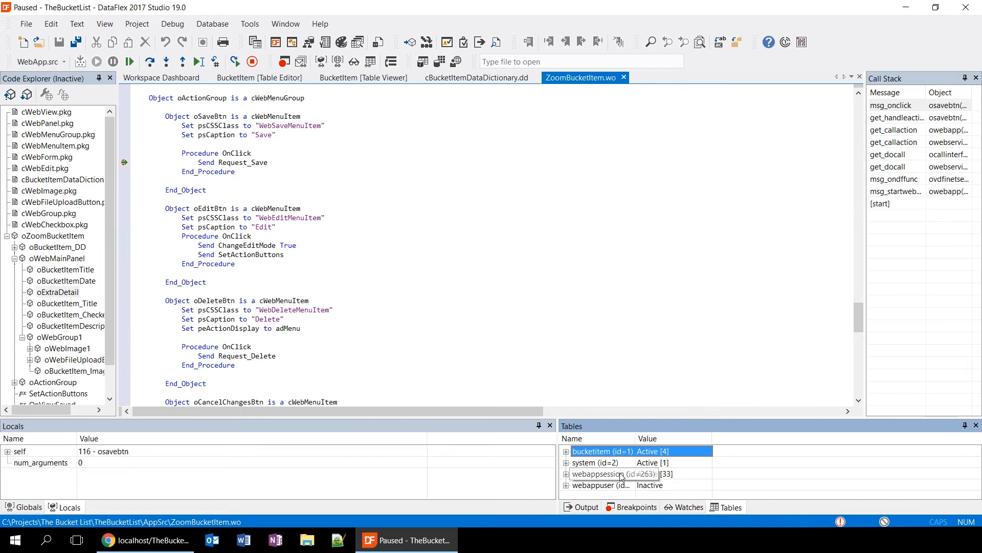
pyautogui.moveTo(249, 476)
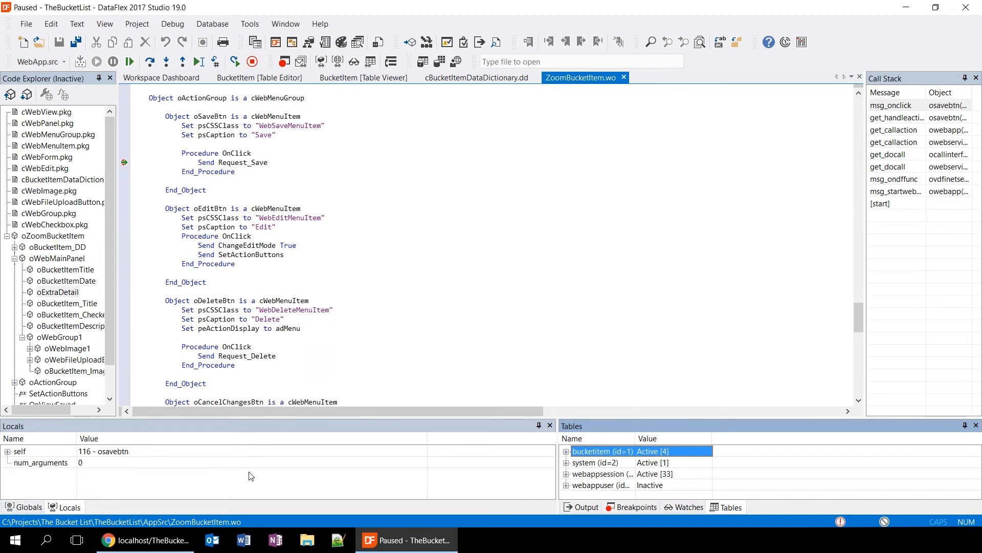
pyautogui.moveTo(526, 440)
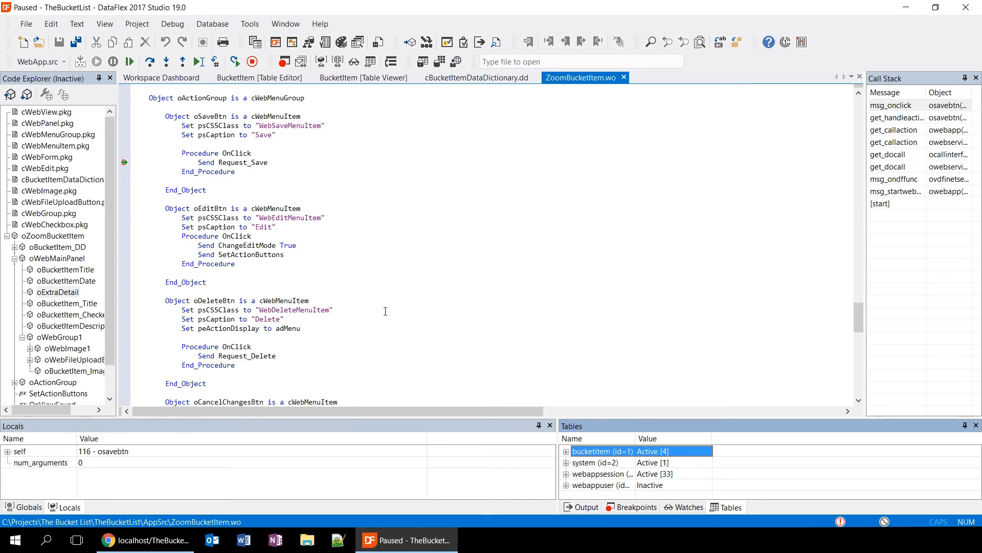
pyautogui.moveTo(251, 191)
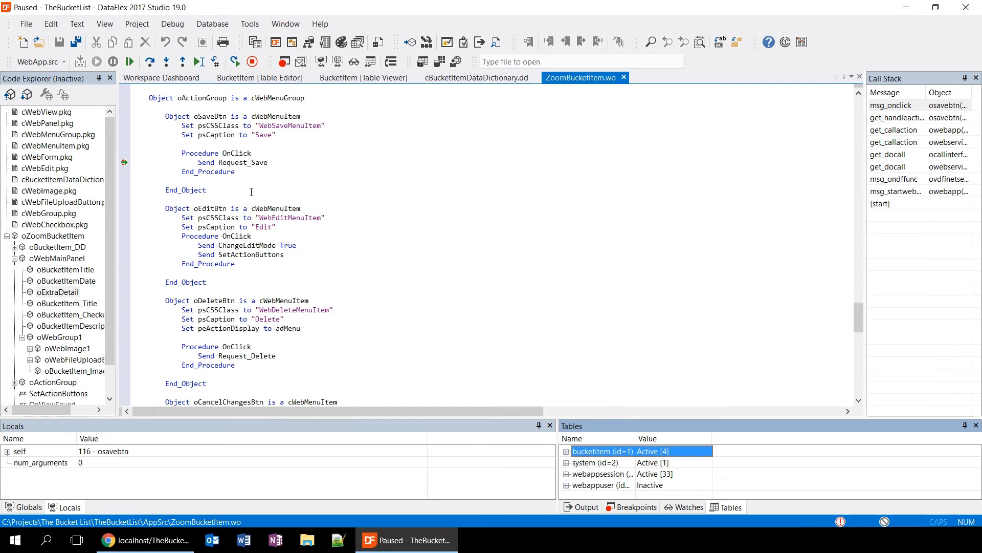
pyautogui.moveTo(235, 61)
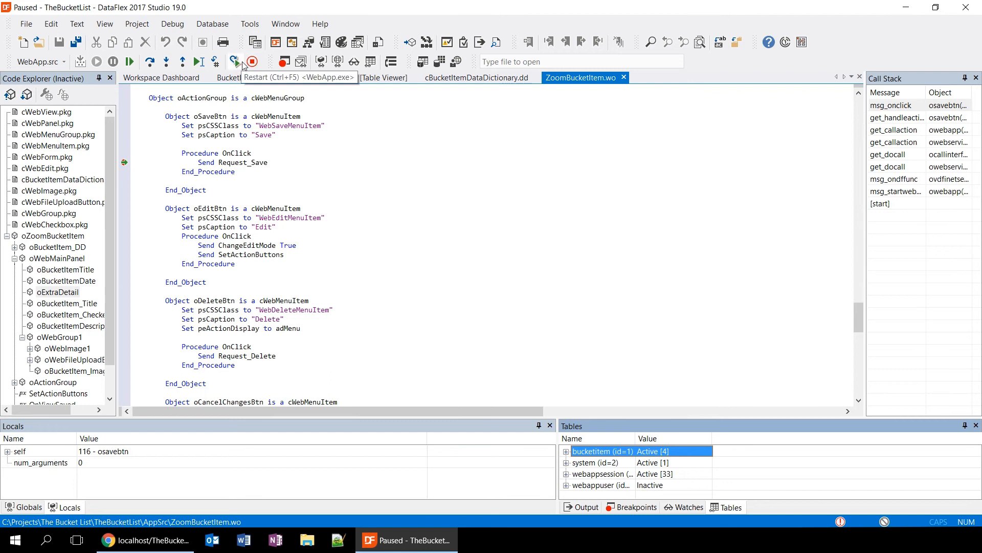
pyautogui.click(251, 62)
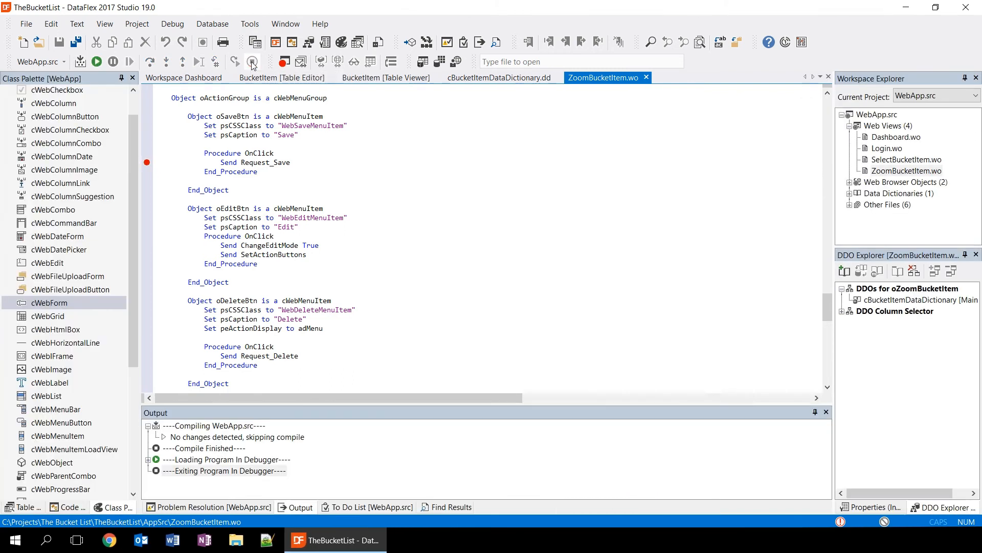
# - Start a Find In Files search with the term Bucket
pyautogui.click(222, 471)
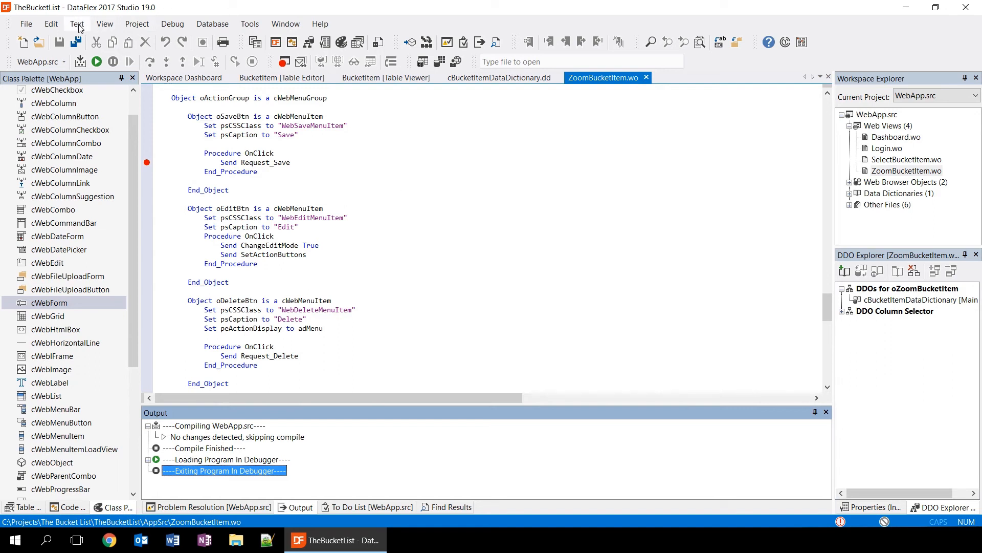
pyautogui.click(77, 24)
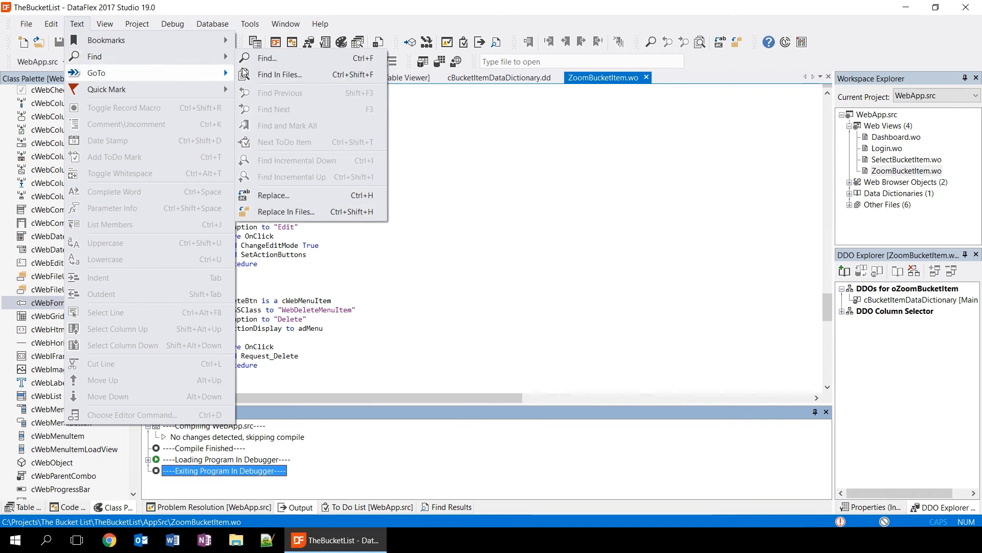
pyautogui.click(281, 74)
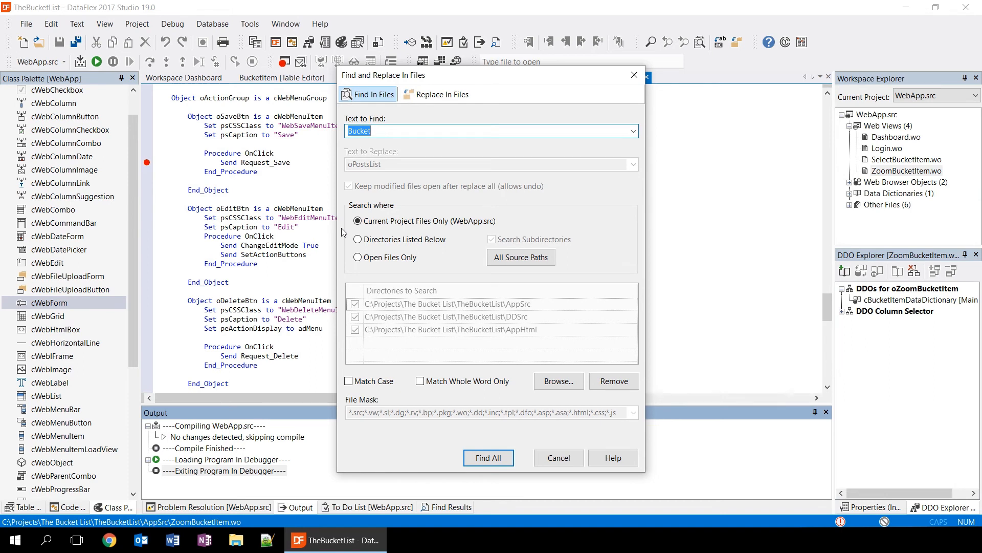
pyautogui.click(493, 130)
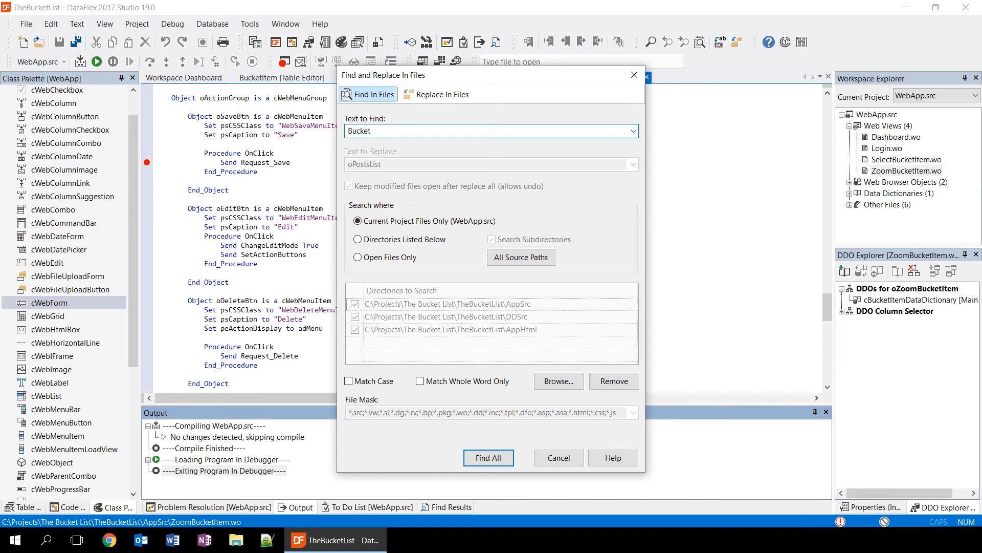
pyautogui.moveTo(409, 275)
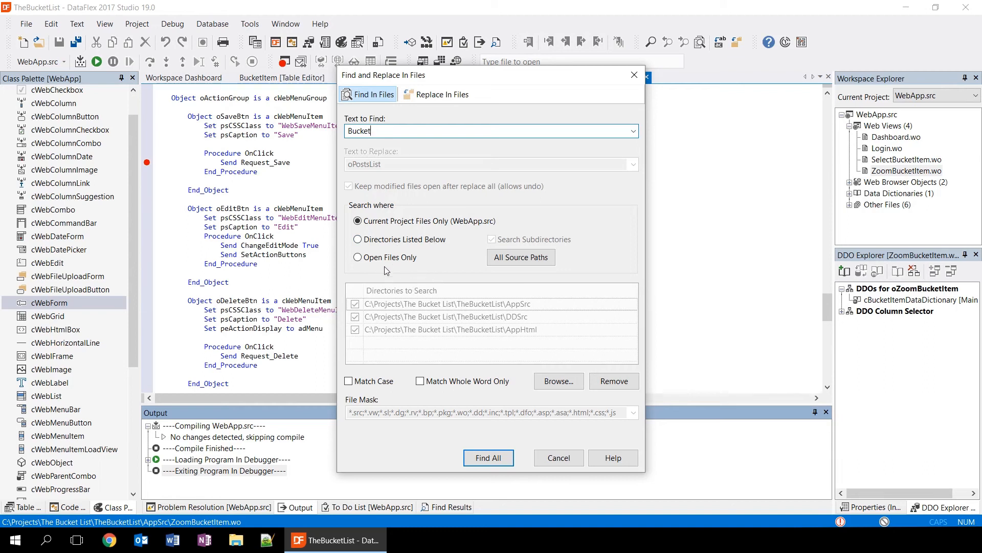
# - Try Directories Listed Below with All Source Paths, revert to Current Project Files Only, and find all
pyautogui.click(357, 221)
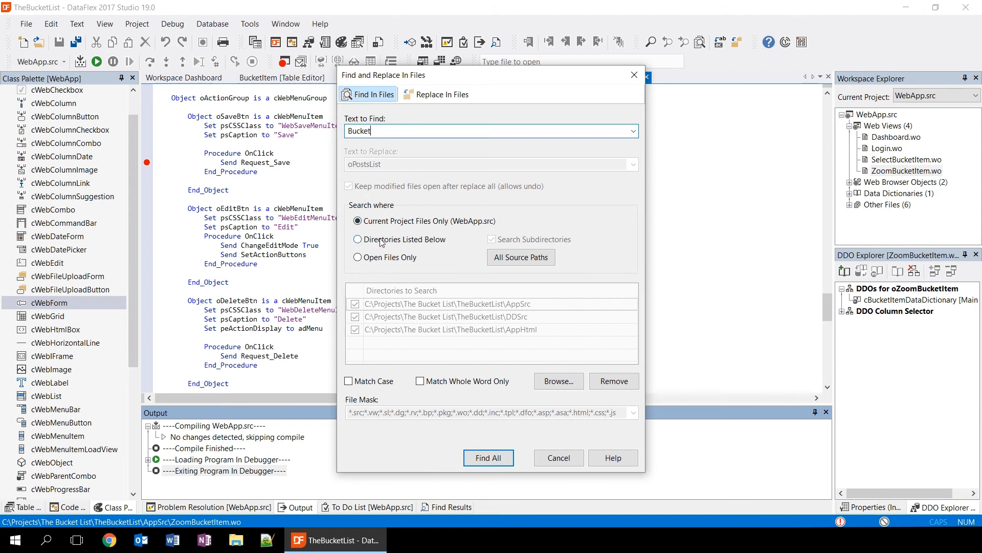
pyautogui.click(356, 239)
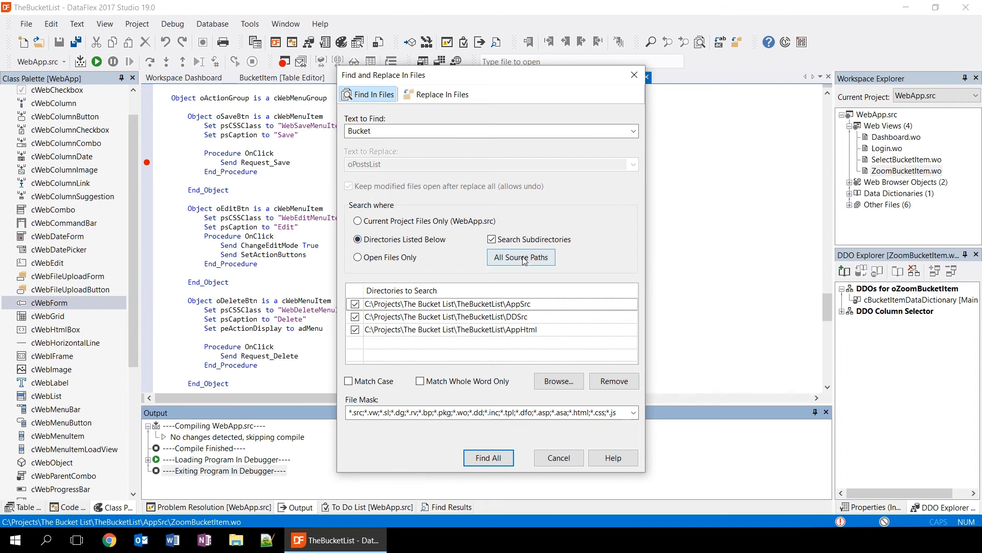
pyautogui.click(521, 257)
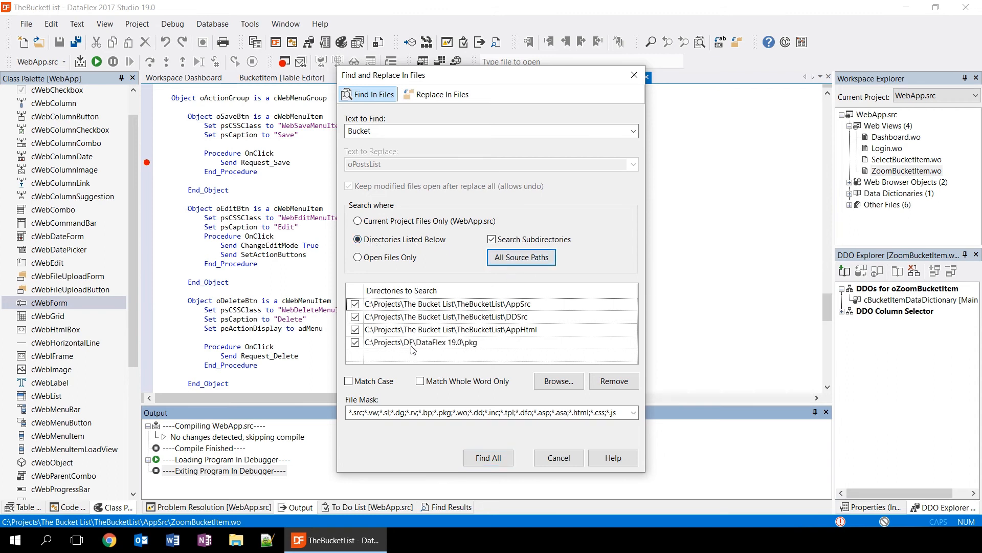
pyautogui.moveTo(429, 330)
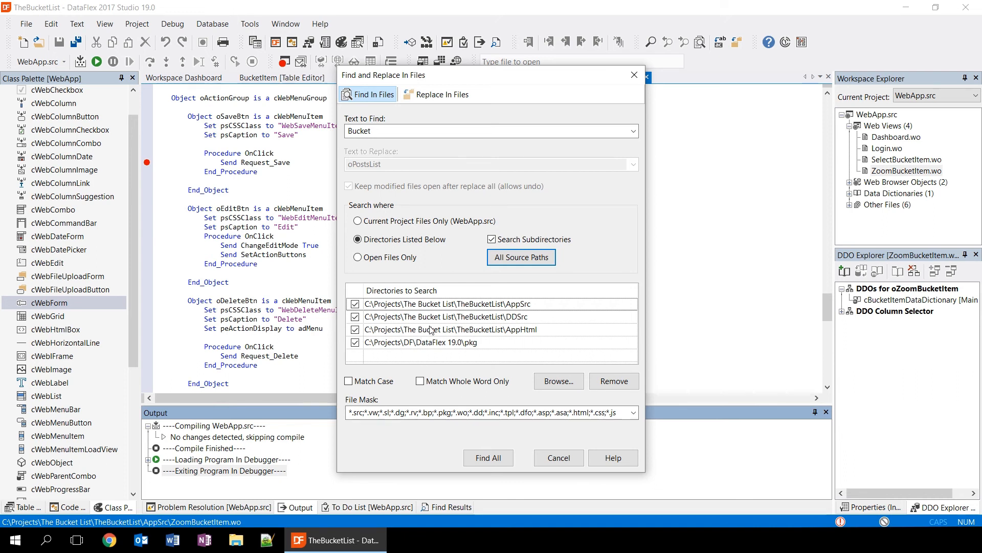
pyautogui.moveTo(452, 350)
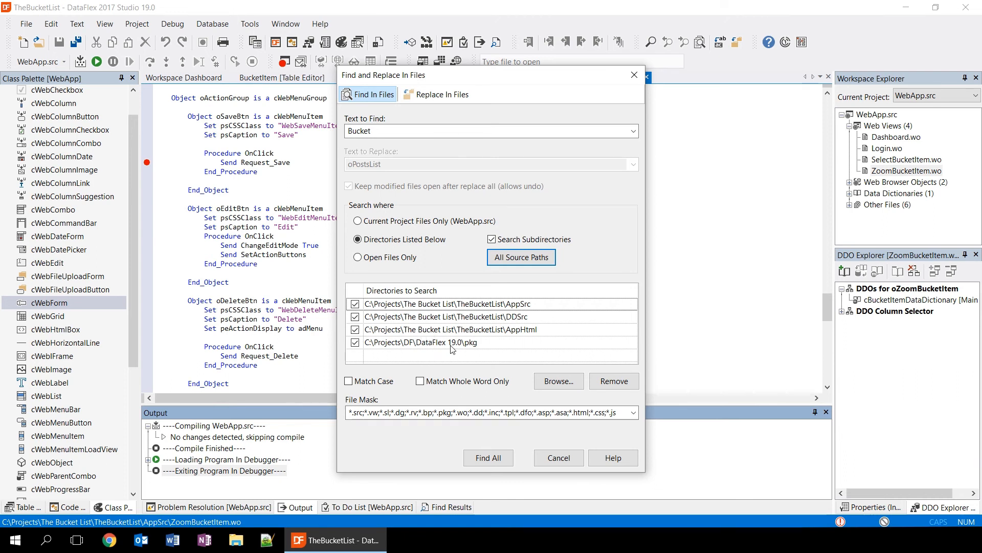
pyautogui.moveTo(462, 300)
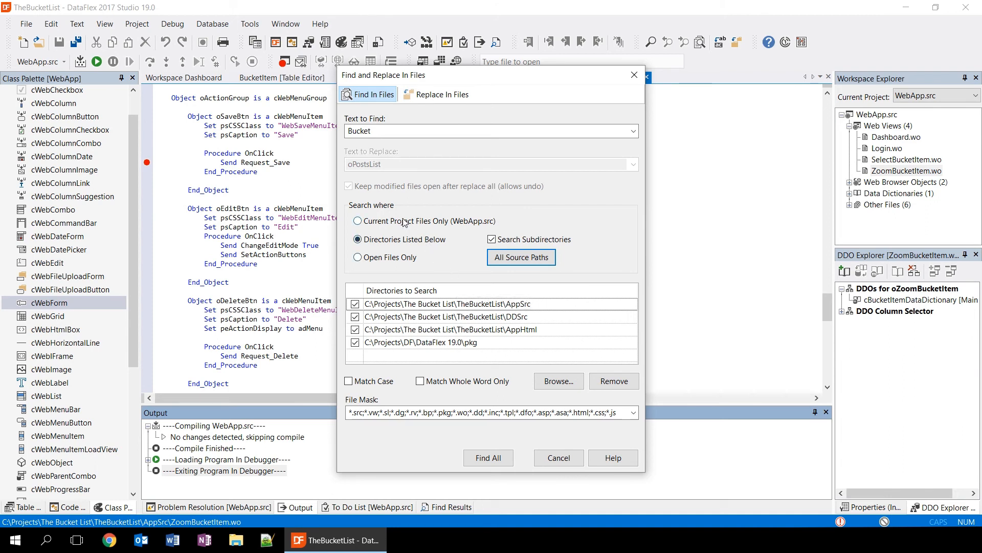
pyautogui.click(358, 221)
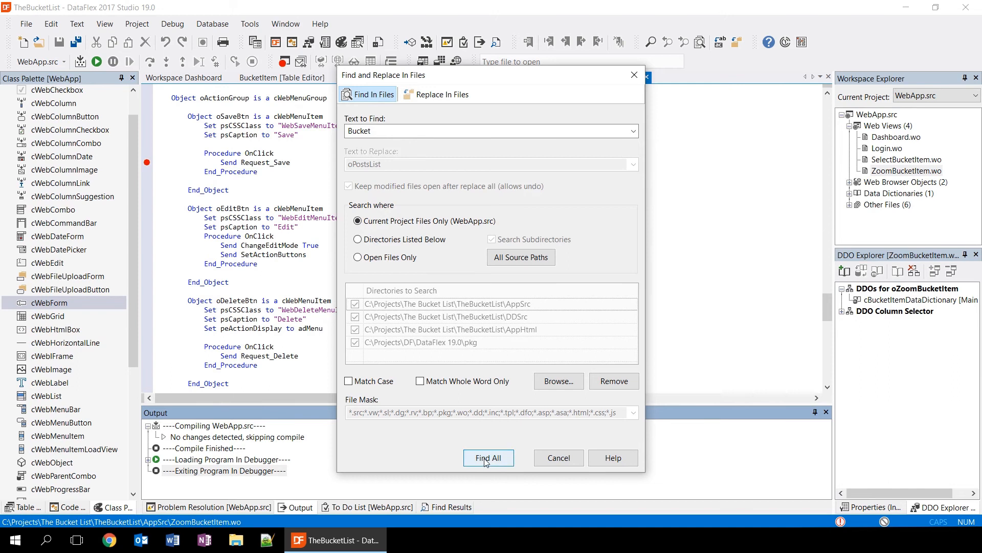
pyautogui.click(488, 458)
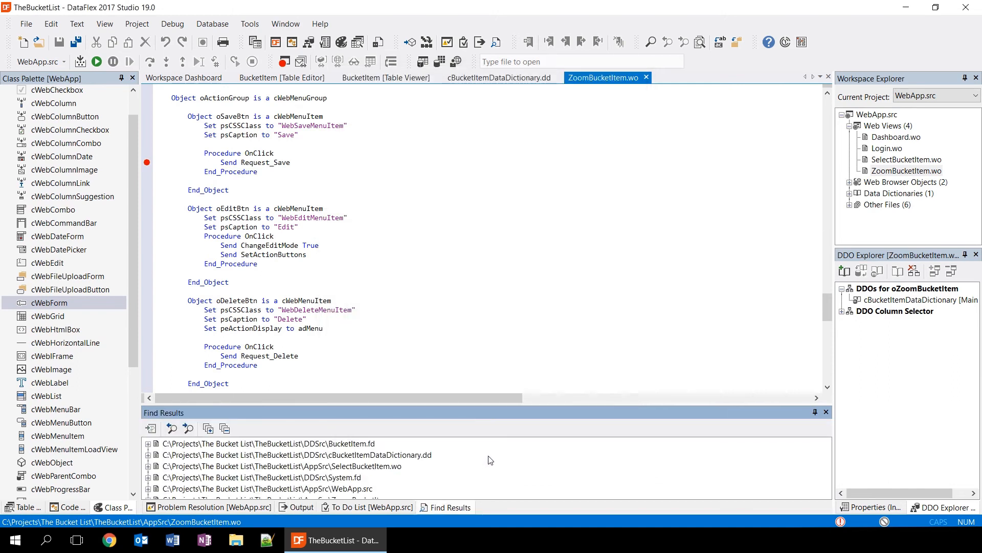
pyautogui.moveTo(469, 458)
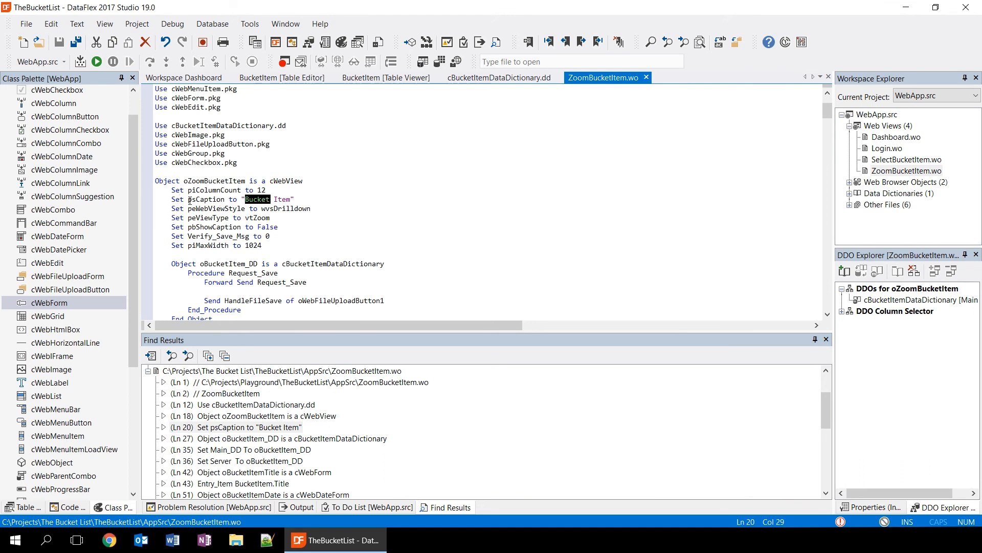
pyautogui.moveTo(290, 229)
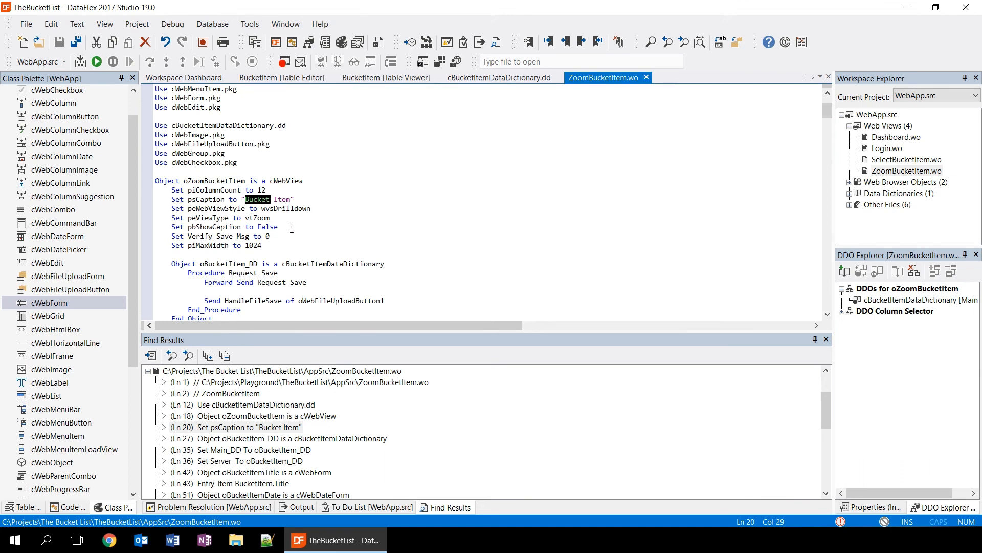
pyautogui.moveTo(289, 424)
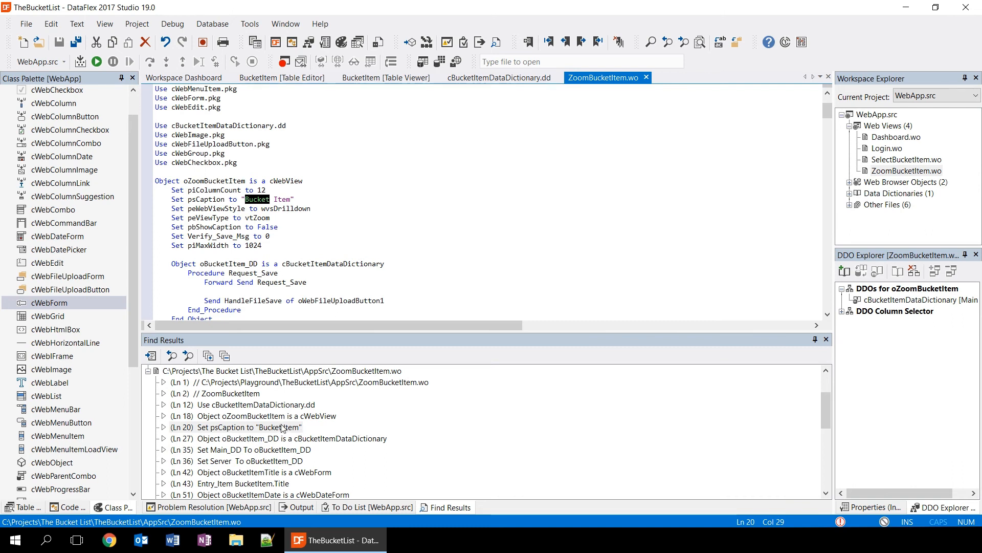
pyautogui.moveTo(304, 387)
pyautogui.write('//')
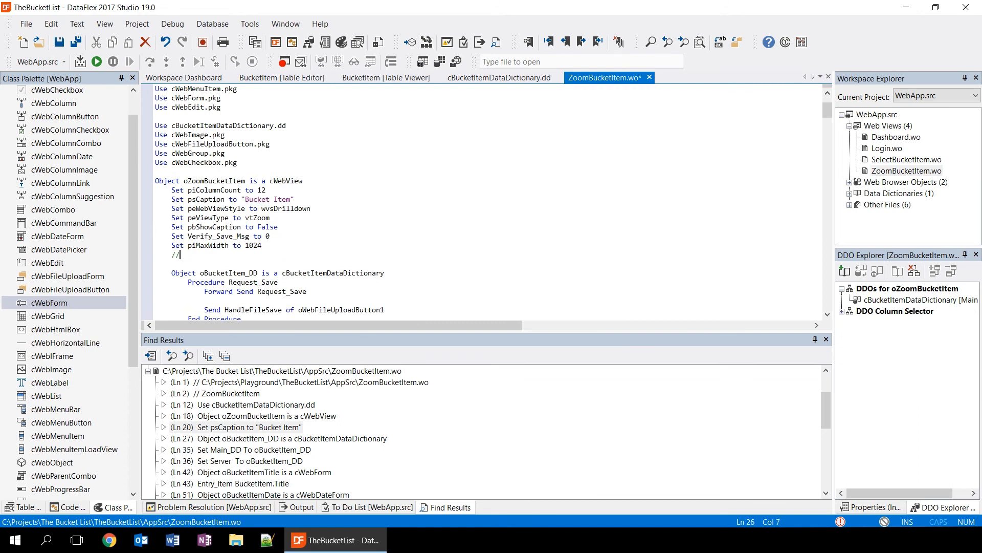
# - Write the comment "ToDo: I need to clean up this view!" and show it in the To Do List
pyautogui.write('ToDo')
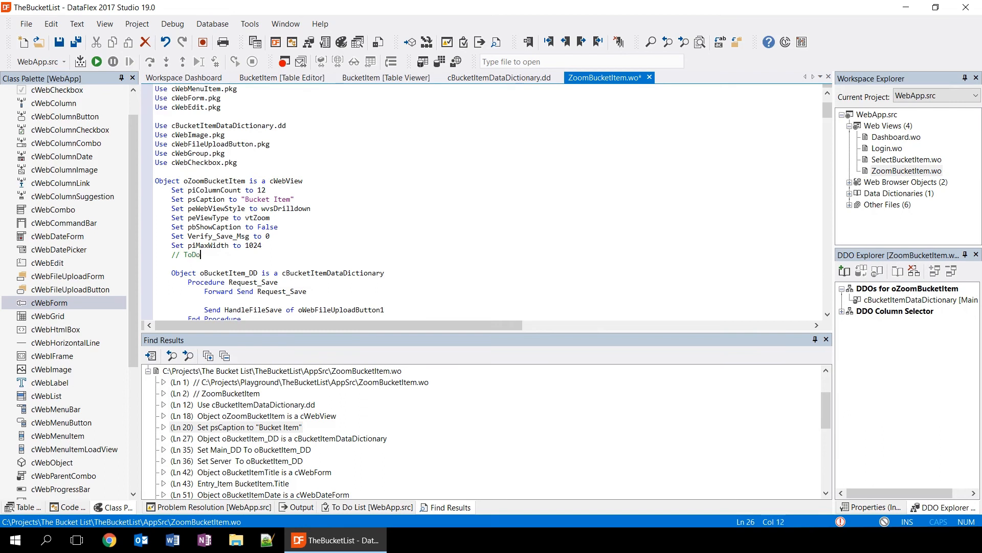
pyautogui.write(':')
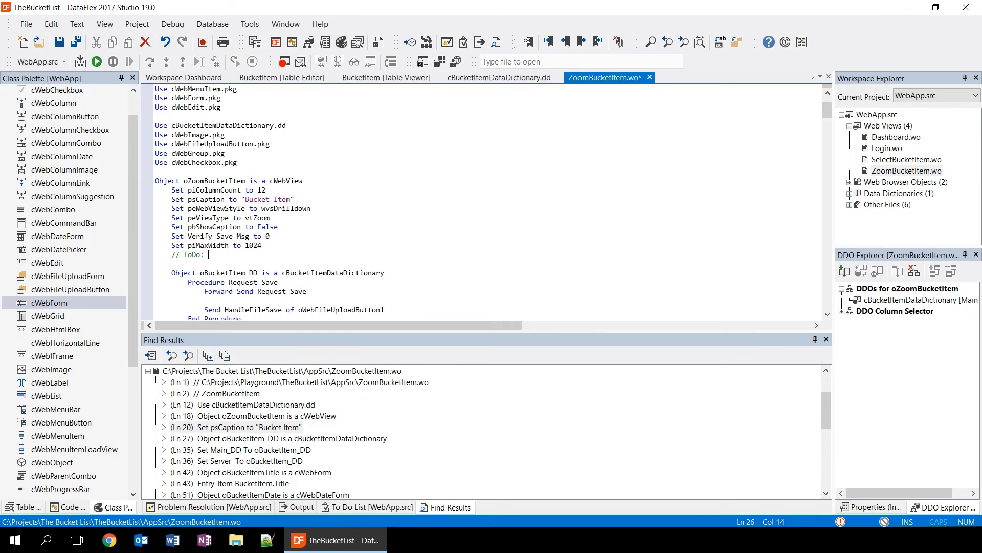
pyautogui.press('enter')
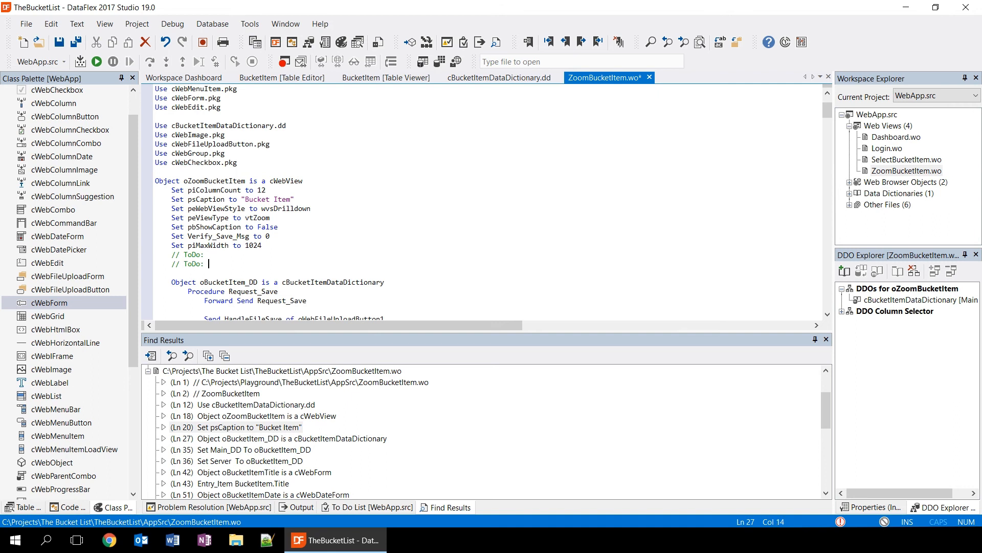
pyautogui.moveTo(298, 240)
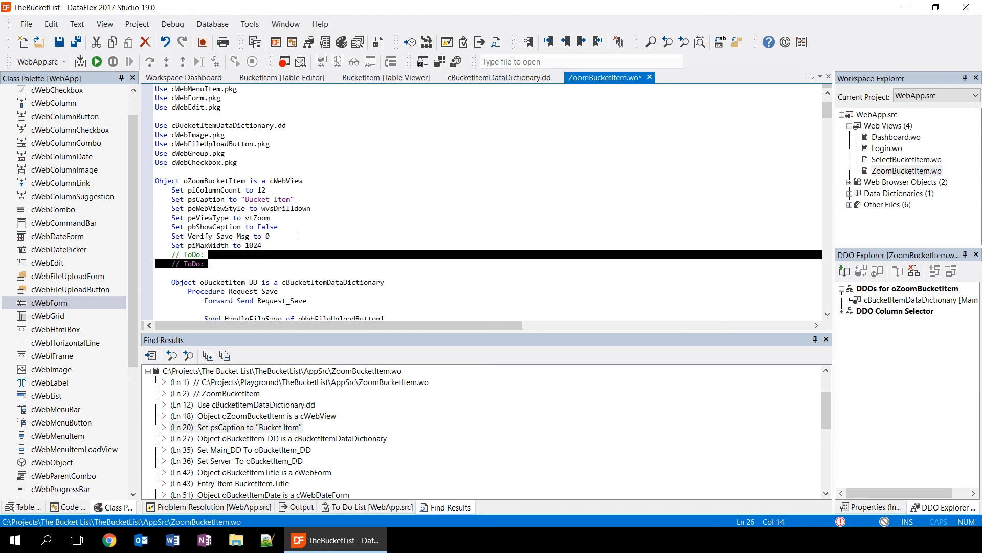
pyautogui.write('I n')
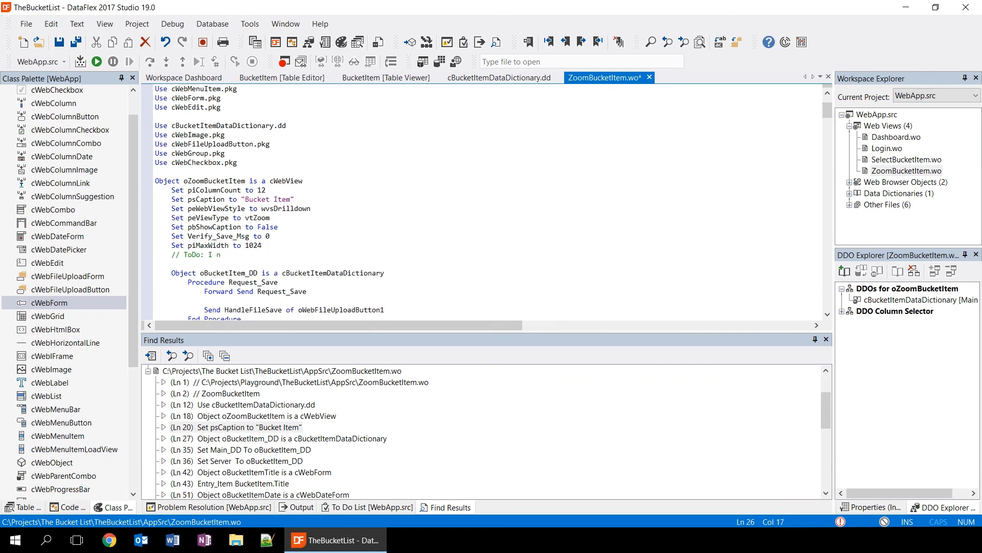
pyautogui.write('eed to clean u')
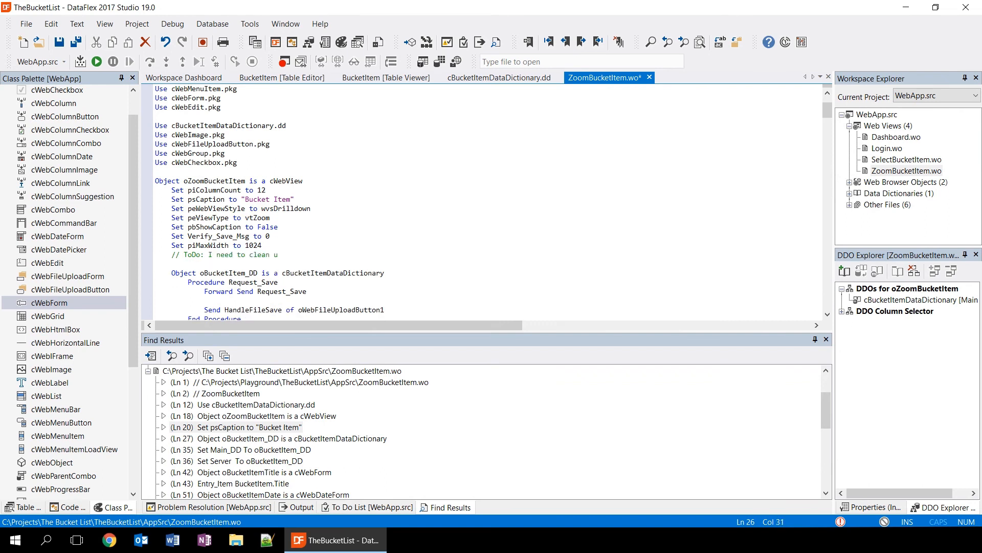
pyautogui.write('p this view!')
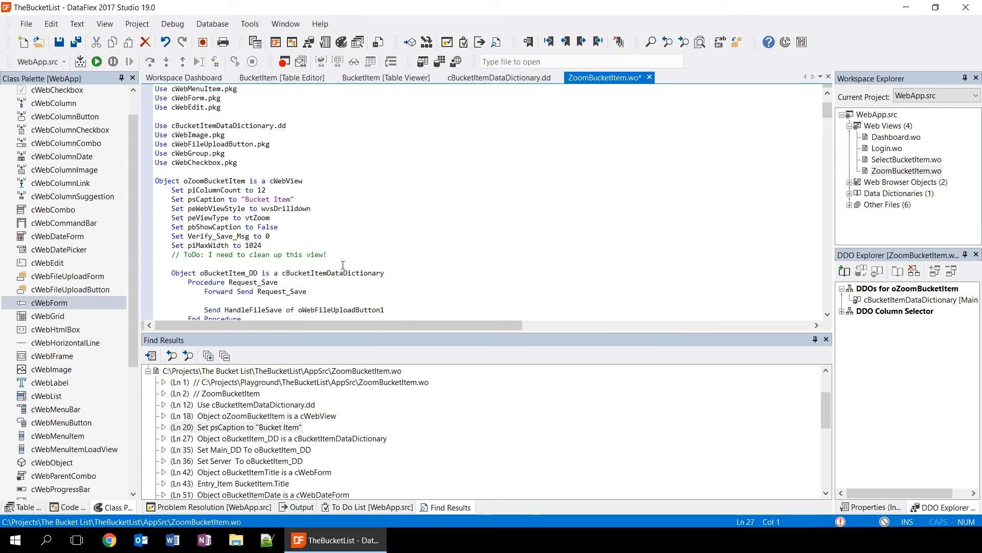
pyautogui.click(350, 256)
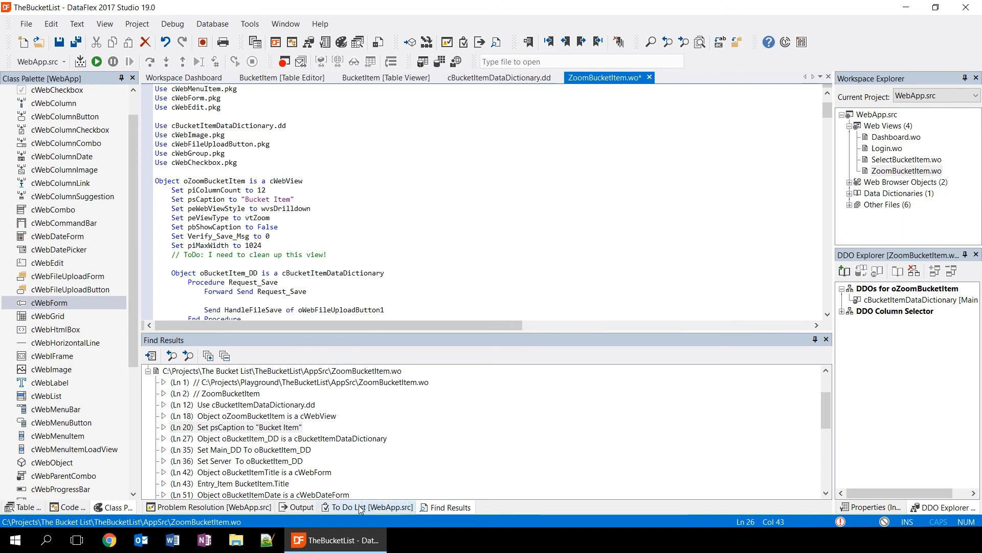
pyautogui.click(363, 507)
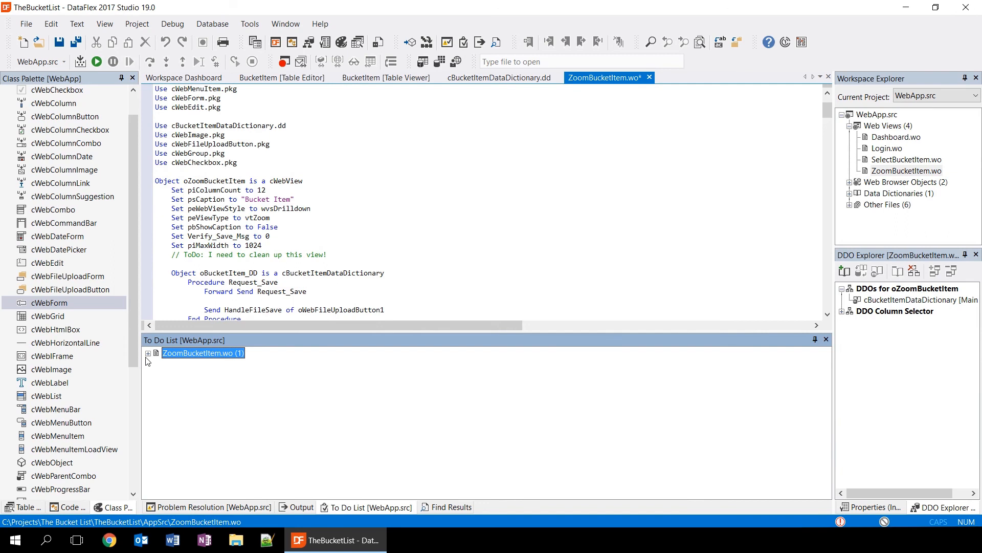
# - Expand ZoomBucketItem.wo's to-do entries and follow the Dashboard's unresolved To Do item link
pyautogui.click(148, 353)
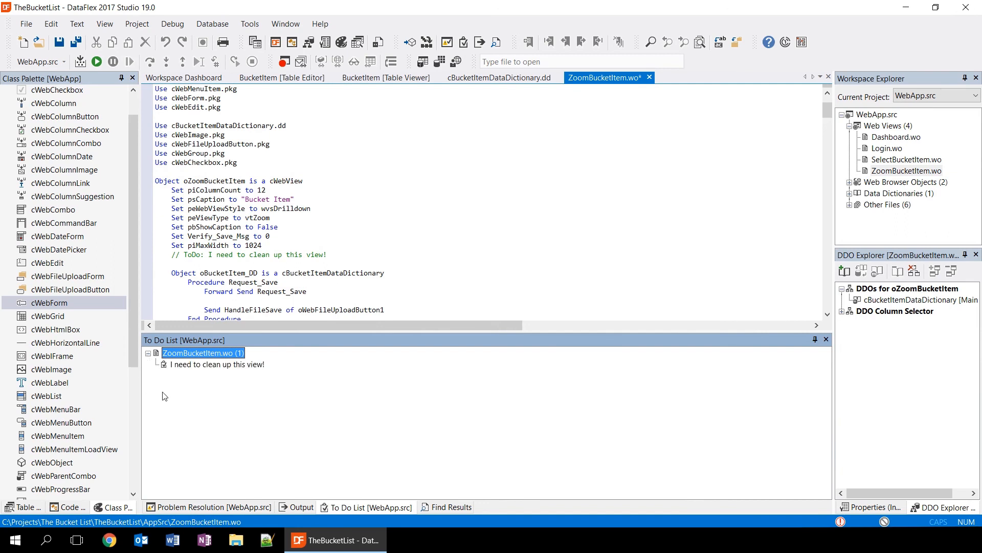
pyautogui.moveTo(213, 373)
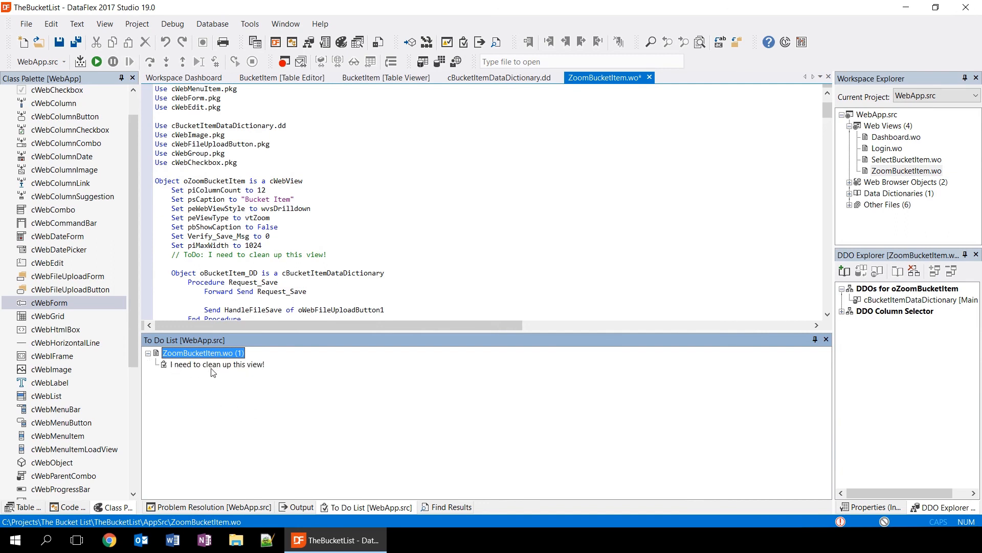
pyautogui.moveTo(183, 77)
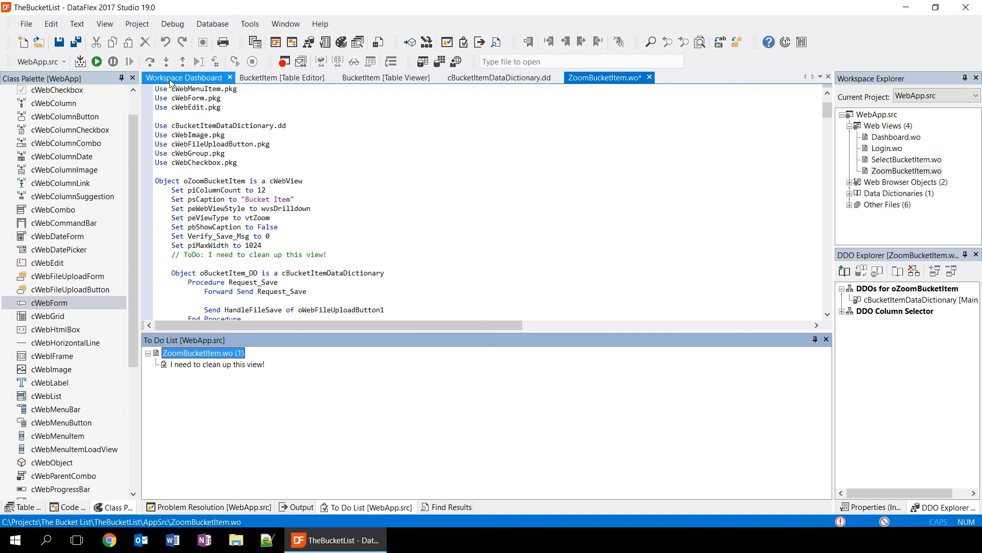
pyautogui.click(186, 77)
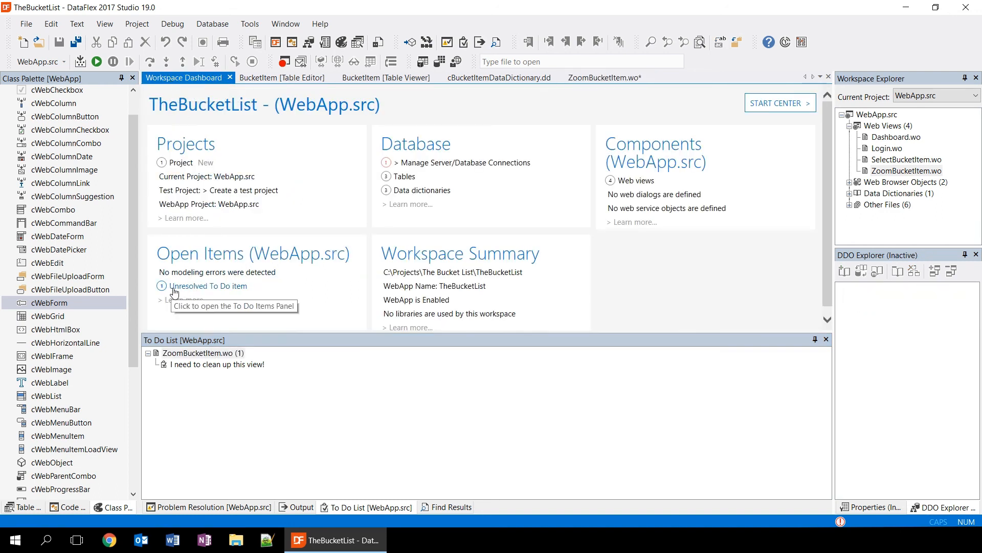
pyautogui.moveTo(220, 260)
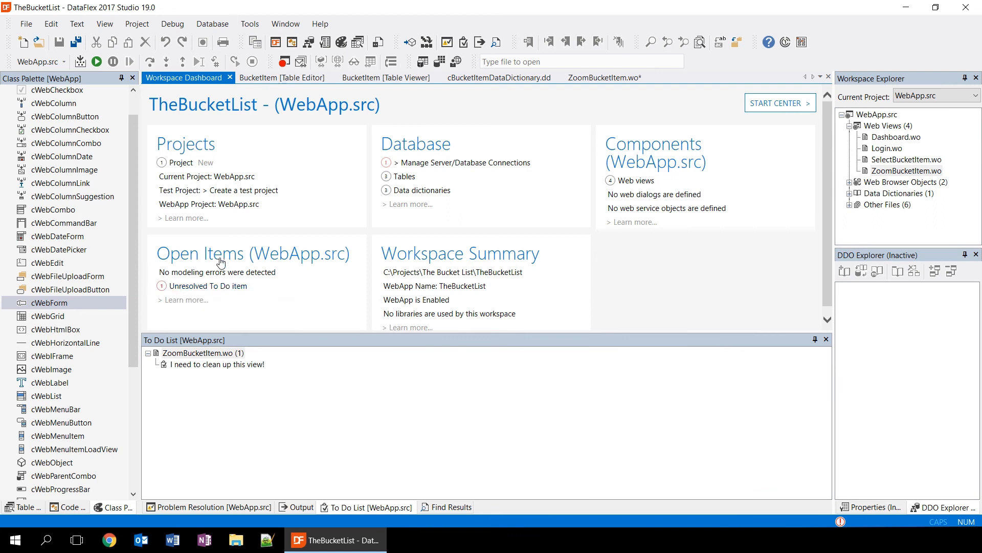
pyautogui.click(202, 353)
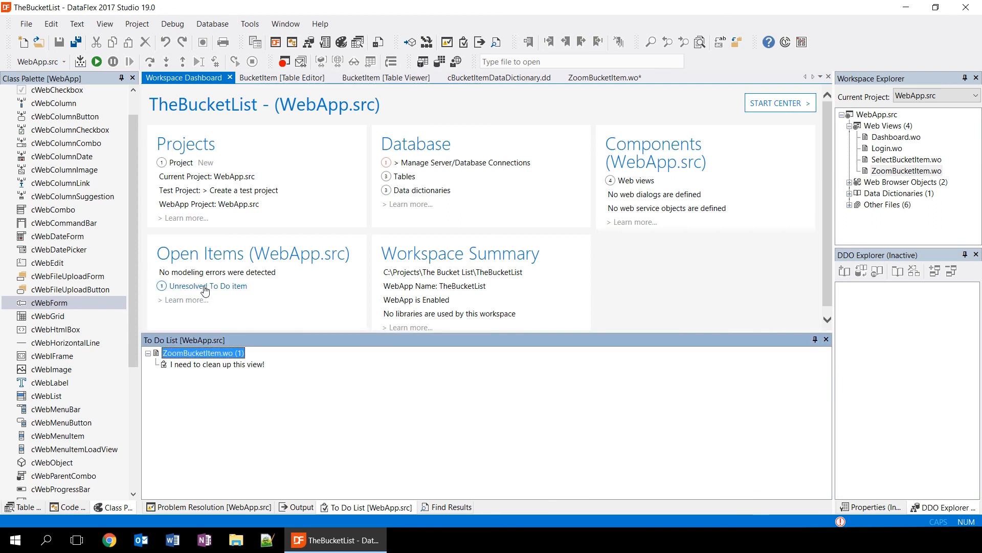
pyautogui.moveTo(186, 345)
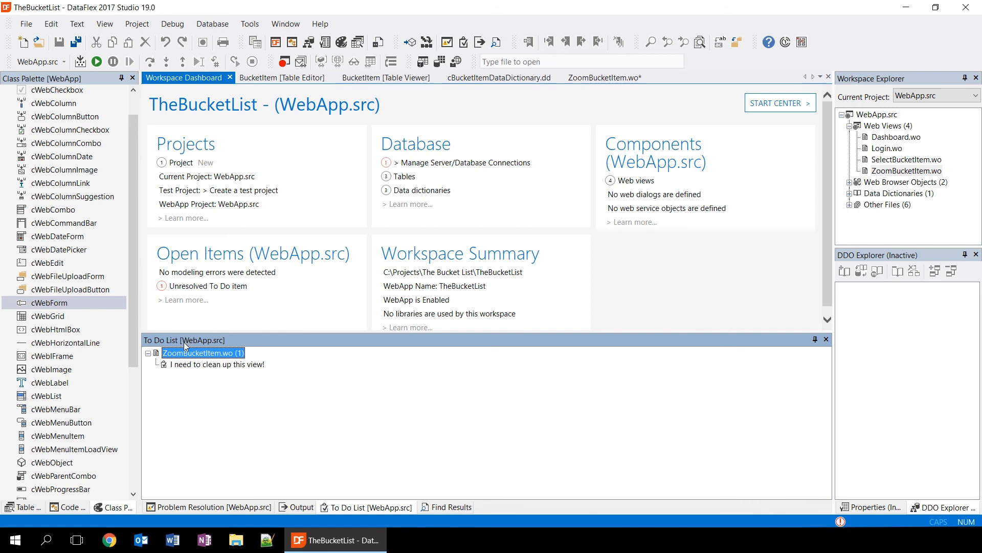
pyautogui.moveTo(212, 331)
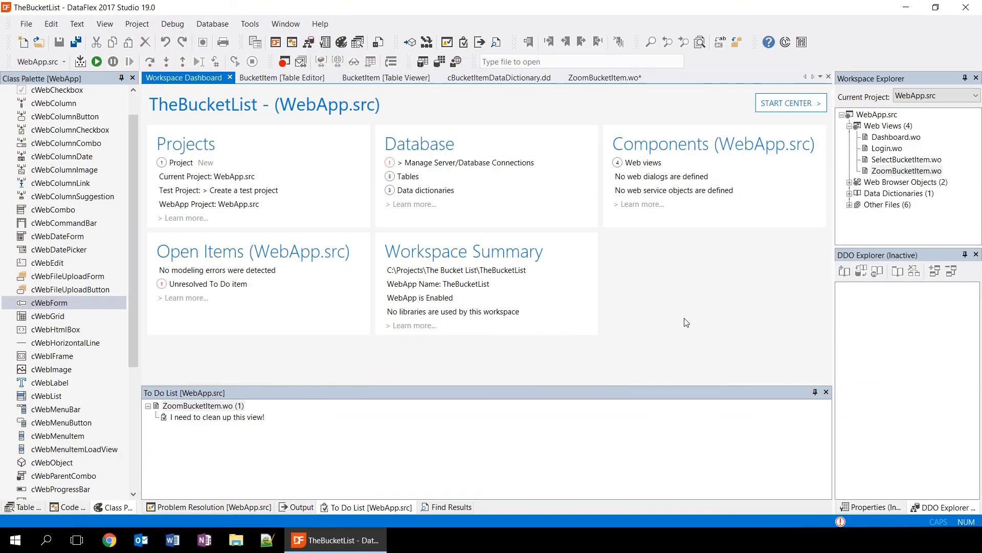
pyautogui.moveTo(675, 324)
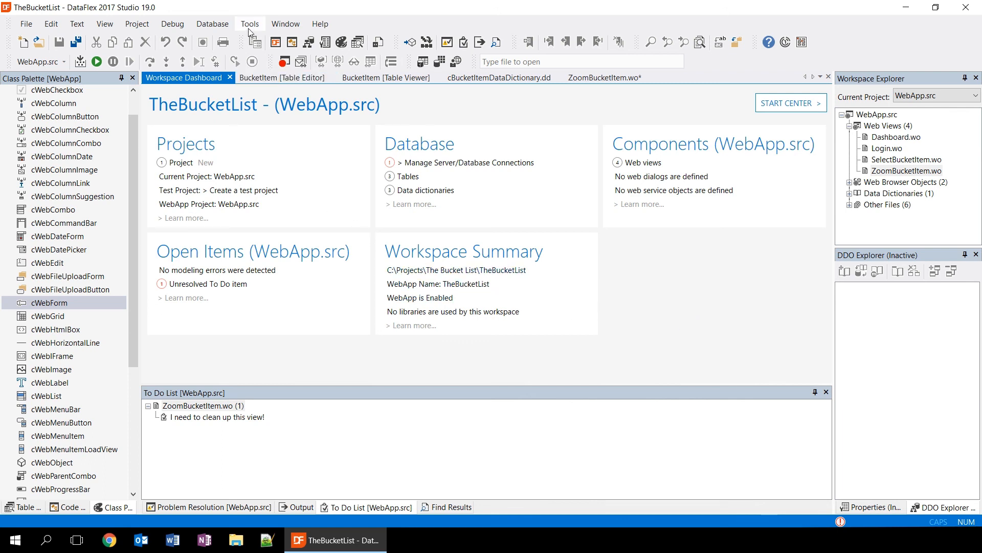
# - Bring up the Tools menu of developer utilities to reach Database Explorer
pyautogui.click(250, 23)
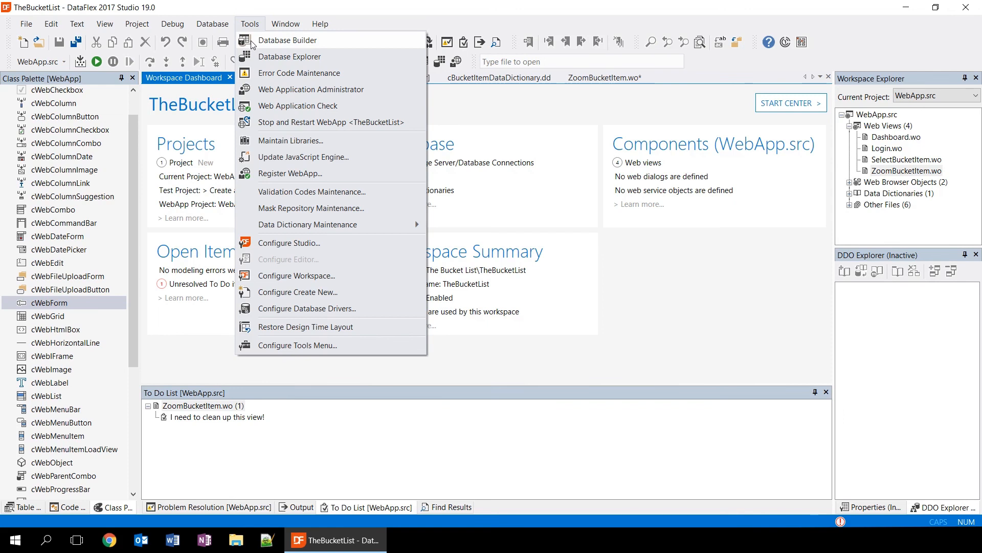
pyautogui.moveTo(301, 48)
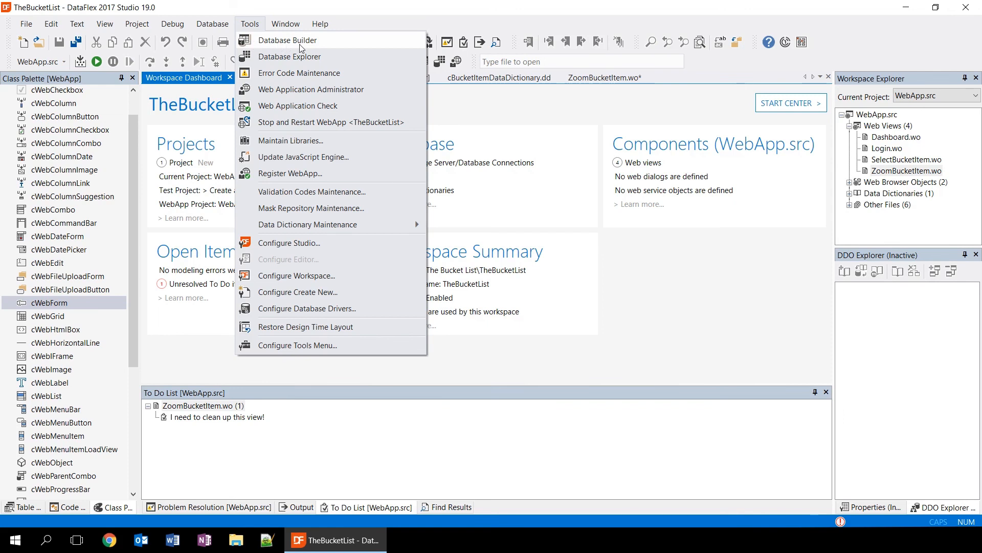
pyautogui.moveTo(289, 56)
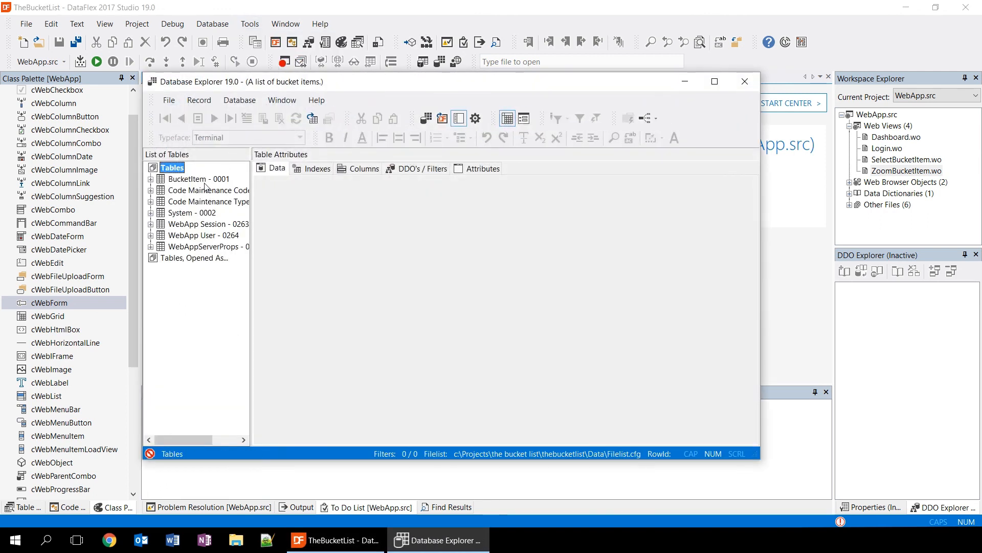
# - Show the BucketItem - 0001 table's six records on the Data tab
pyautogui.click(200, 179)
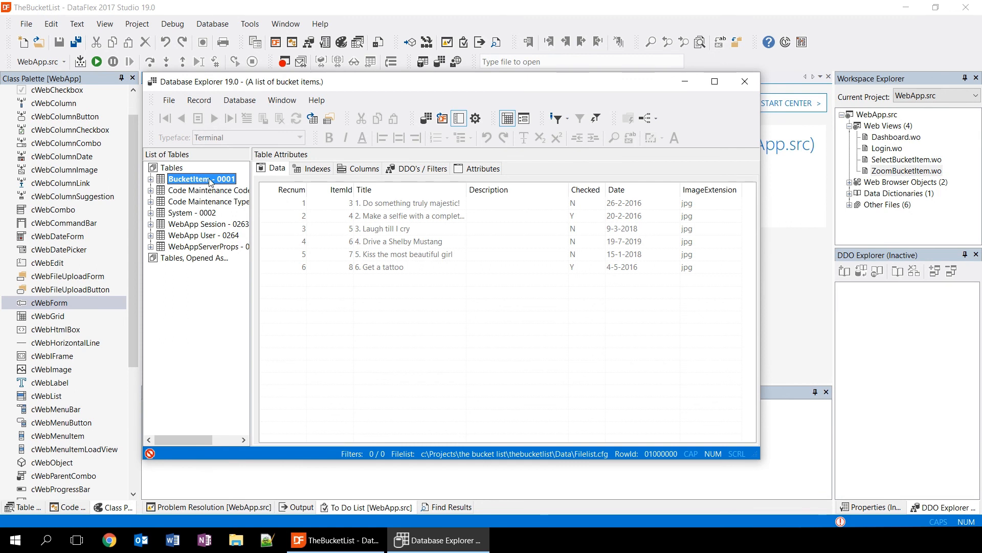
pyautogui.moveTo(250, 171)
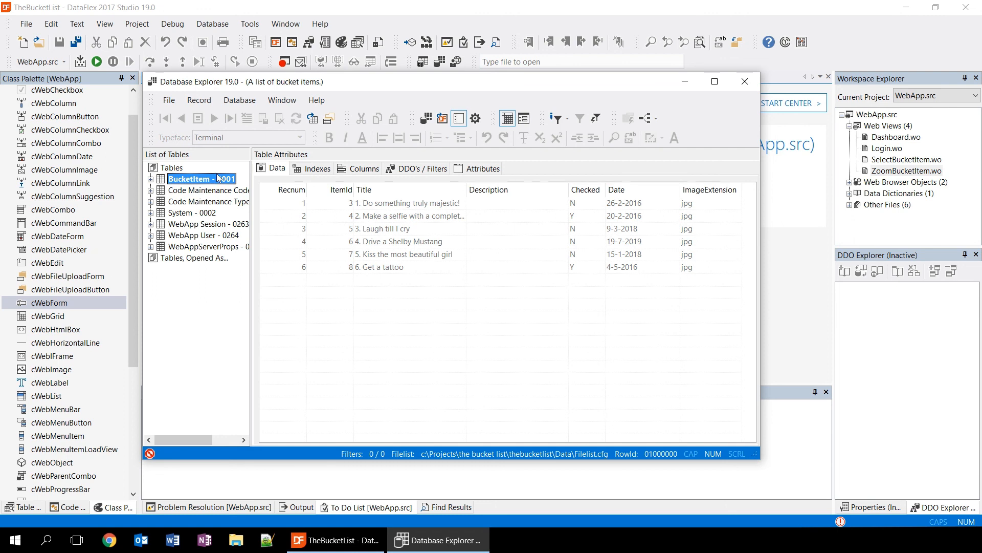
pyautogui.moveTo(207, 190)
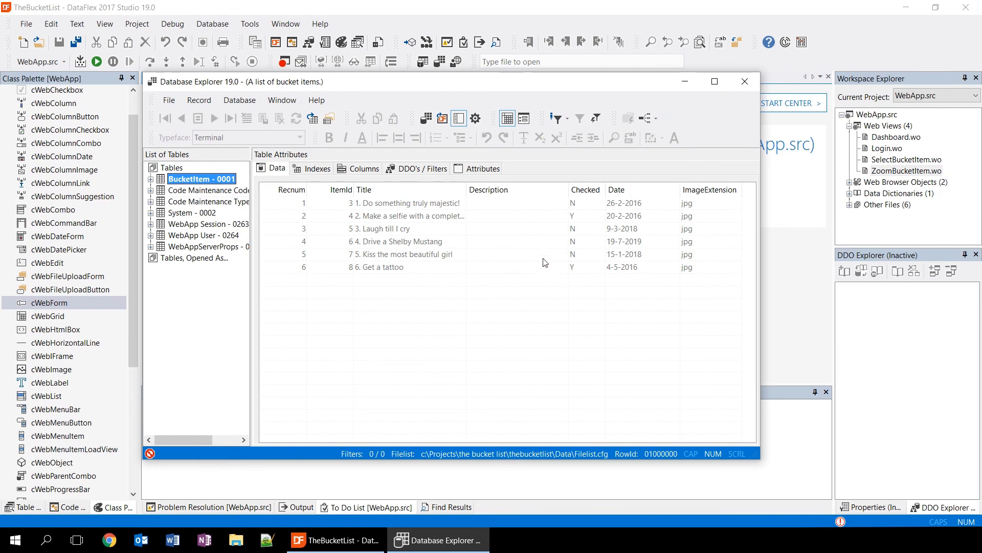
pyautogui.moveTo(745, 82)
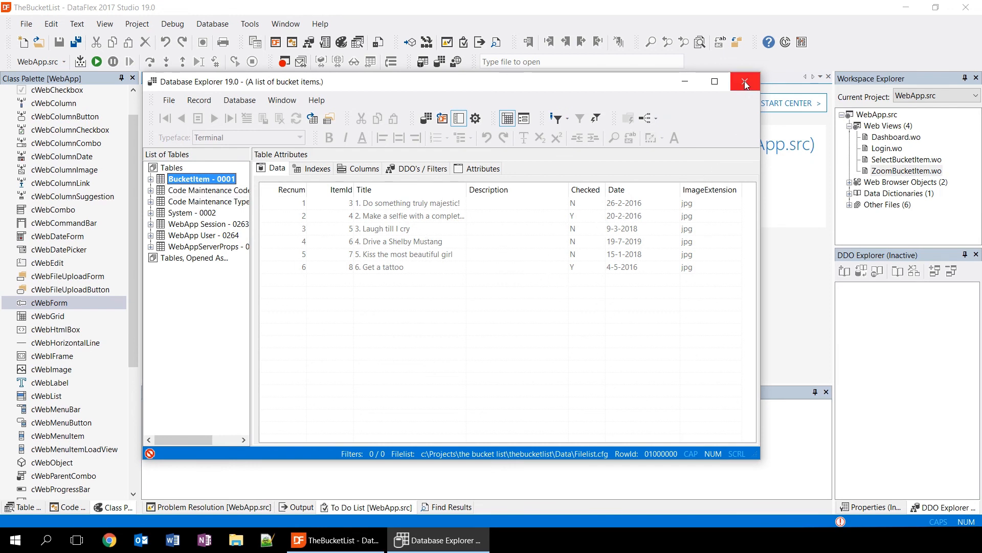
# - Close Database Explorer, returning to the Tools menu over the Workspace Dashboard
pyautogui.click(249, 23)
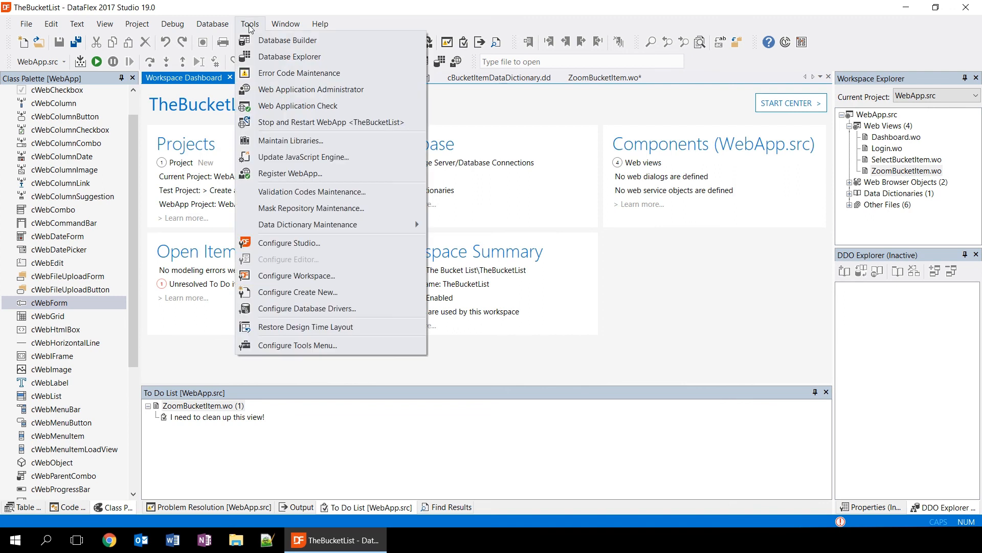
pyautogui.moveTo(306, 327)
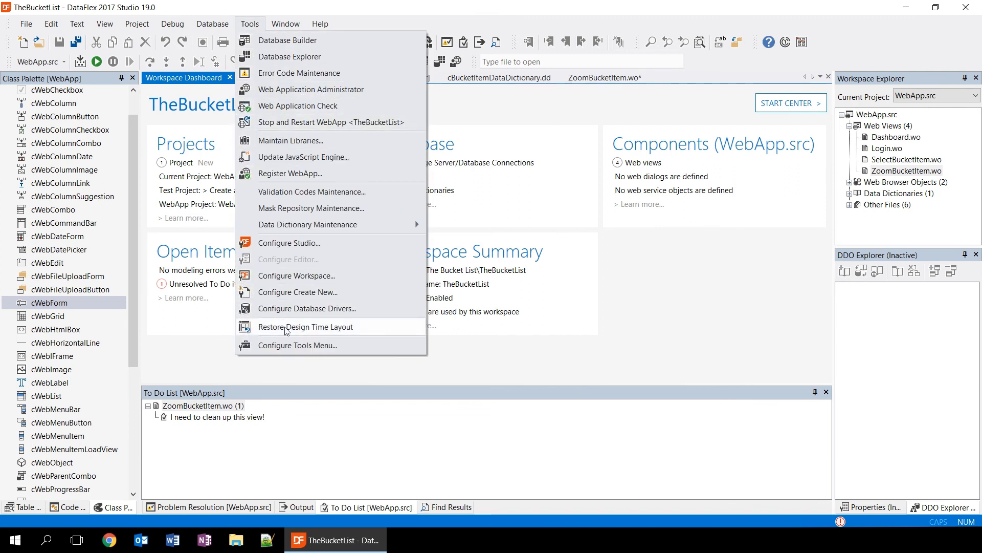
pyautogui.moveTo(327, 351)
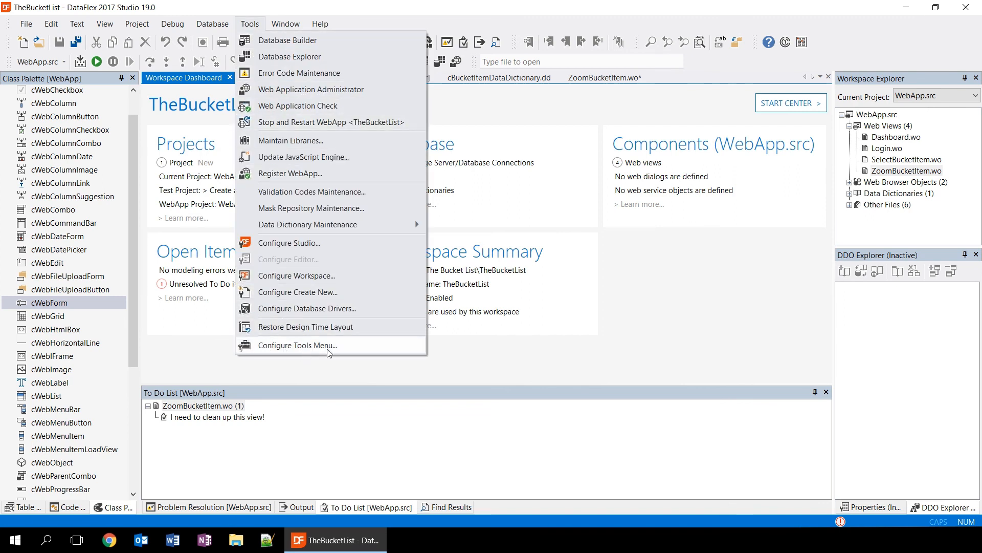
pyautogui.moveTo(416, 375)
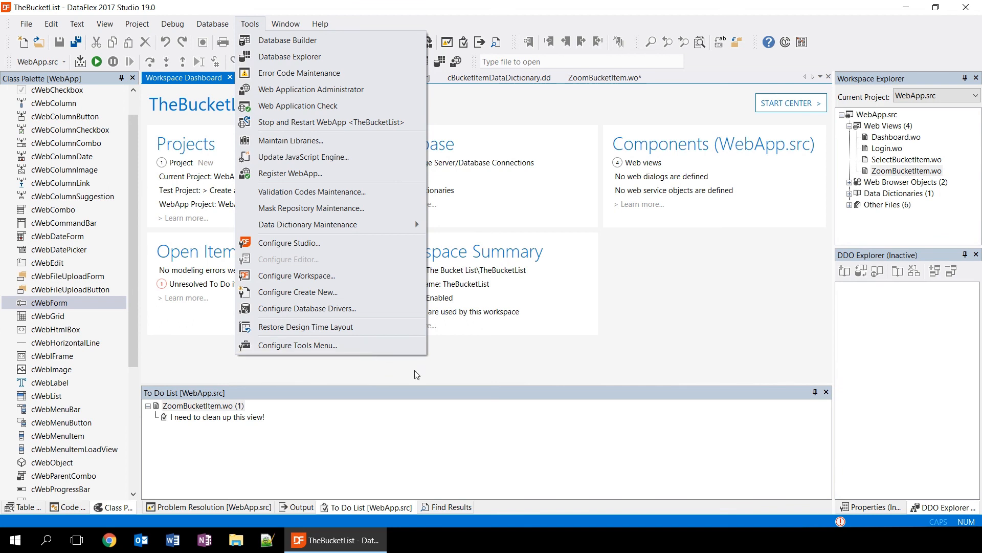